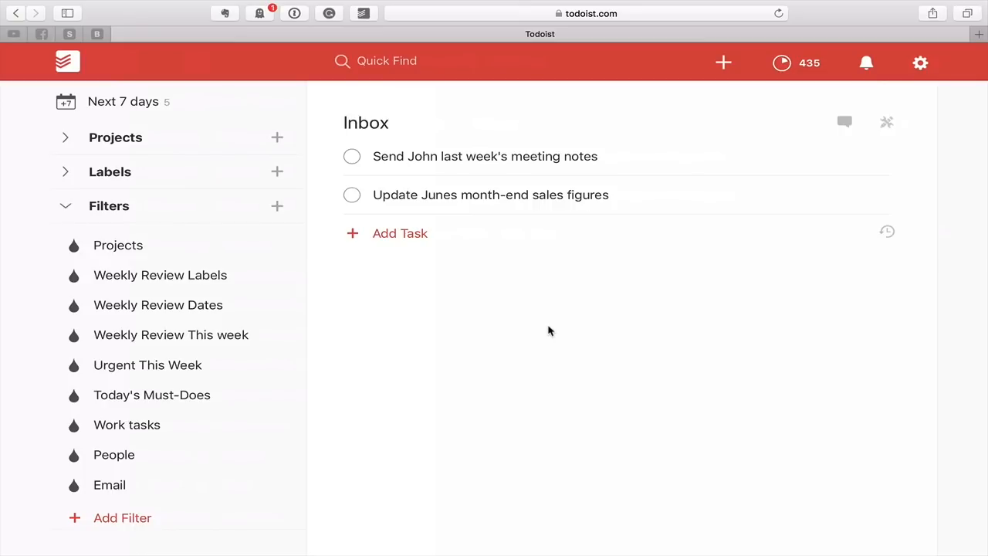
mouse_move(162, 424)
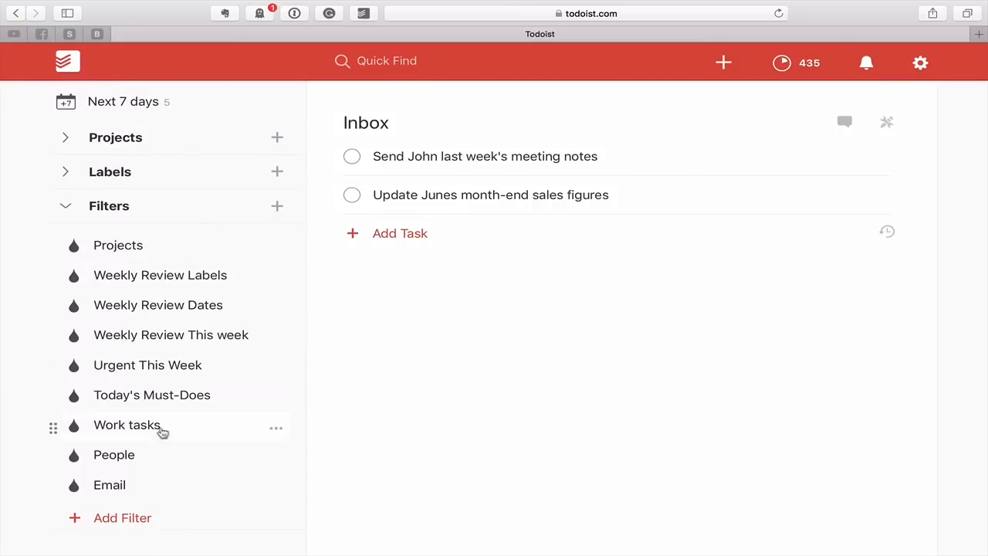
mouse_move(128, 466)
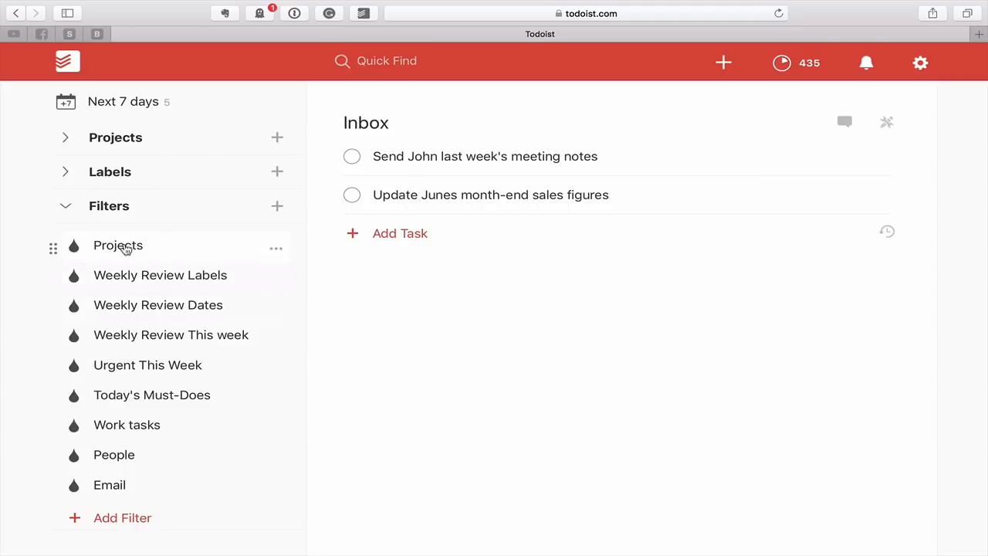
Show the Projects filter results and look through its ##WORK, ##HOME and ##GOALS groups.
click(117, 244)
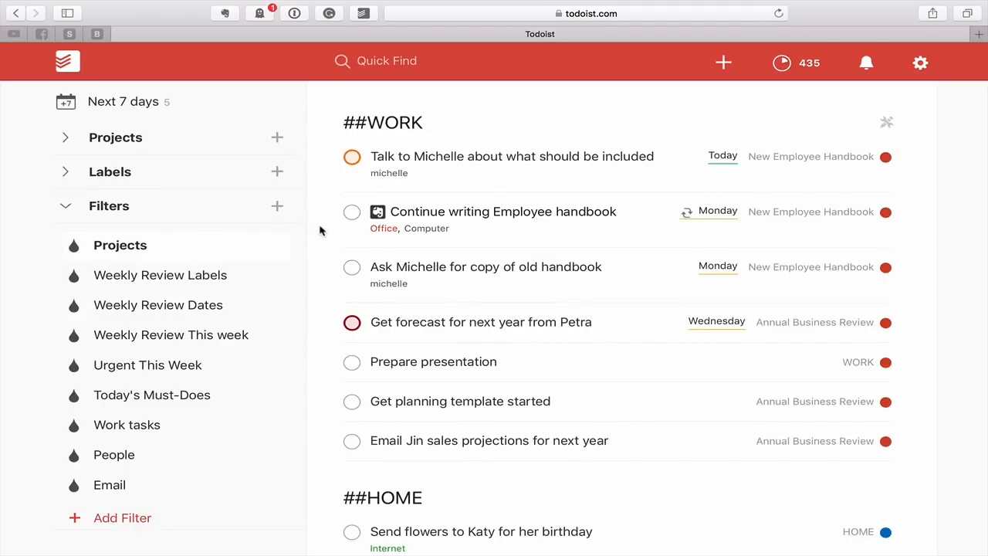
mouse_move(210, 246)
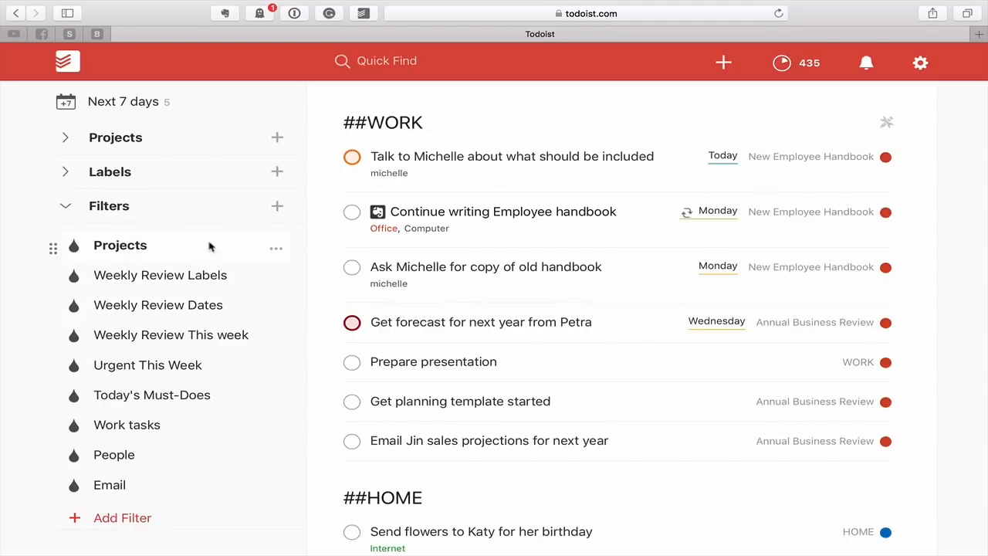
scroll(down, 3)
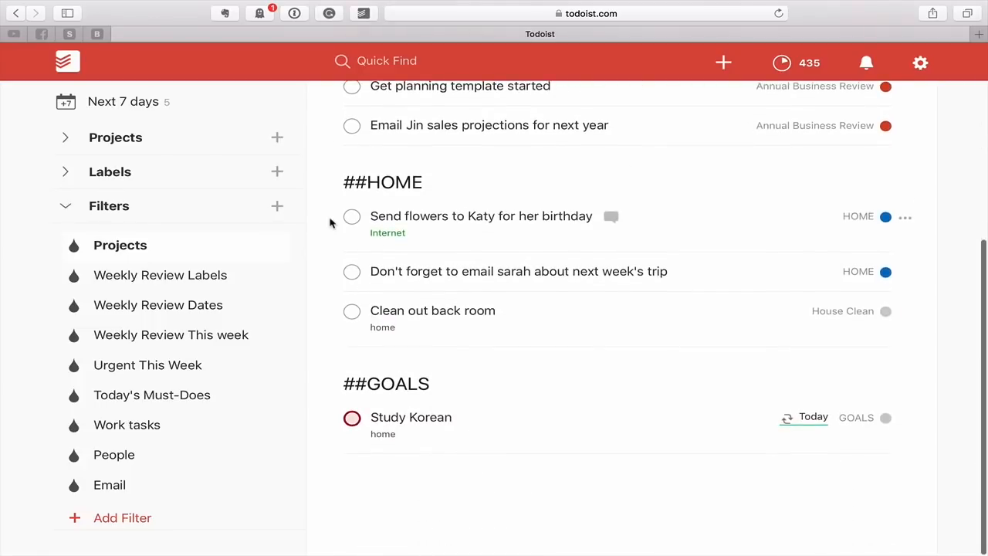
scroll(up, 3)
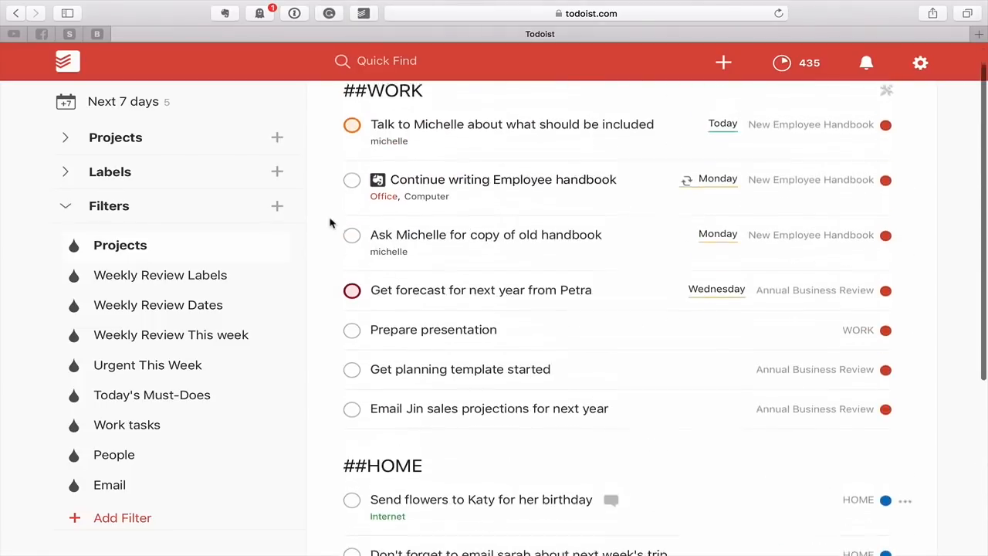
click(65, 138)
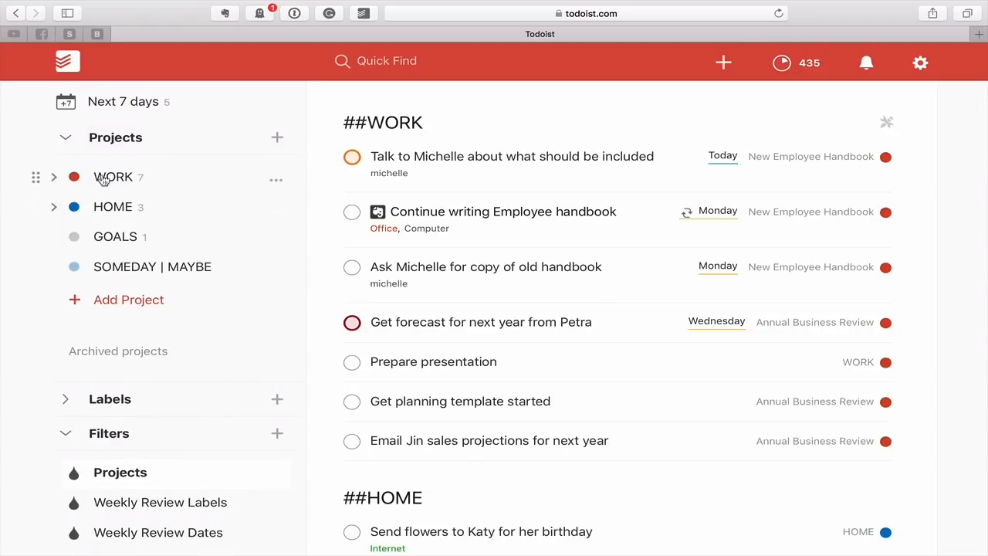
mouse_move(170, 270)
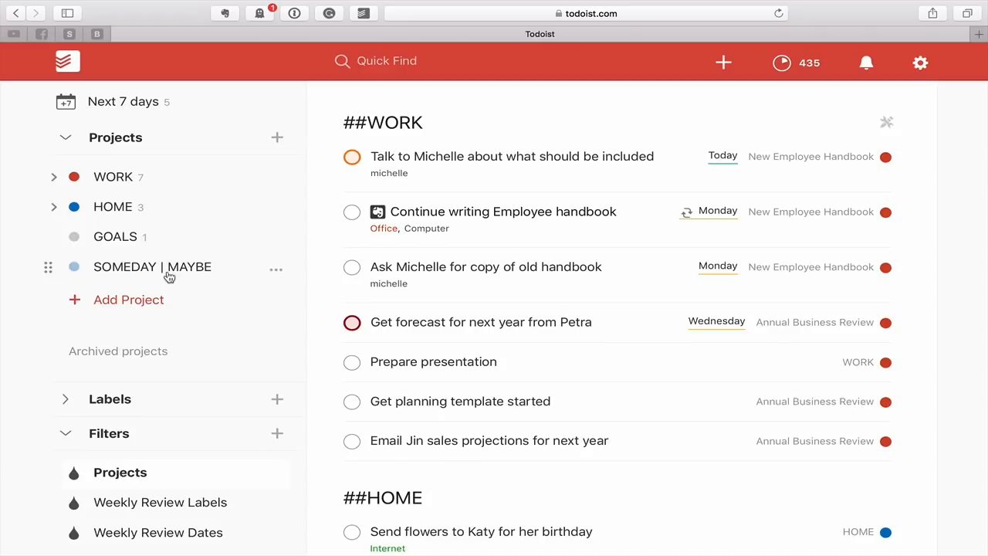
click(64, 137)
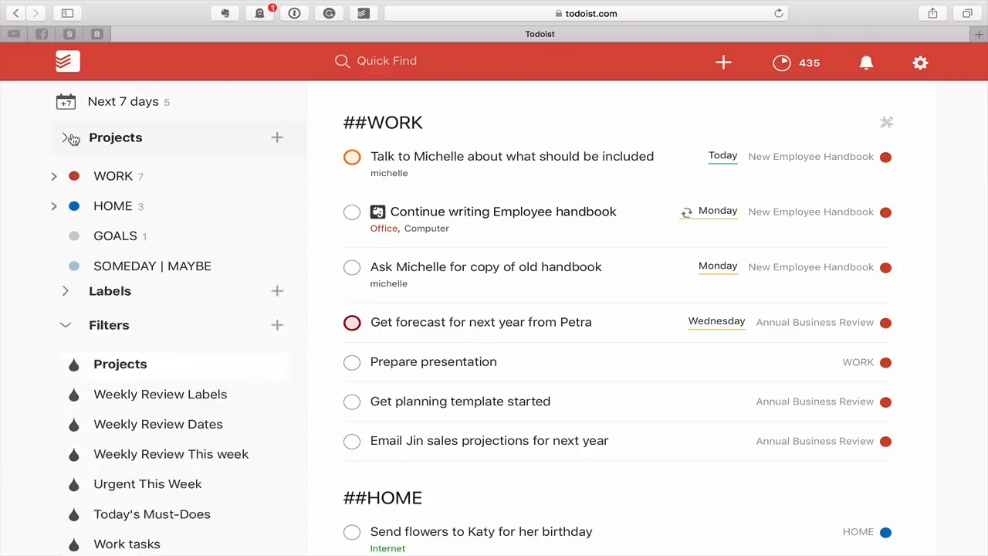
click(64, 137)
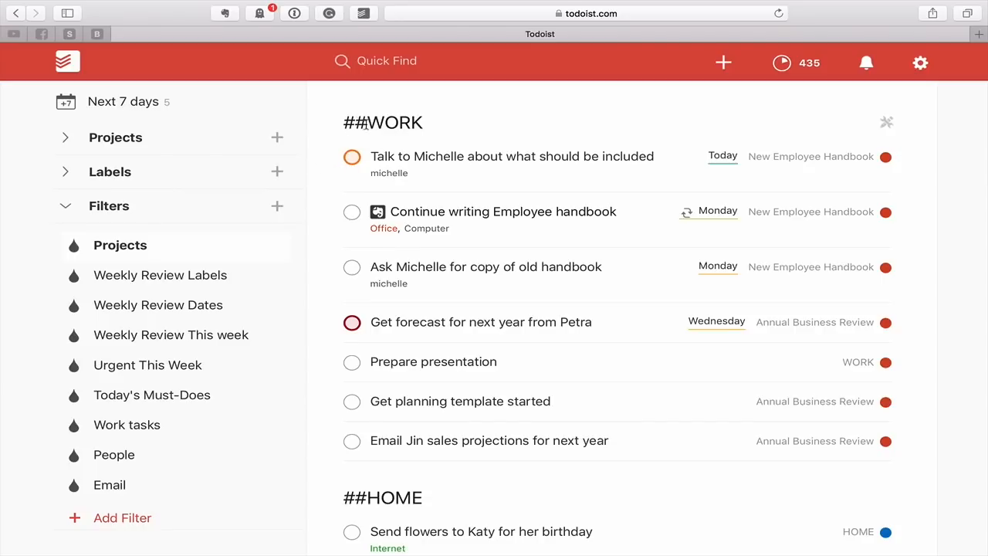
mouse_move(196, 257)
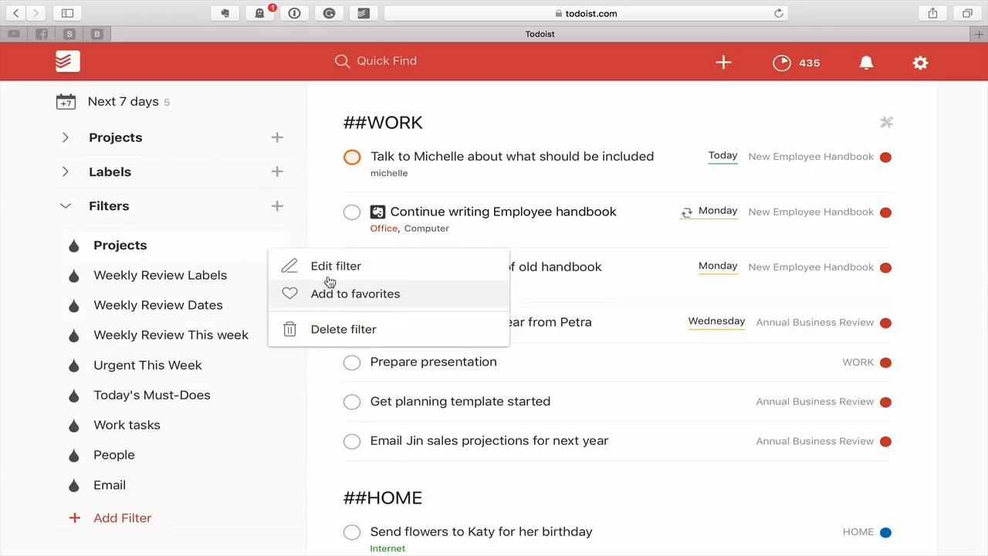
click(336, 265)
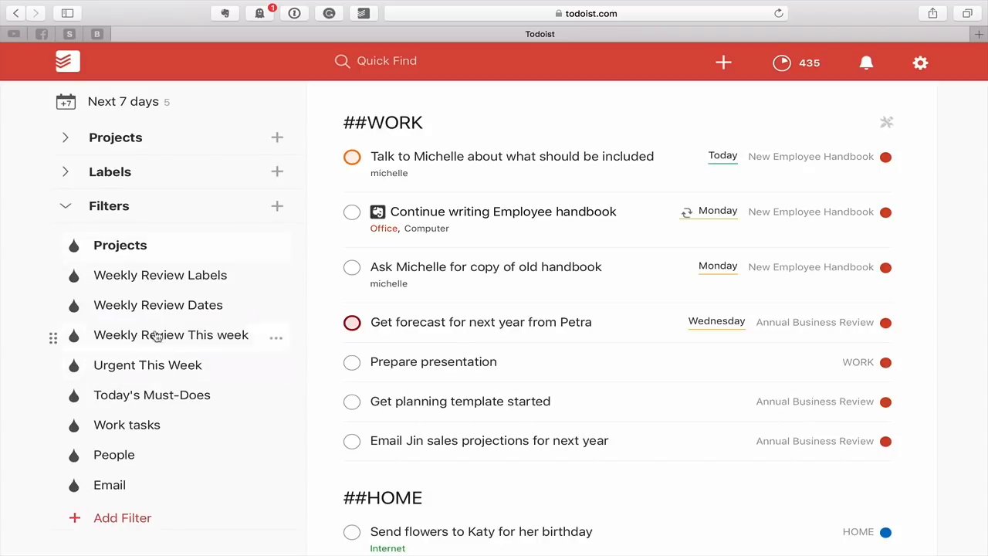
mouse_move(331, 259)
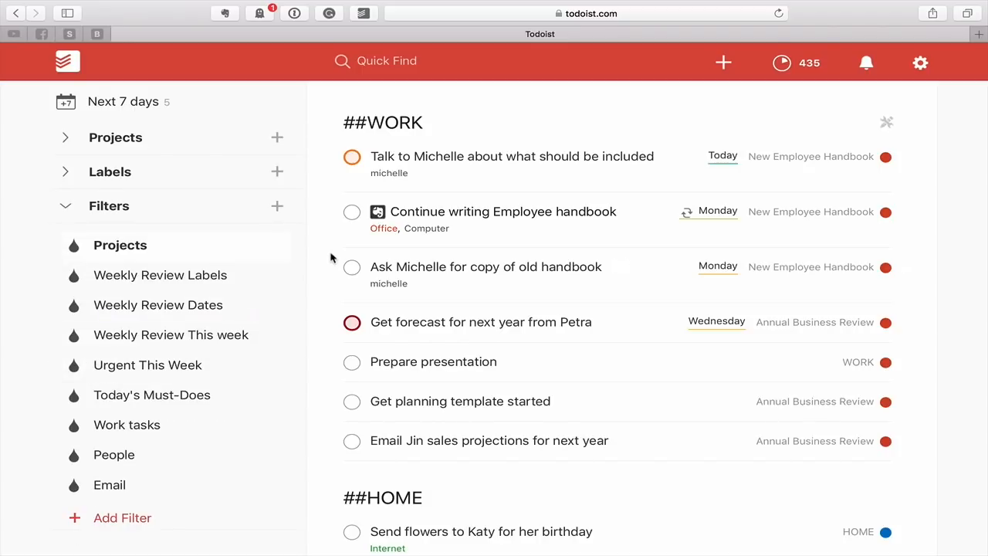
scroll(down, 3)
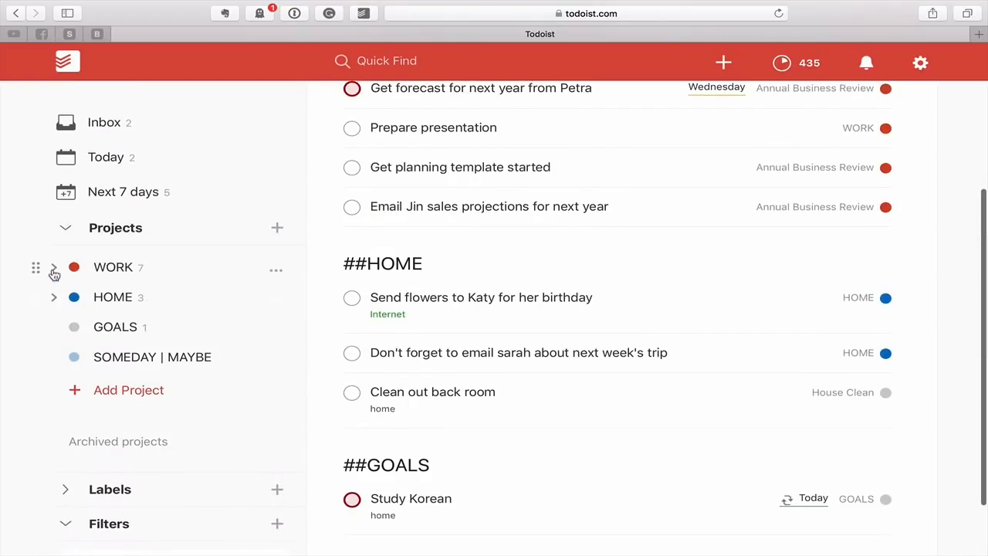
click(54, 267)
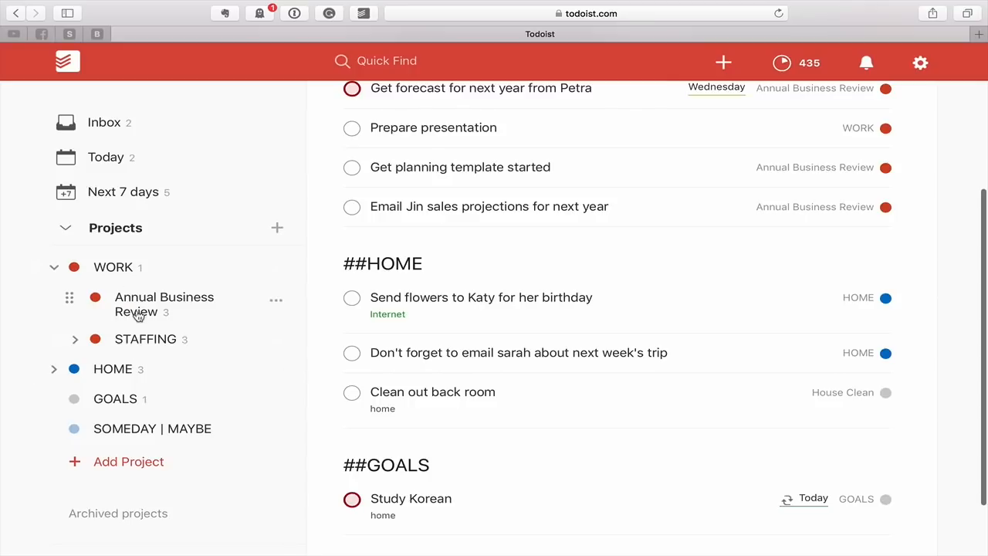
click(54, 265)
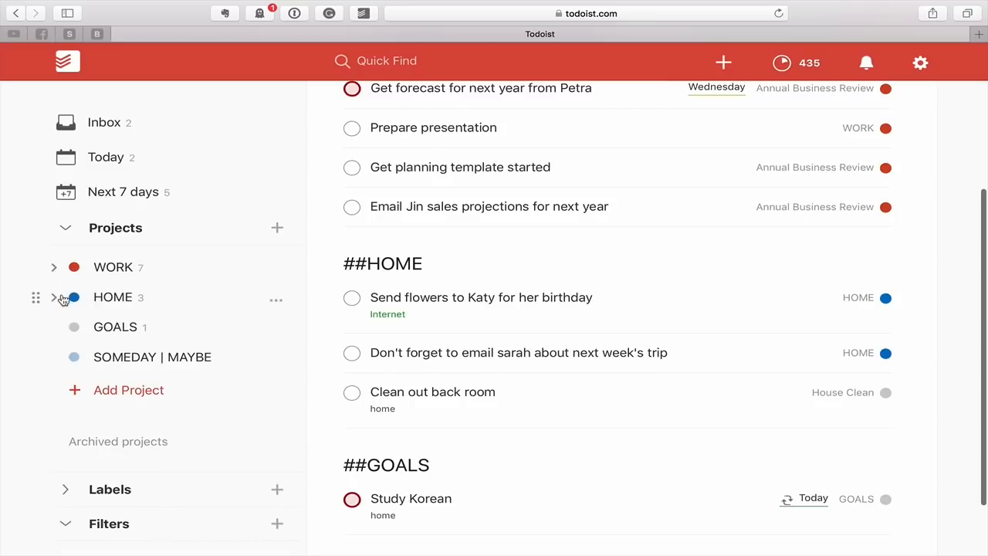
click(54, 296)
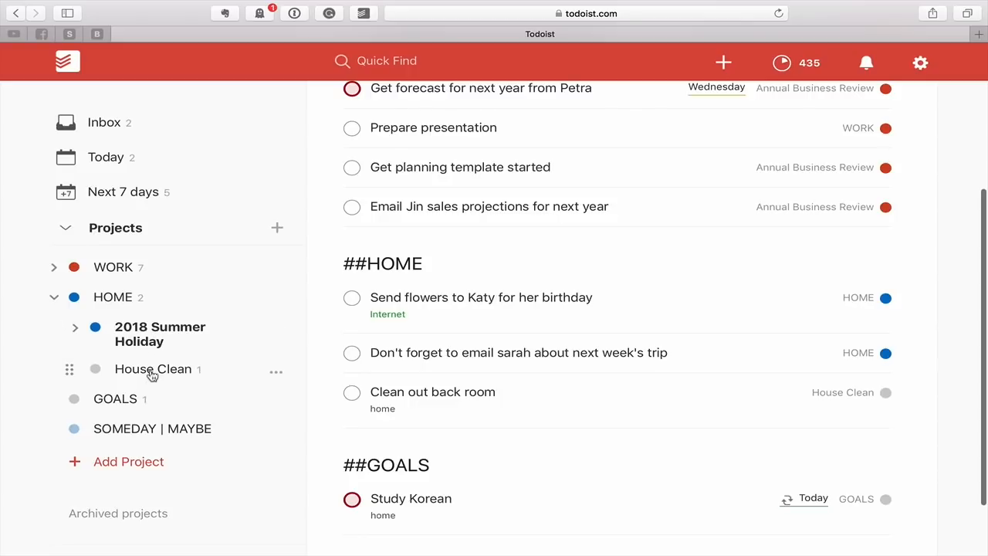
click(53, 296)
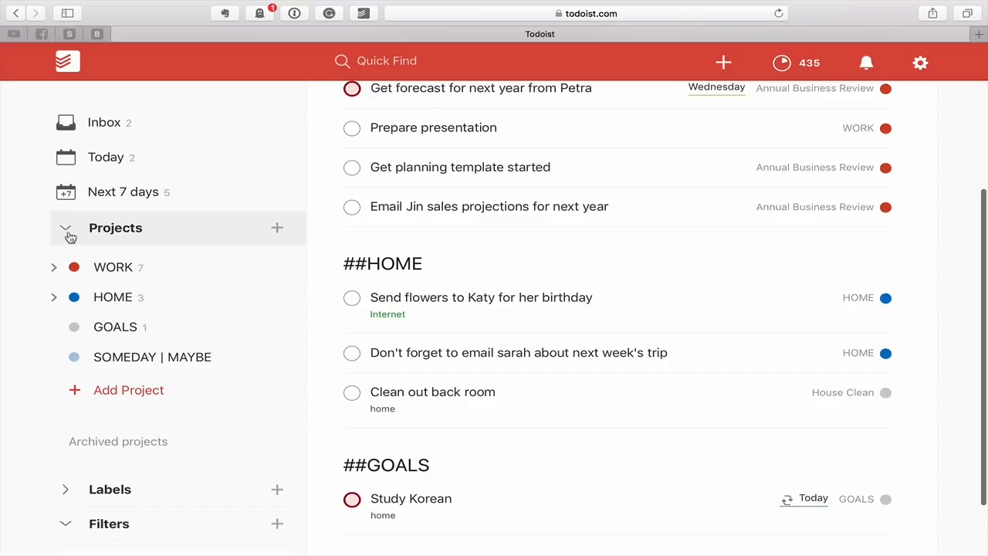
mouse_move(95, 243)
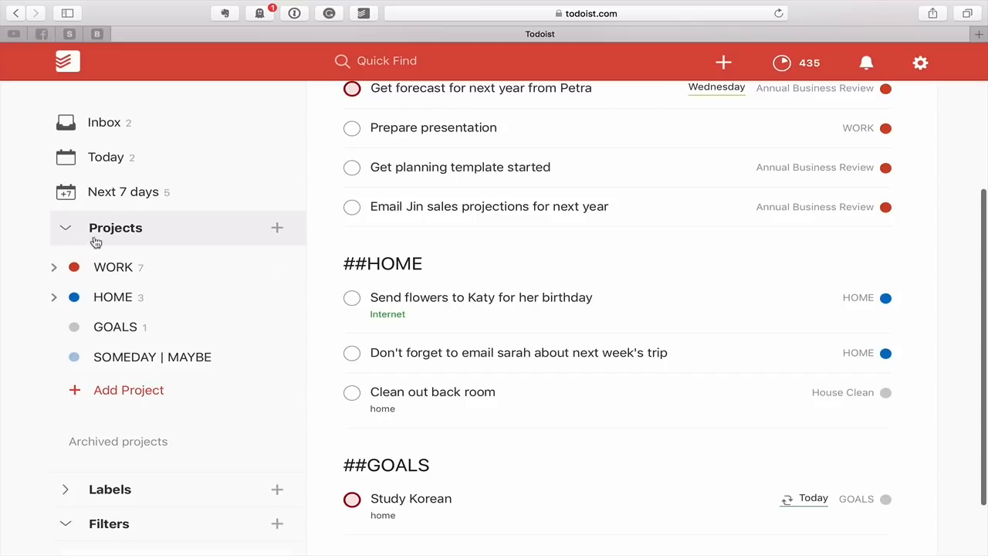
mouse_move(229, 247)
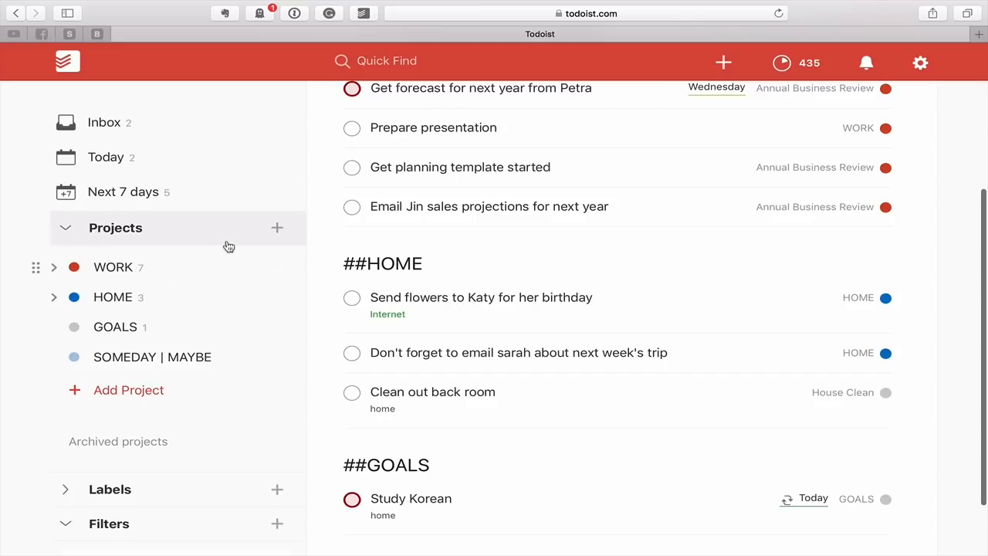
mouse_move(54, 275)
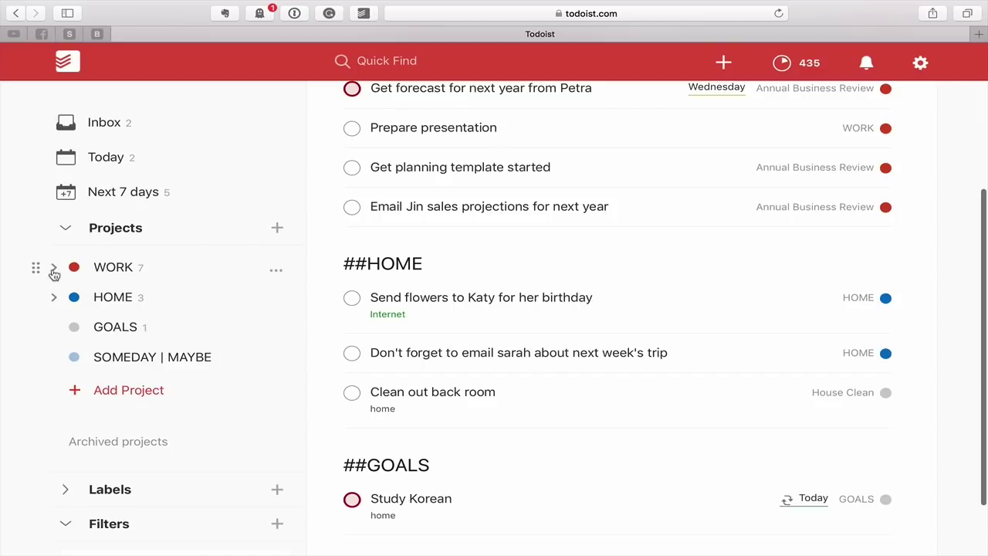
click(54, 265)
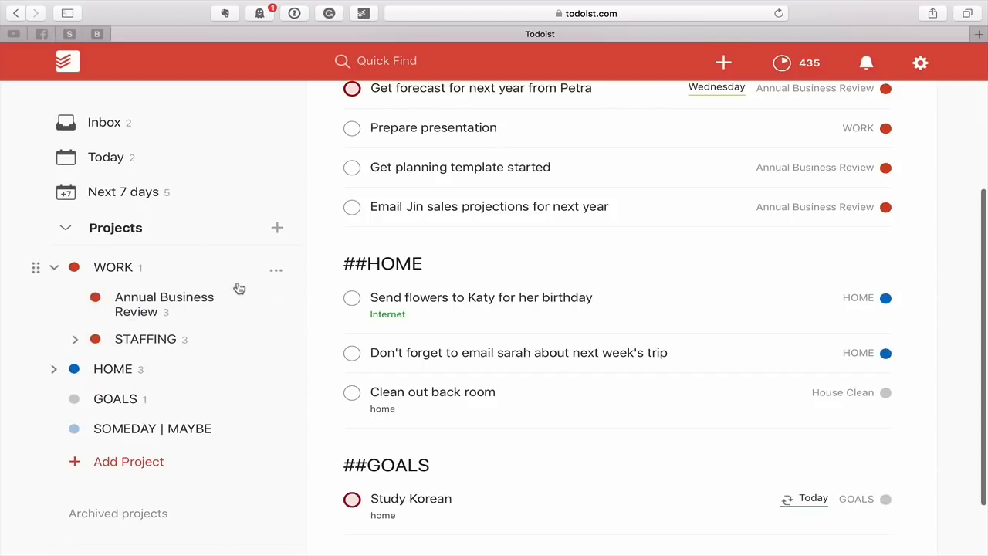
click(54, 265)
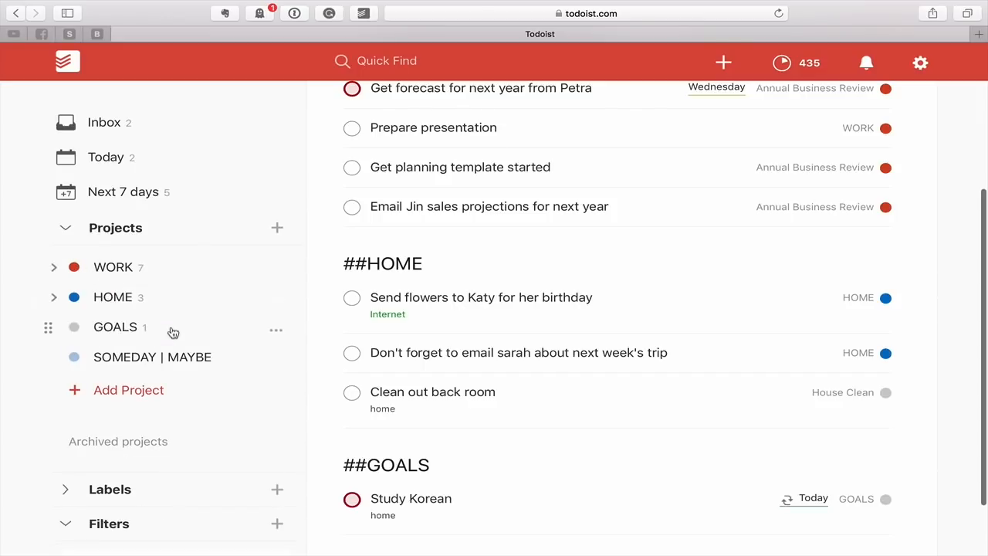
scroll(down, 3)
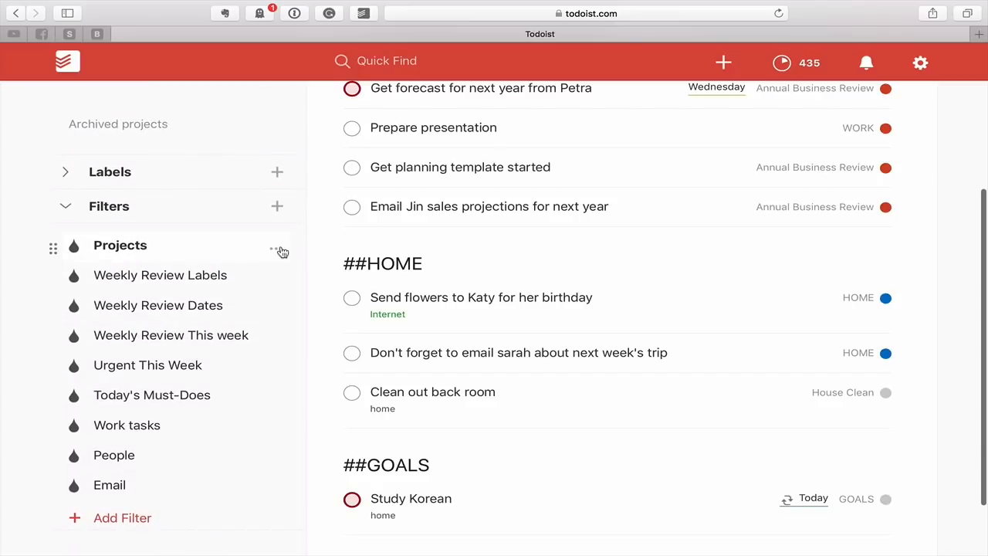
Save the Projects filter query changed to #WORK so only WORK's own task matches.
click(276, 246)
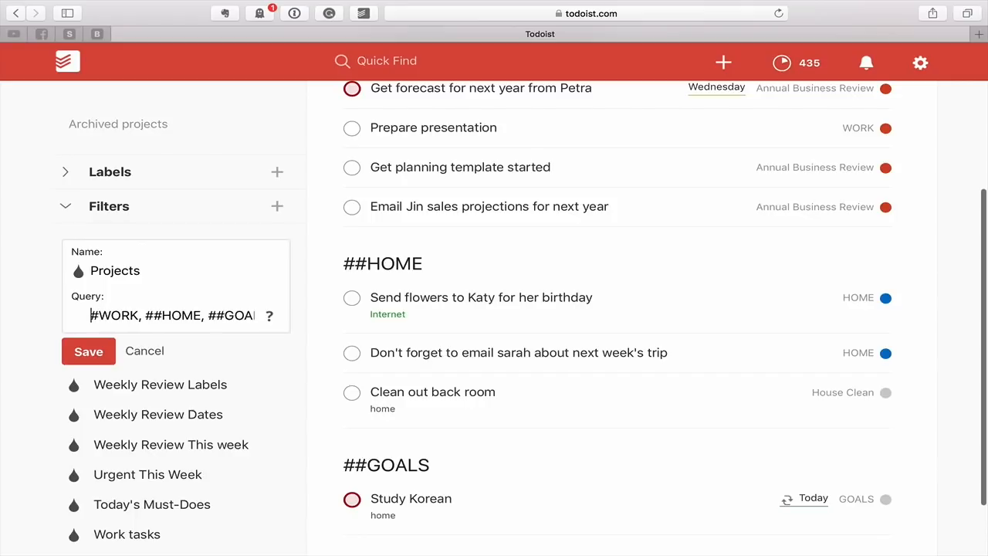
click(88, 352)
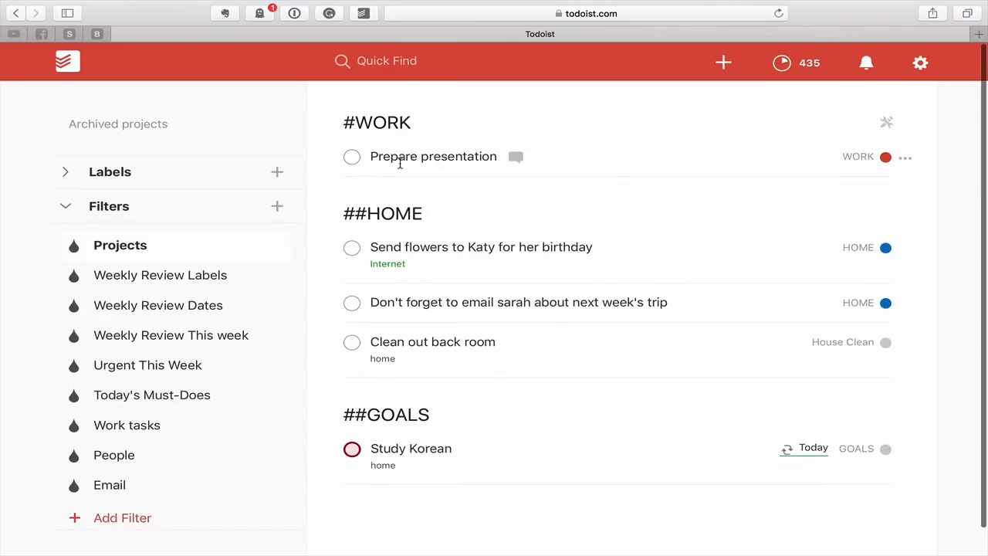
scroll(up, 3)
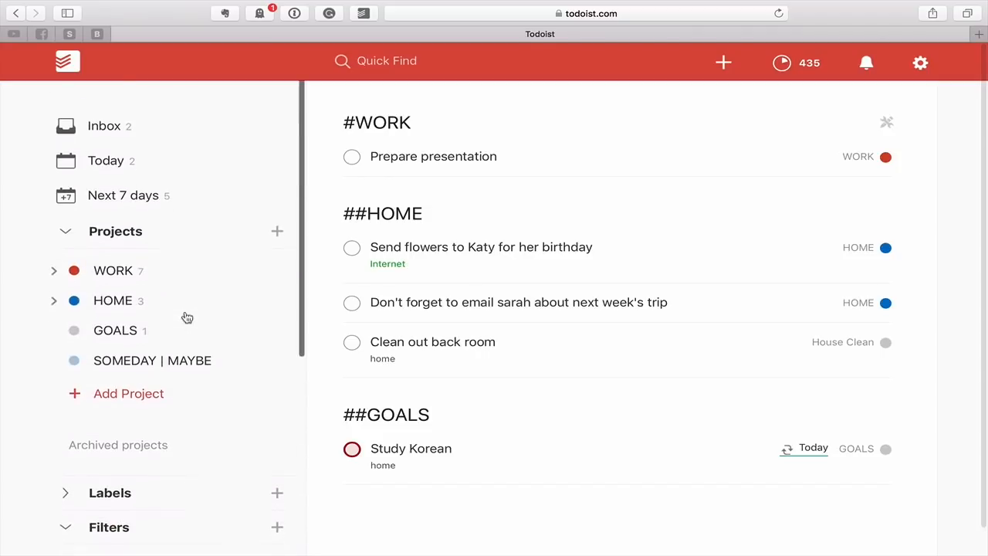
Expand WORK's sub-projects and view the WORK project holding Prepare presentation.
click(54, 270)
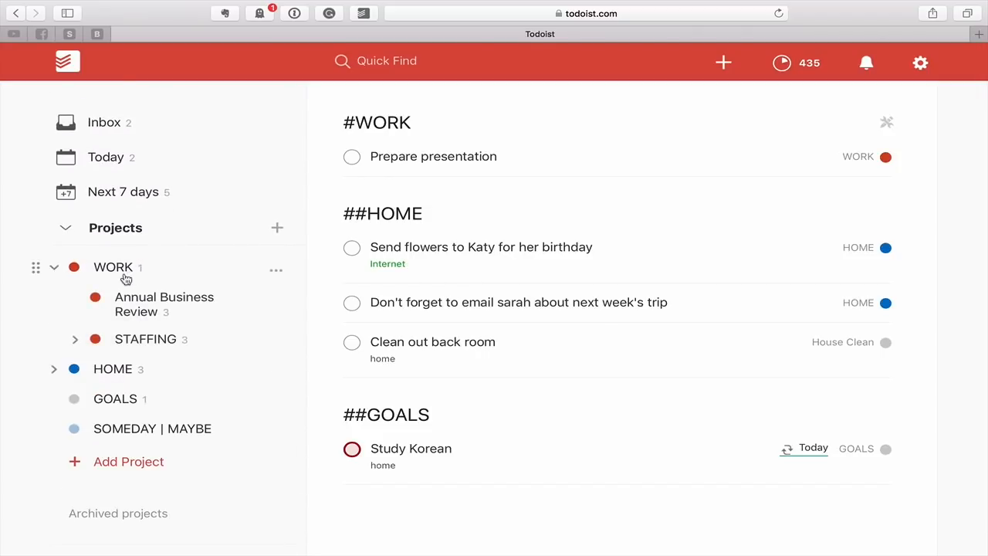
click(112, 266)
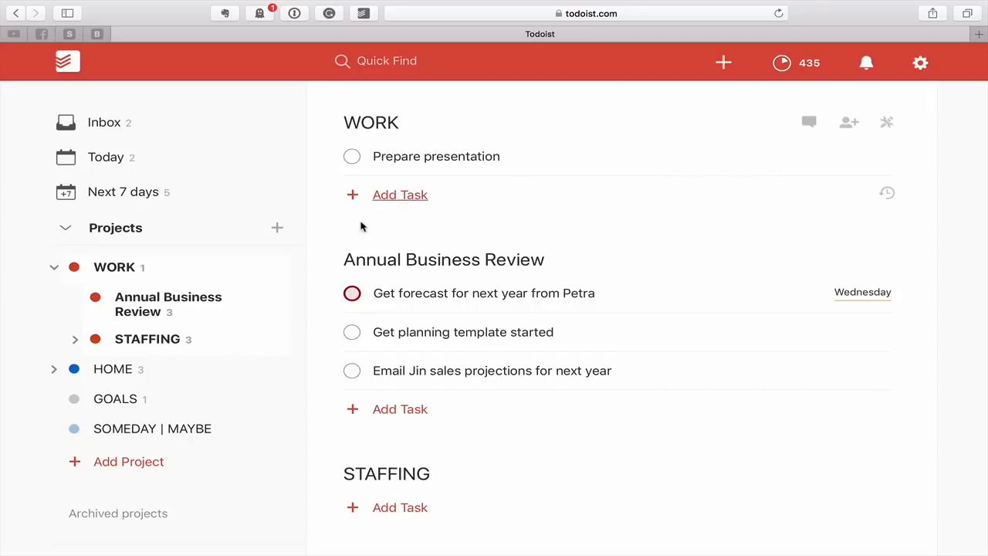
mouse_move(234, 380)
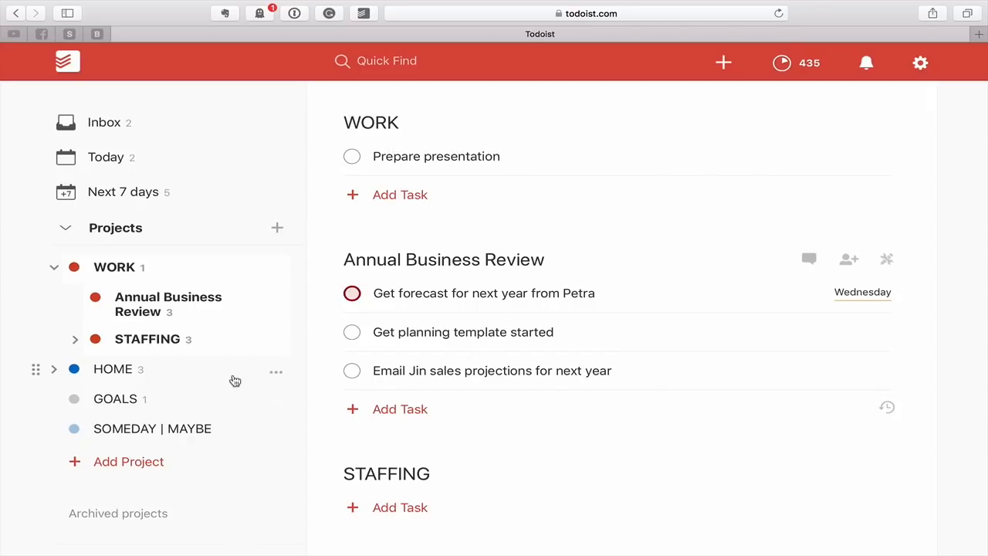
click(53, 265)
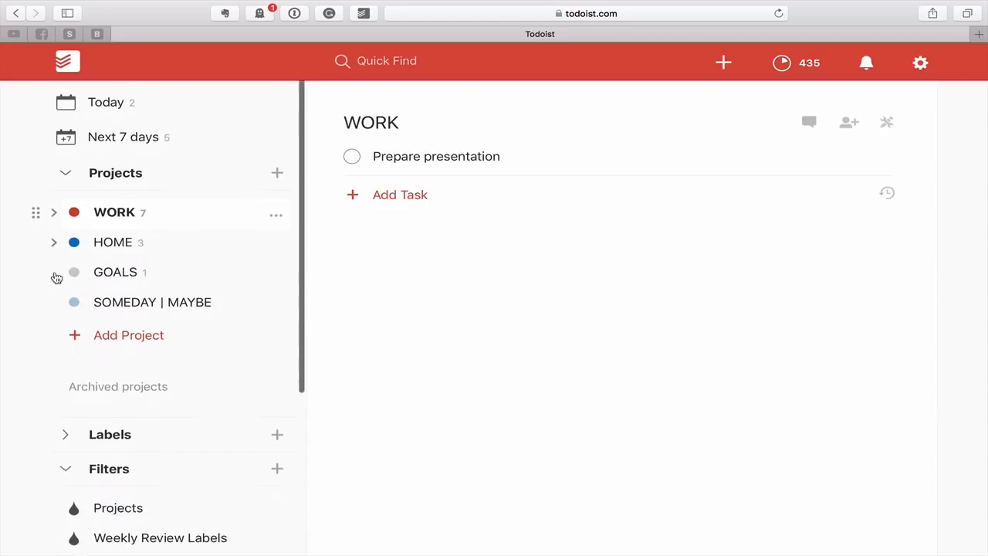
scroll(down, 3)
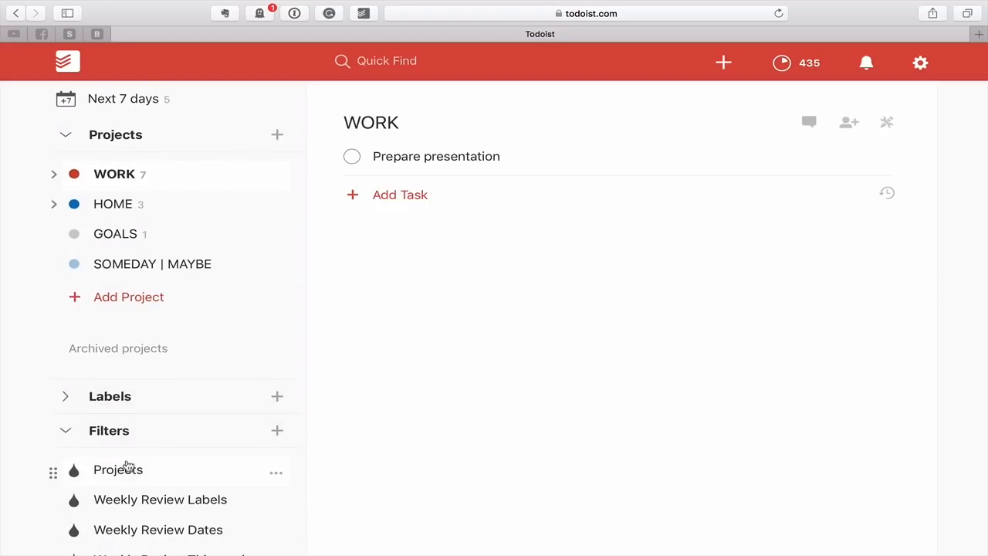
Review the Projects filter's tasks by project, then move to the Weekly Review Labels filter.
click(117, 469)
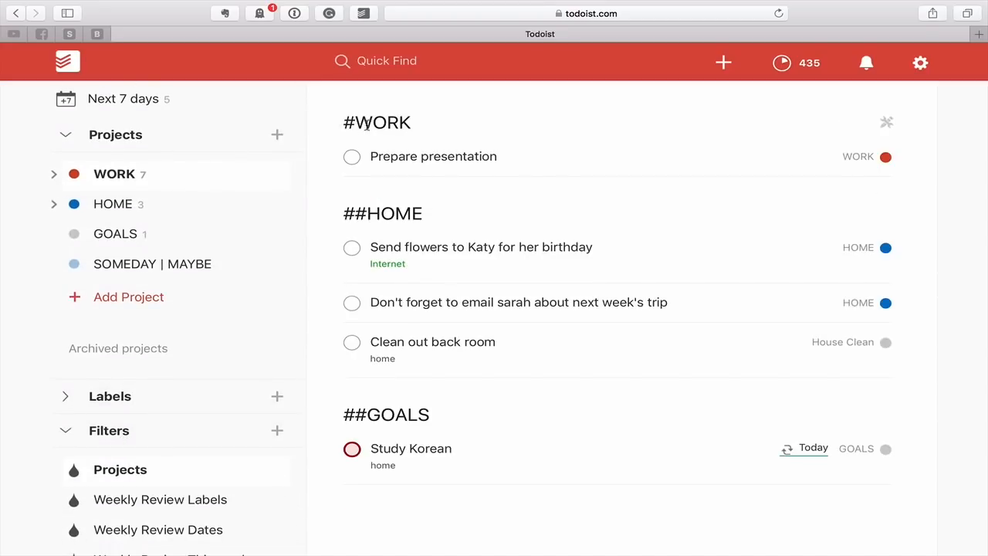
mouse_move(389, 138)
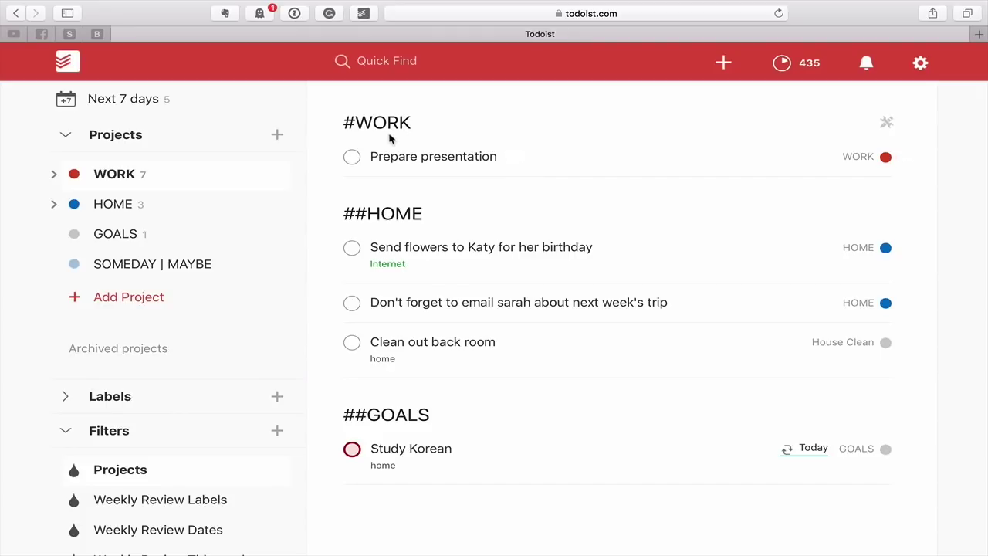
mouse_move(275, 472)
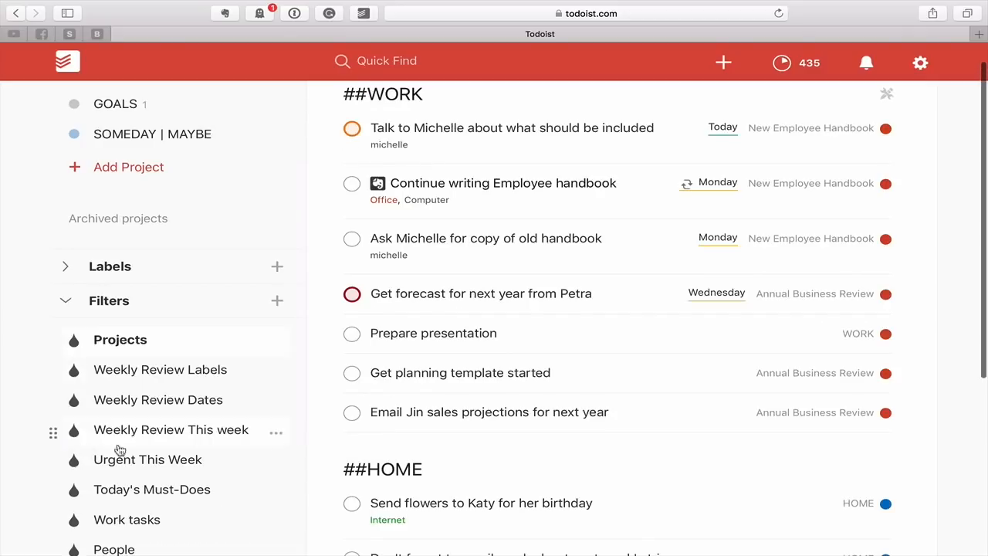
scroll(down, 3)
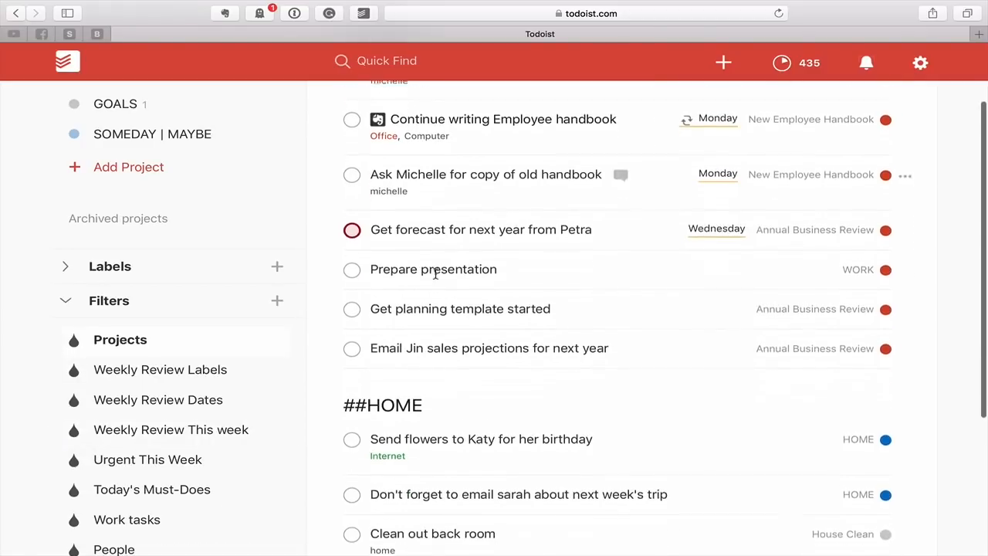
scroll(down, 3)
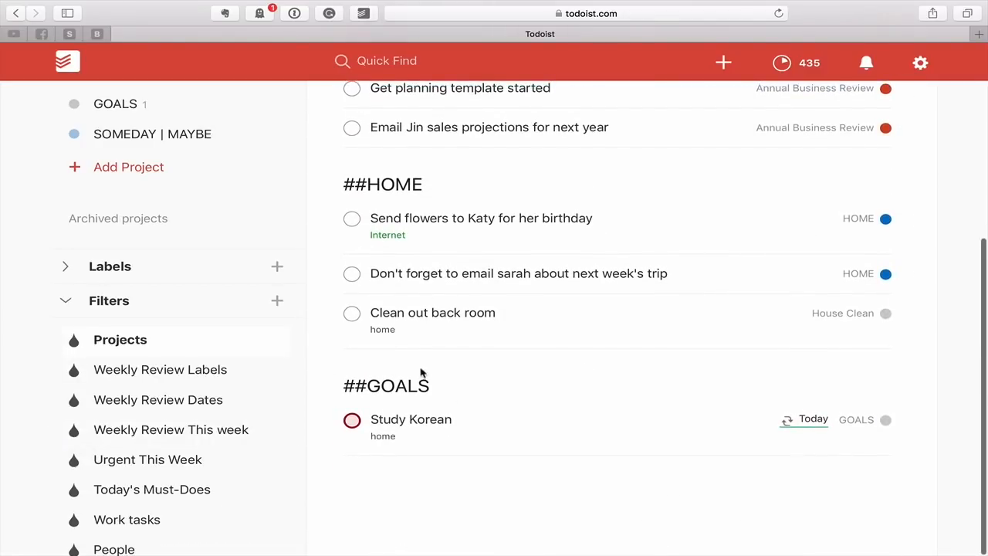
mouse_move(123, 371)
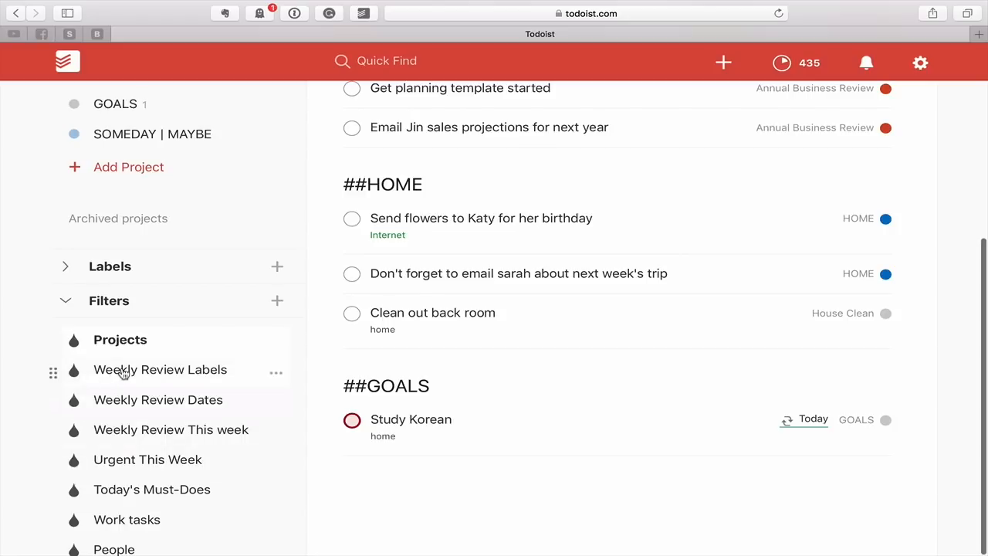
click(161, 369)
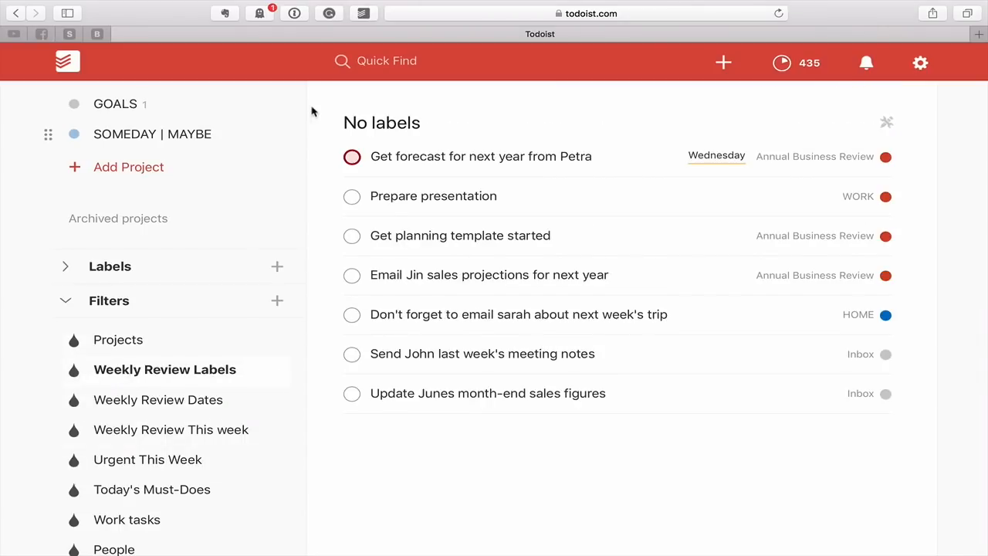
mouse_move(483, 509)
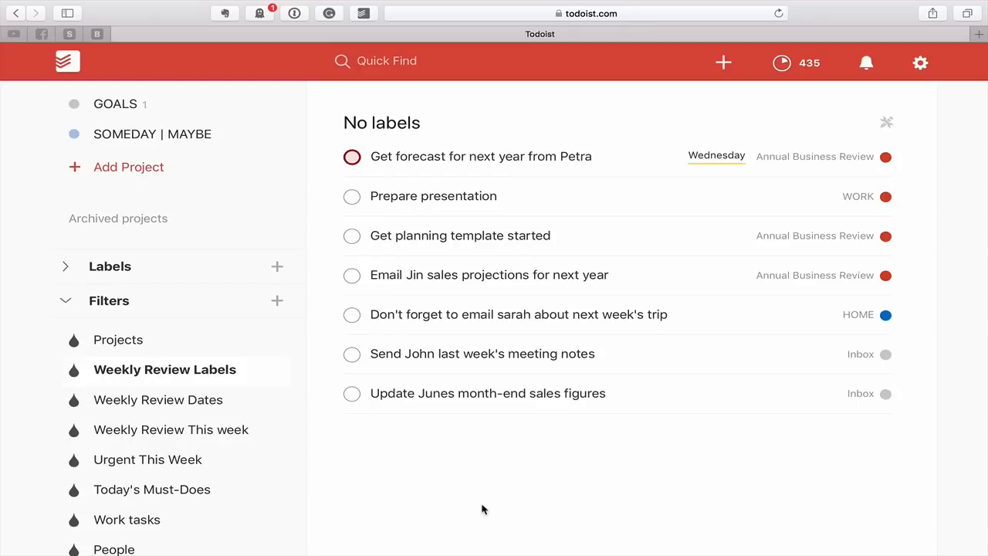
mouse_move(312, 409)
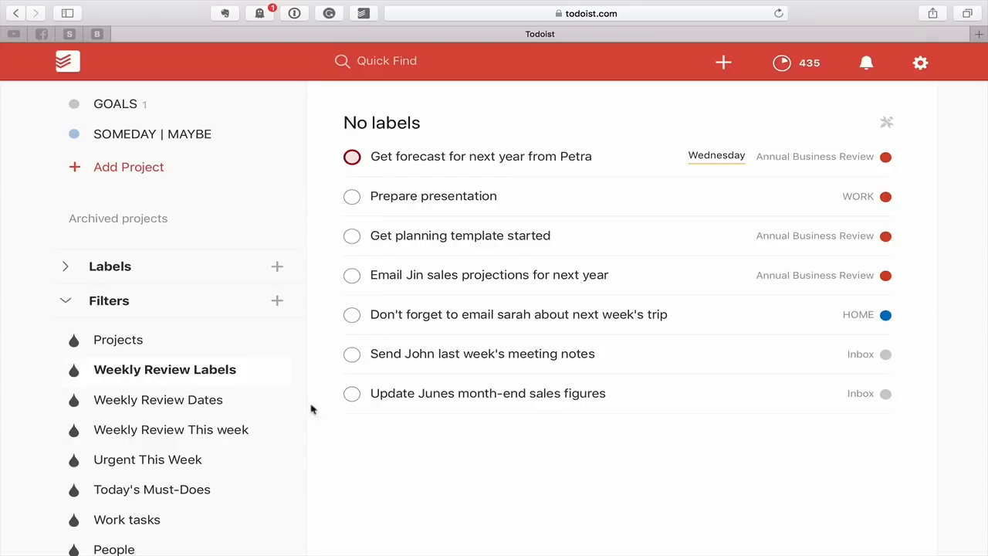
Inspect the Weekly Review Labels query without saving, then switch to Weekly Review Dates.
right_click(164, 369)
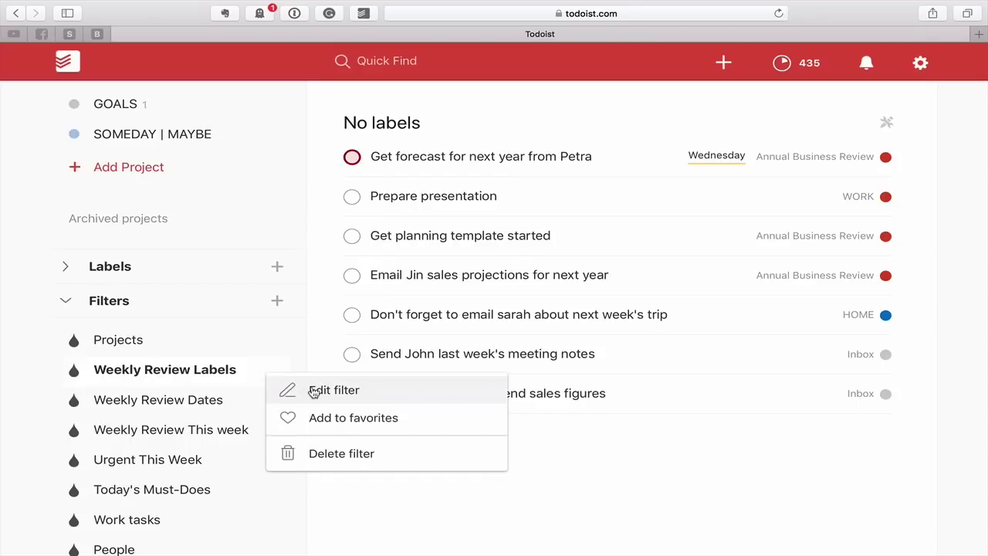
click(333, 389)
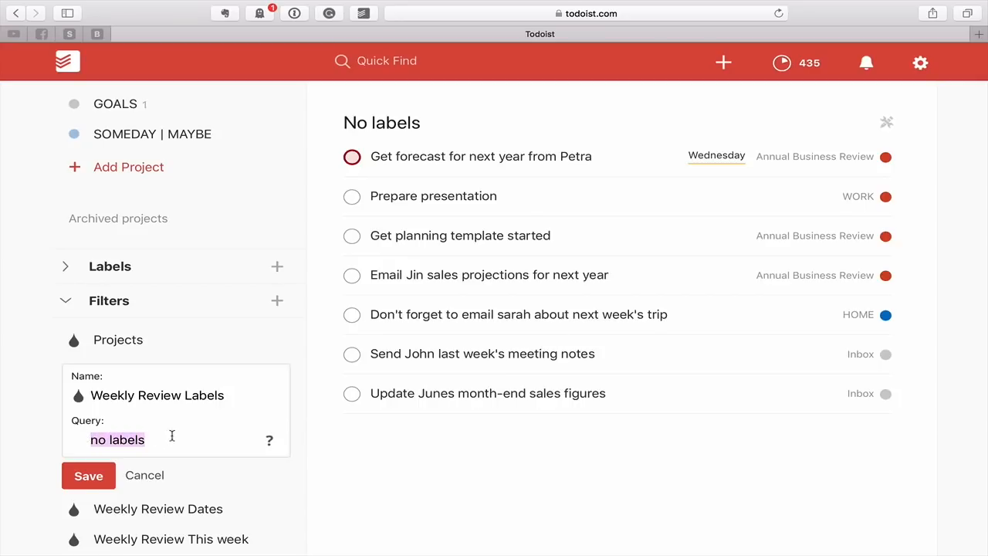
click(88, 475)
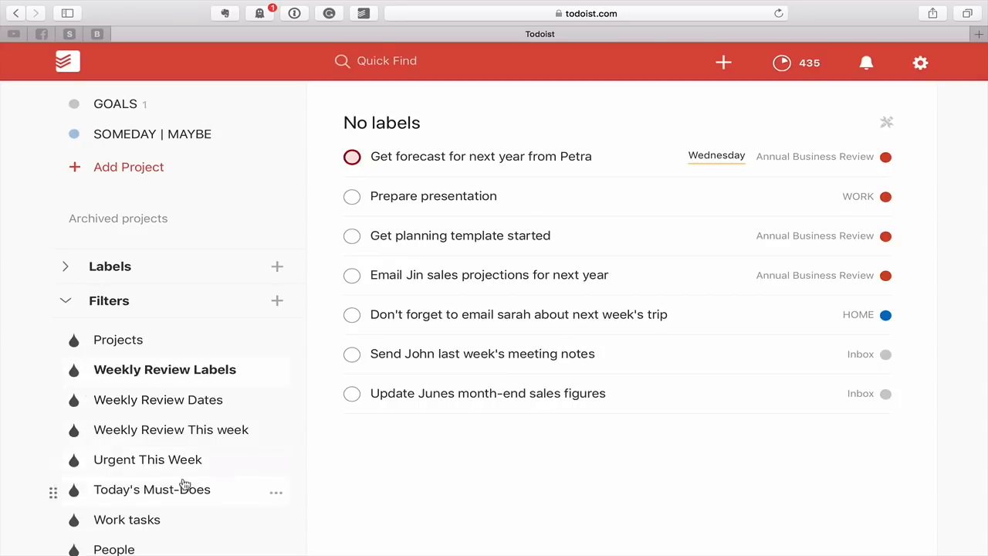
mouse_move(374, 439)
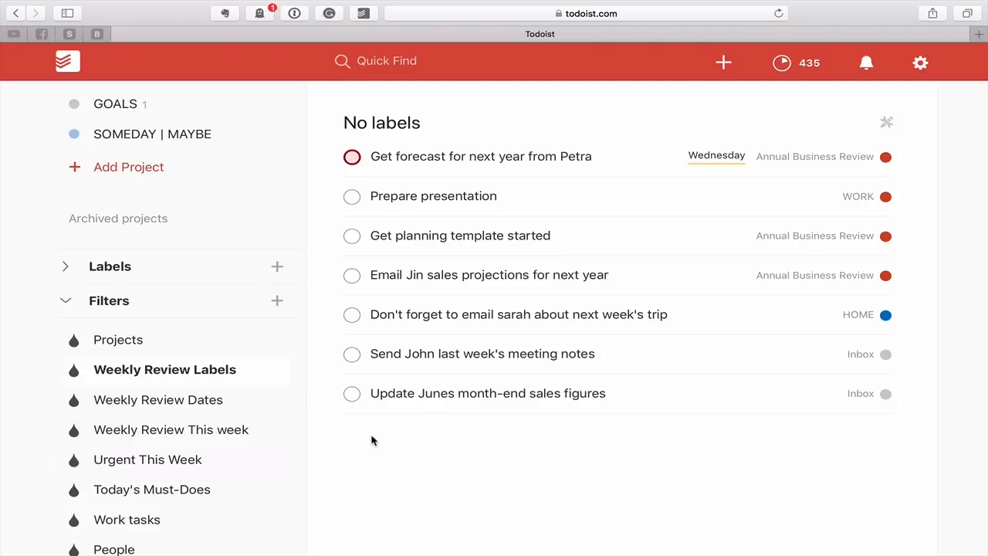
mouse_move(449, 314)
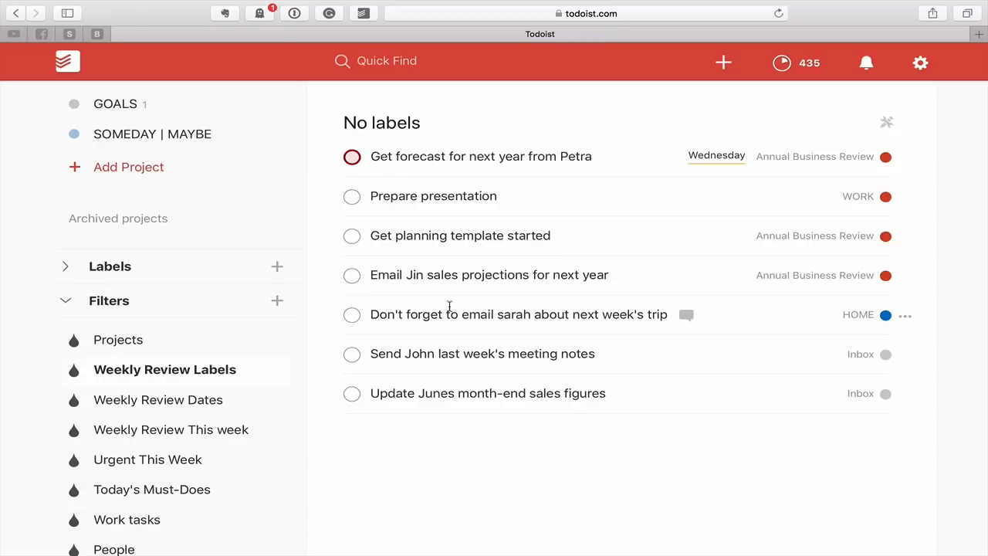
mouse_move(462, 463)
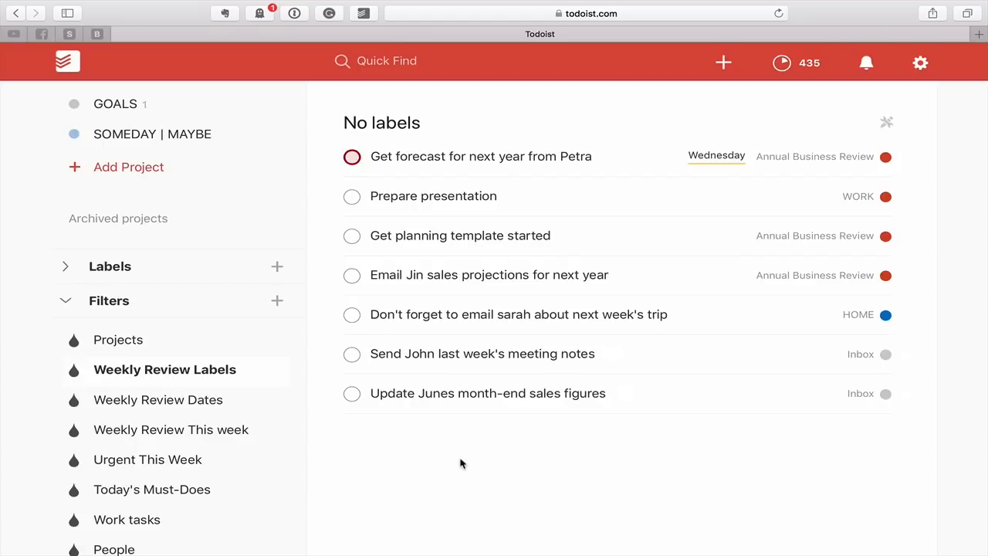
mouse_move(527, 462)
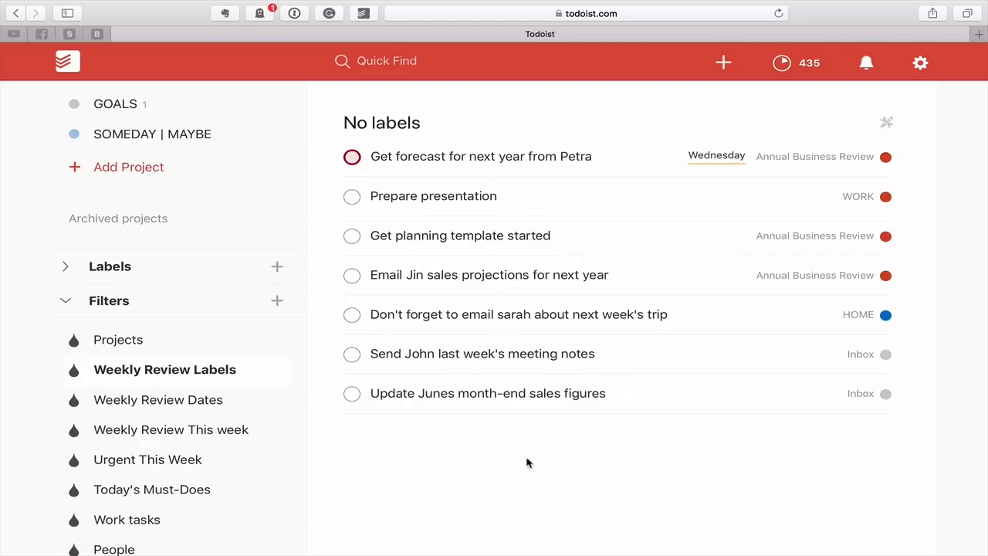
click(163, 398)
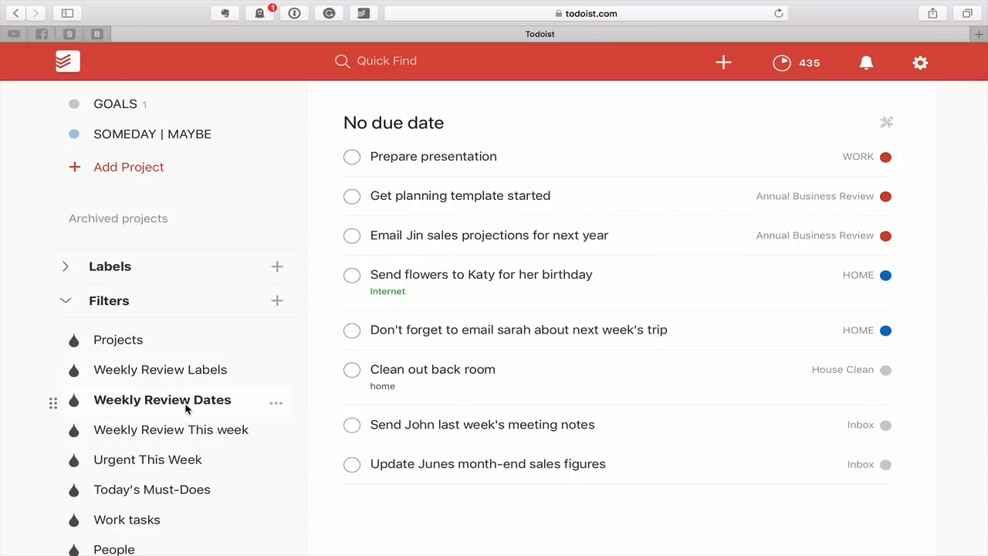
mouse_move(392, 131)
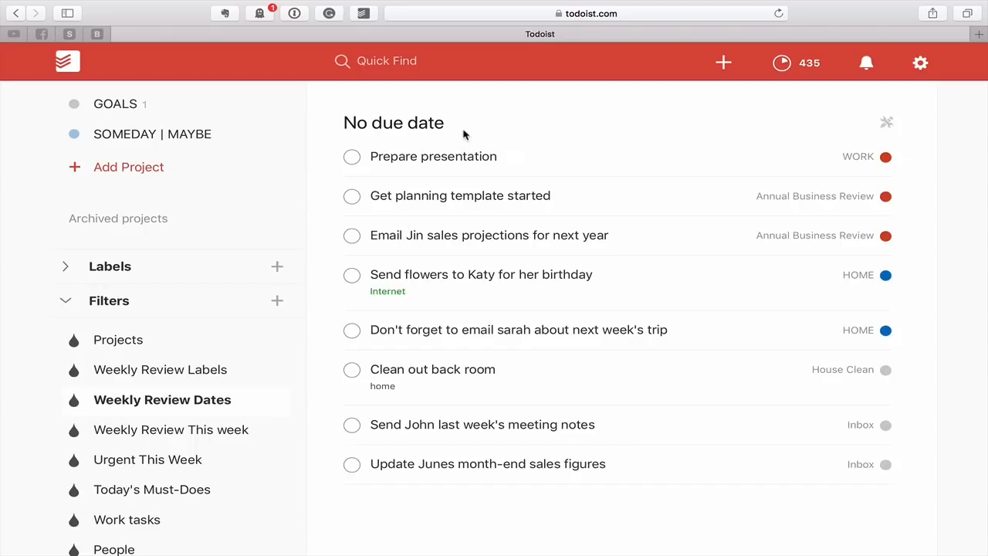
mouse_move(487, 155)
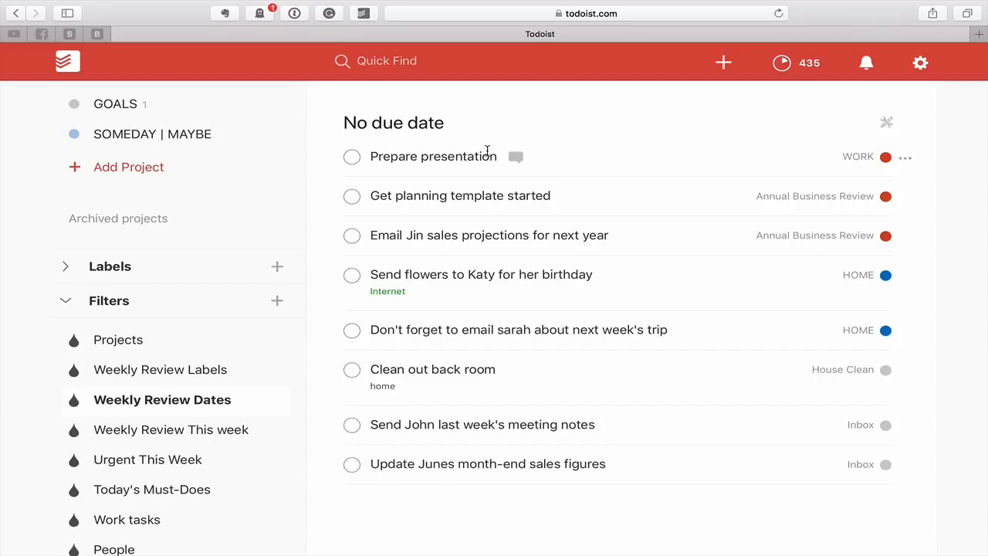
mouse_move(497, 128)
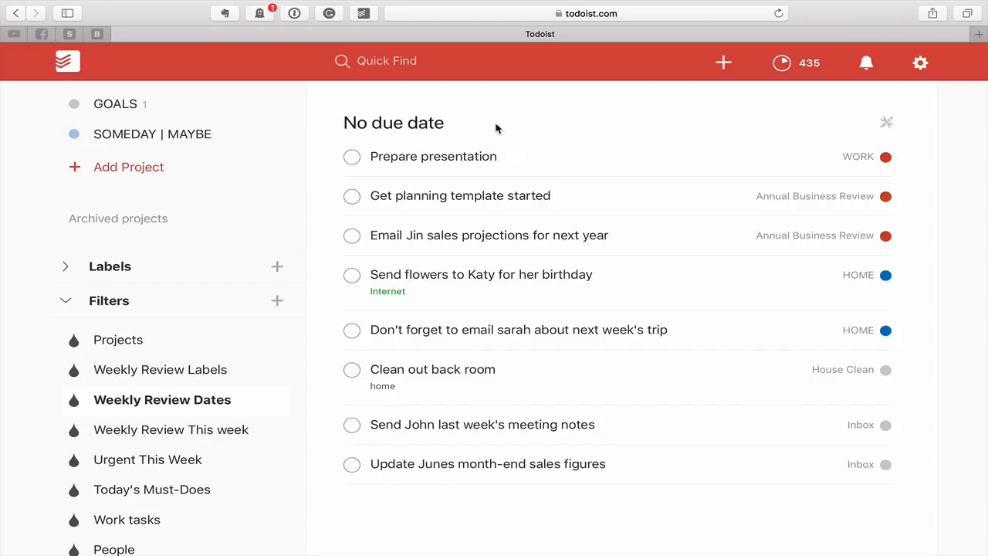
mouse_move(476, 540)
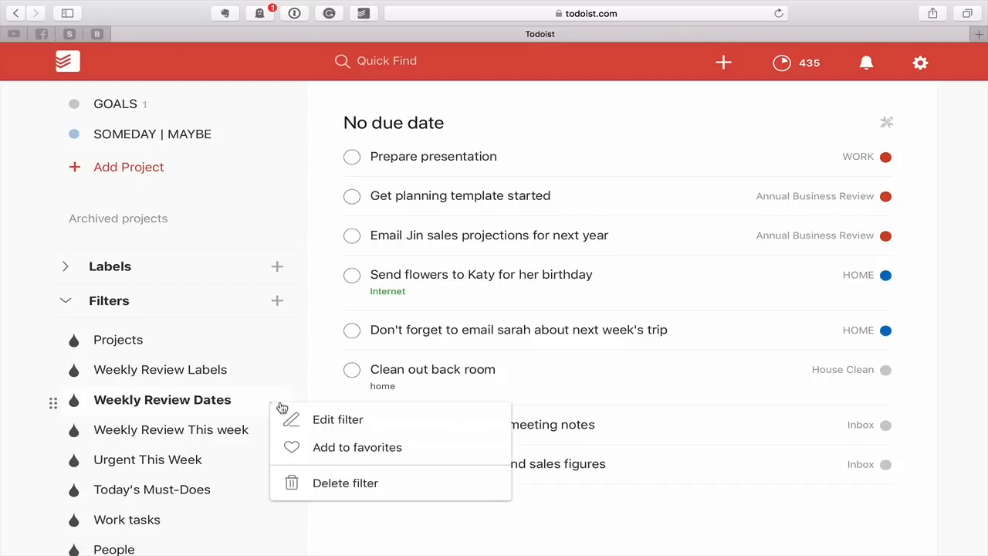
click(337, 420)
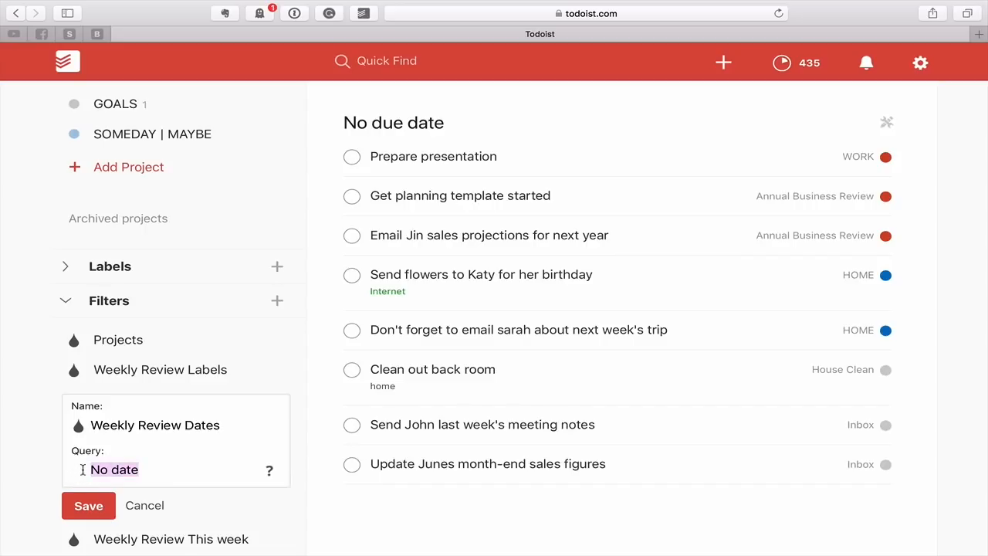
click(88, 506)
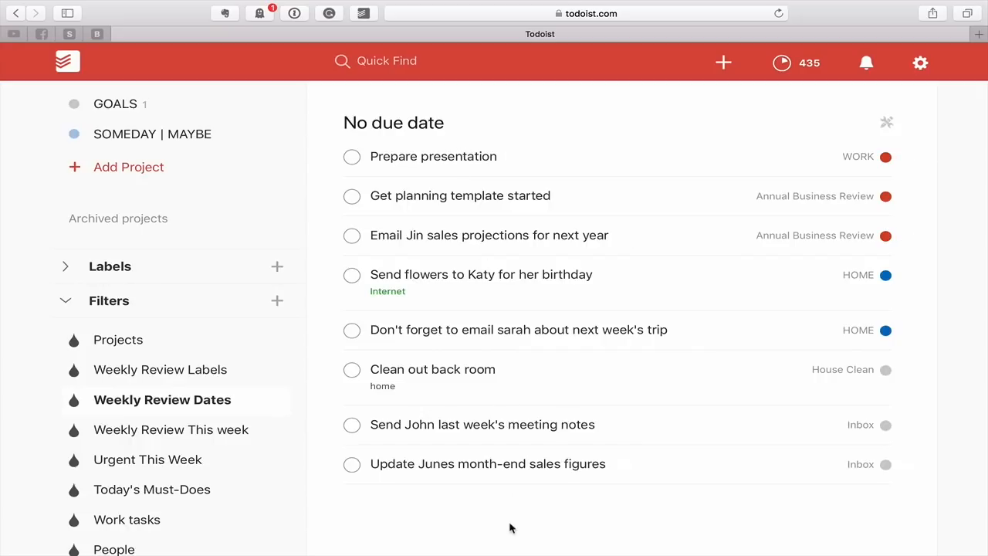
mouse_move(474, 105)
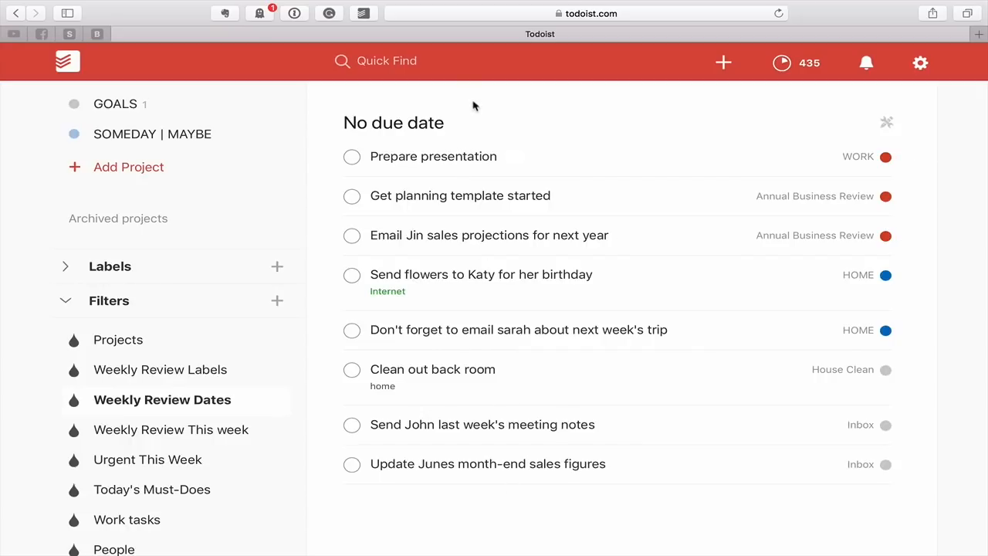
Edit the Prepare presentation task so it drops off the no-due-date list.
click(433, 156)
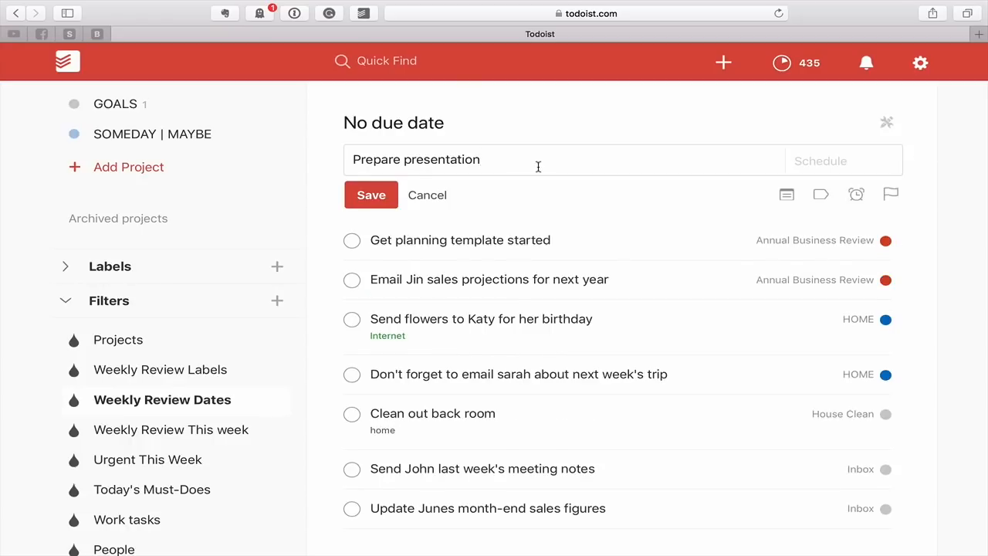
text(tu)
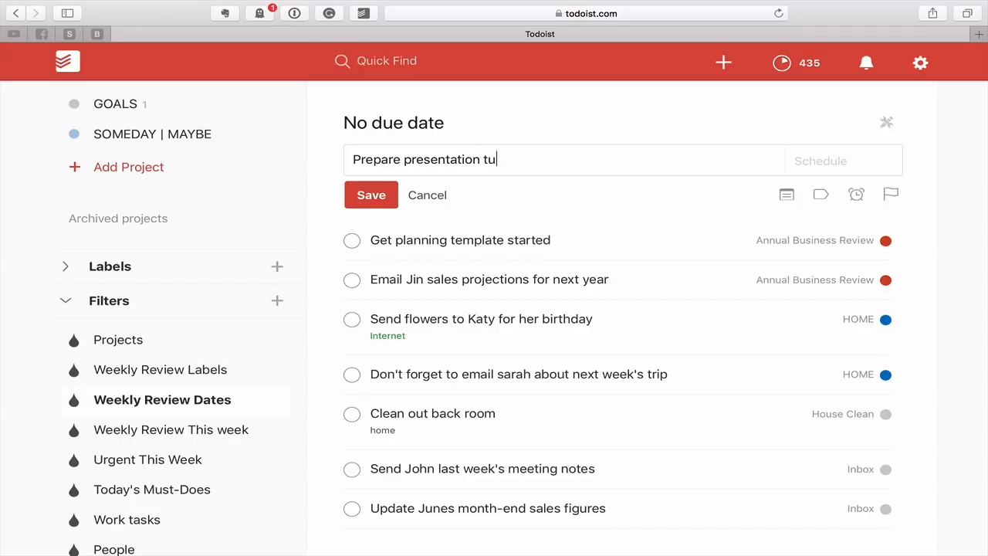
key(Backspace)
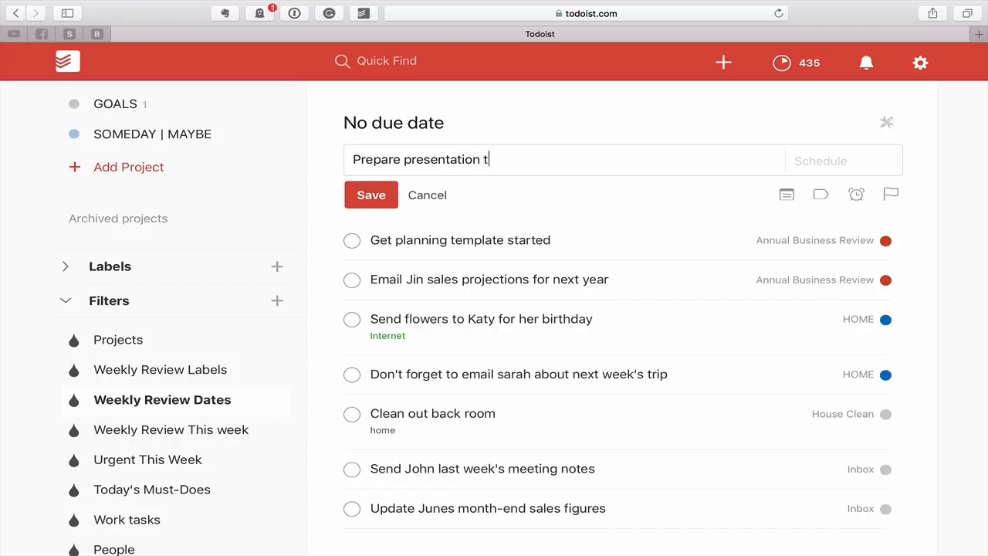
click(426, 194)
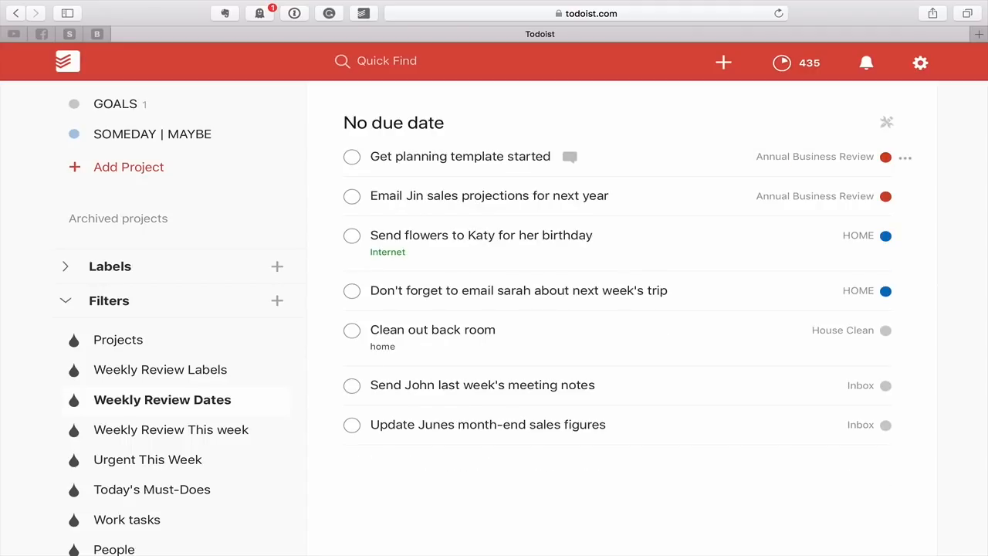
mouse_move(539, 470)
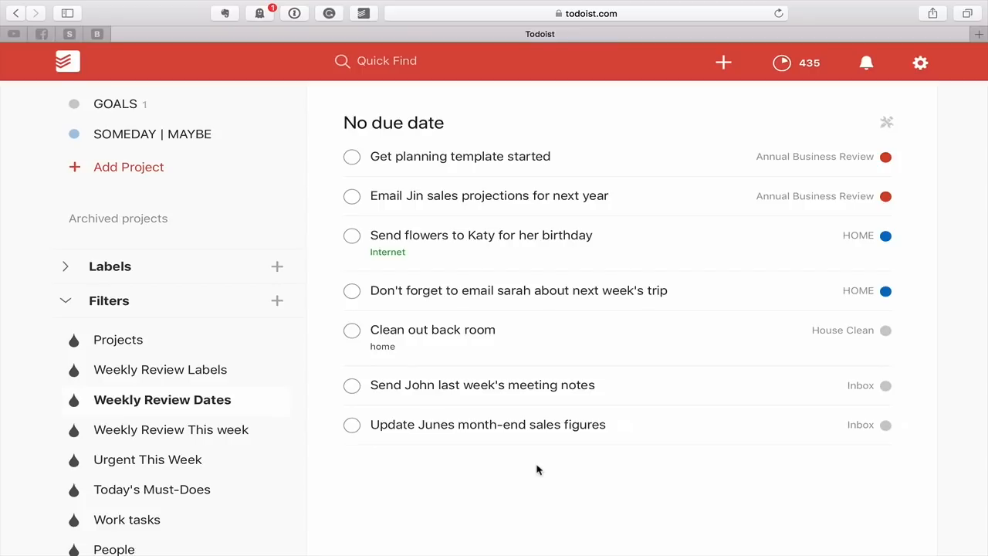
mouse_move(409, 267)
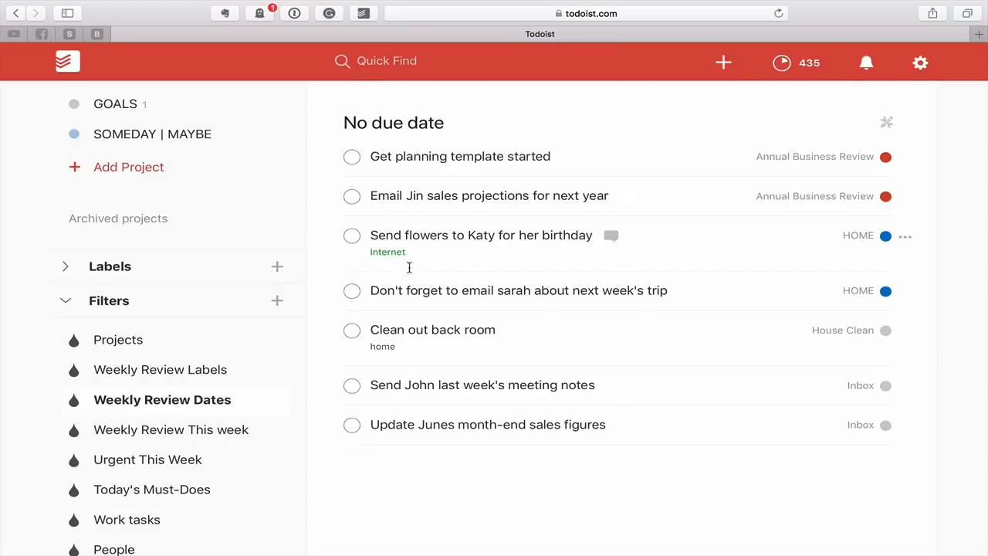
mouse_move(287, 457)
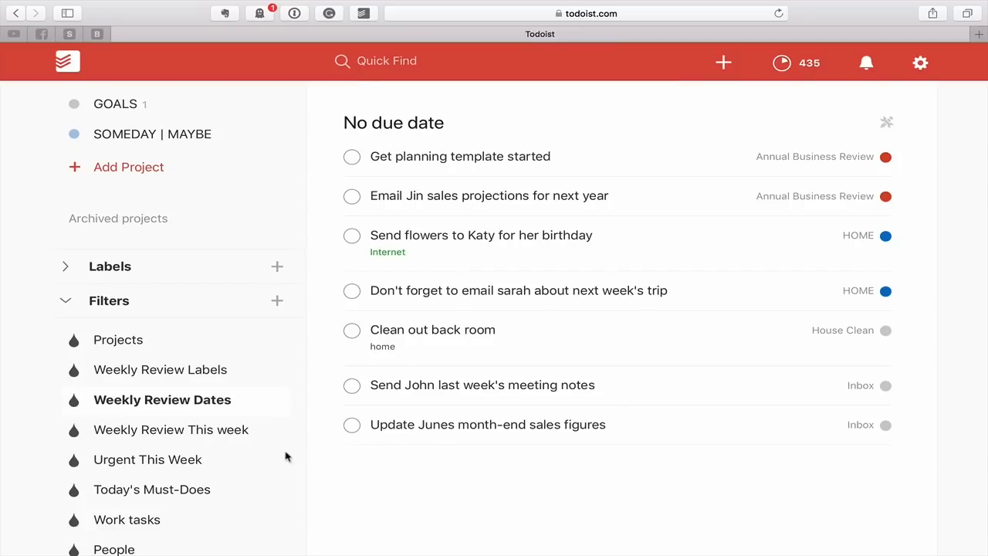
mouse_move(229, 432)
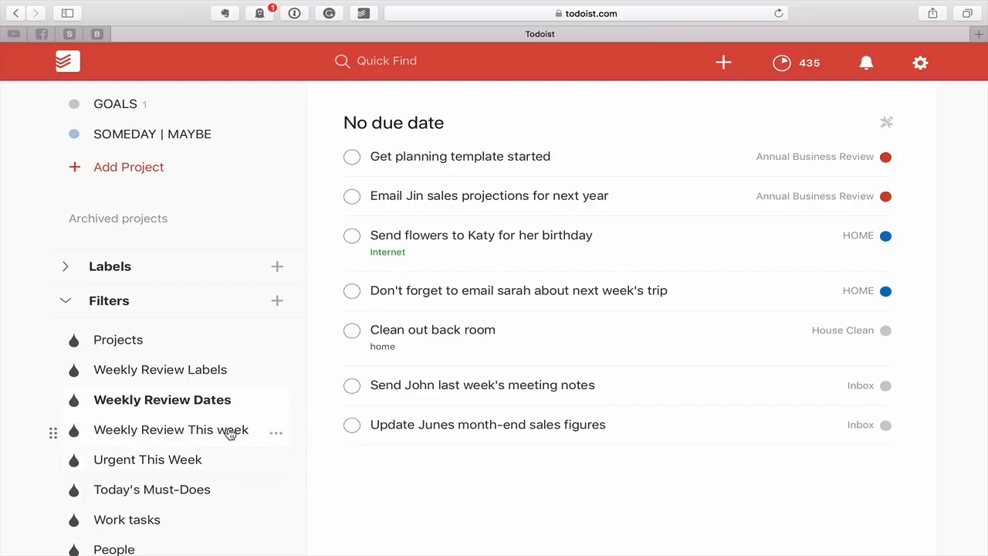
Inspect the Weekly Review This week query 'created after: -7 days', leaving it unchanged, and head to completed-task history.
click(176, 429)
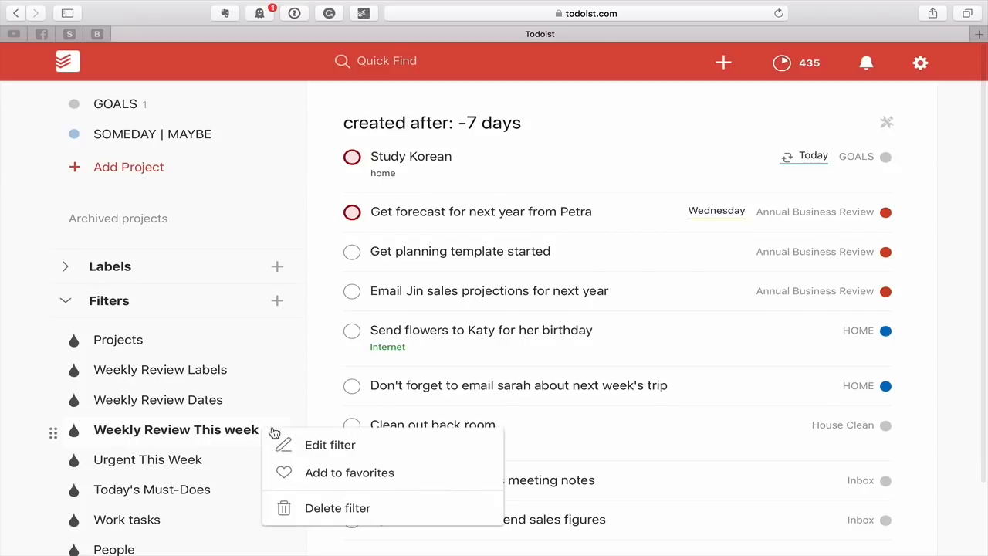
click(331, 444)
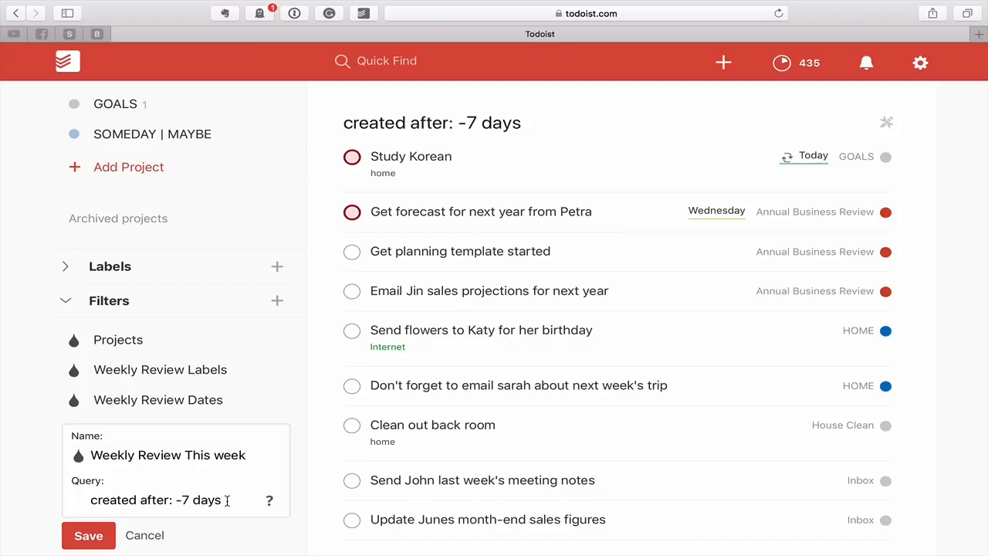
triple_click(154, 500)
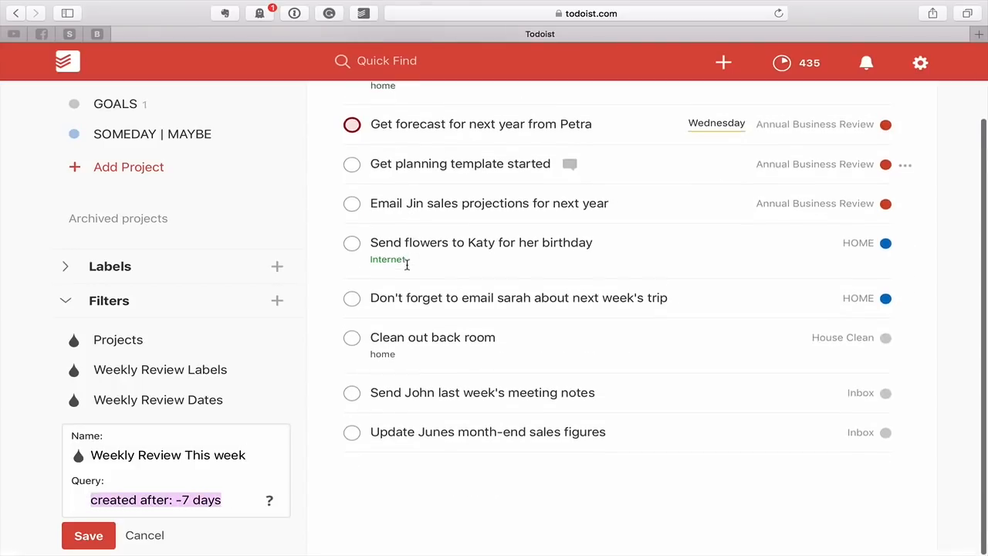
scroll(up, 3)
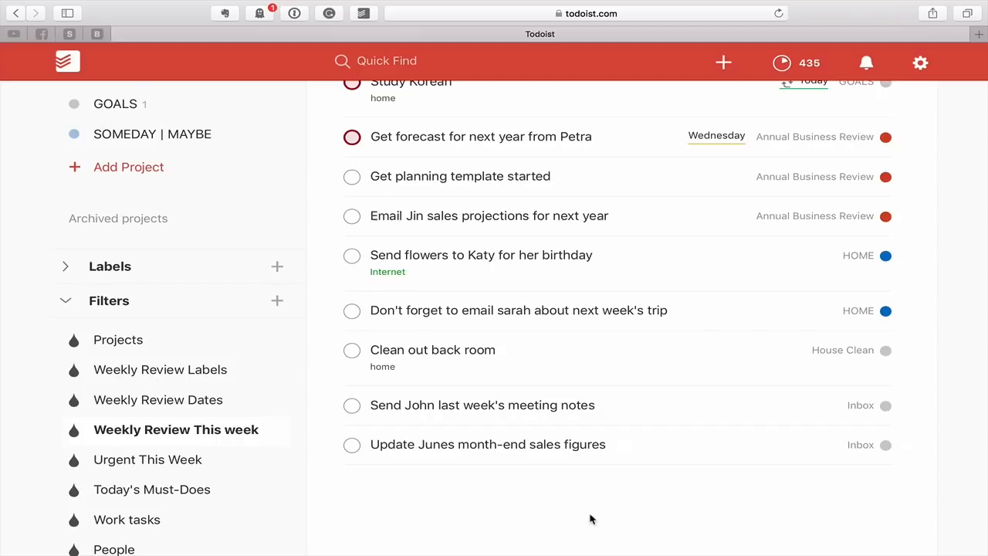
scroll(up, 3)
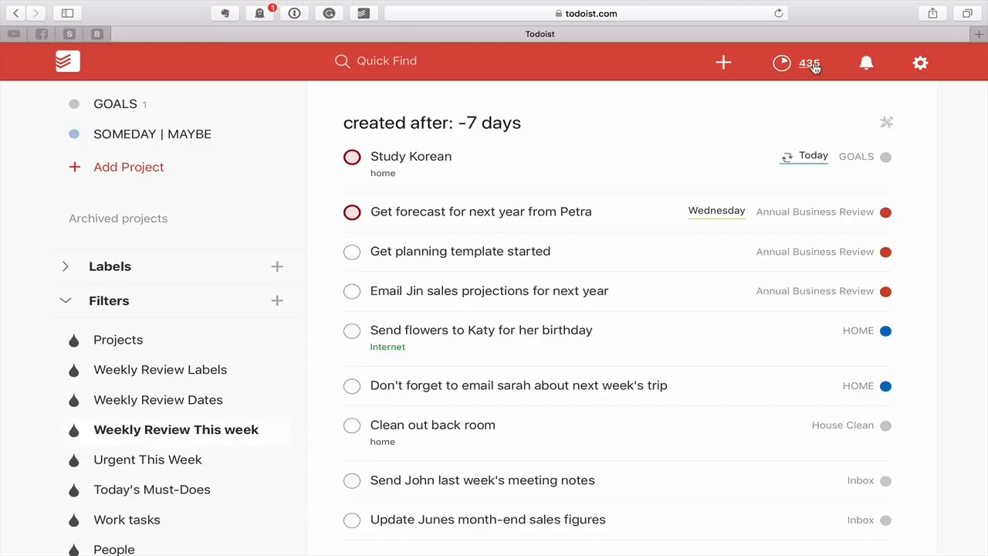
click(809, 62)
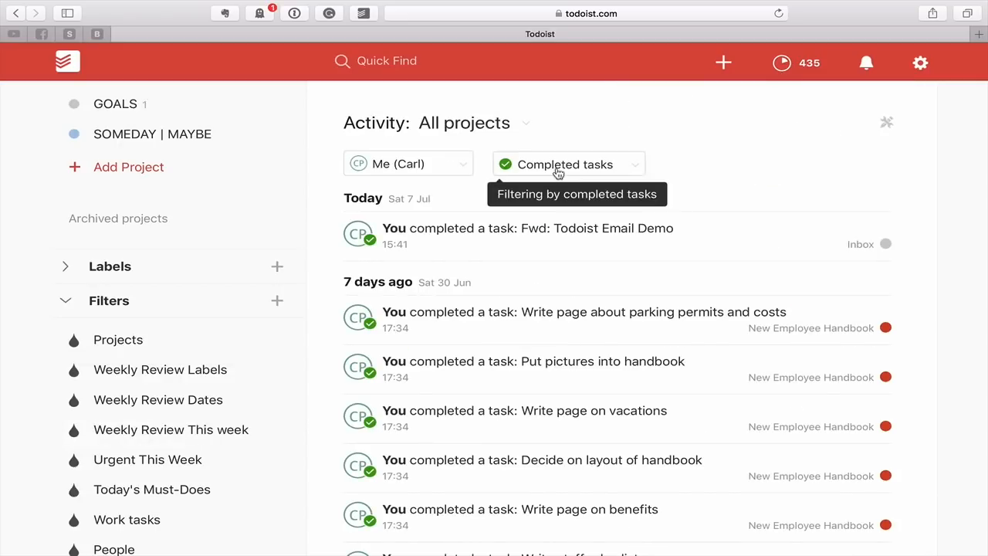
Filter the activity log to completed tasks across all projects and scroll through it.
click(568, 164)
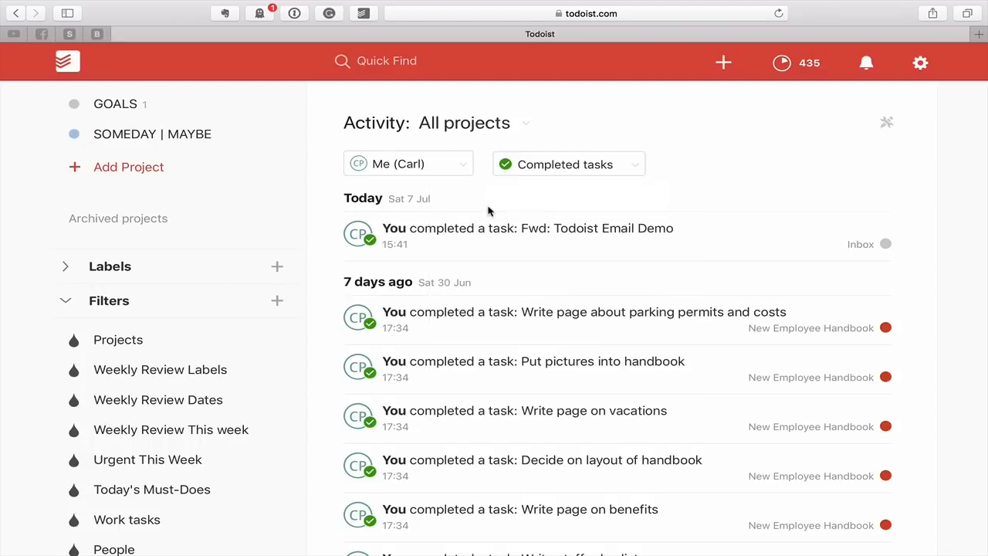
scroll(down, 3)
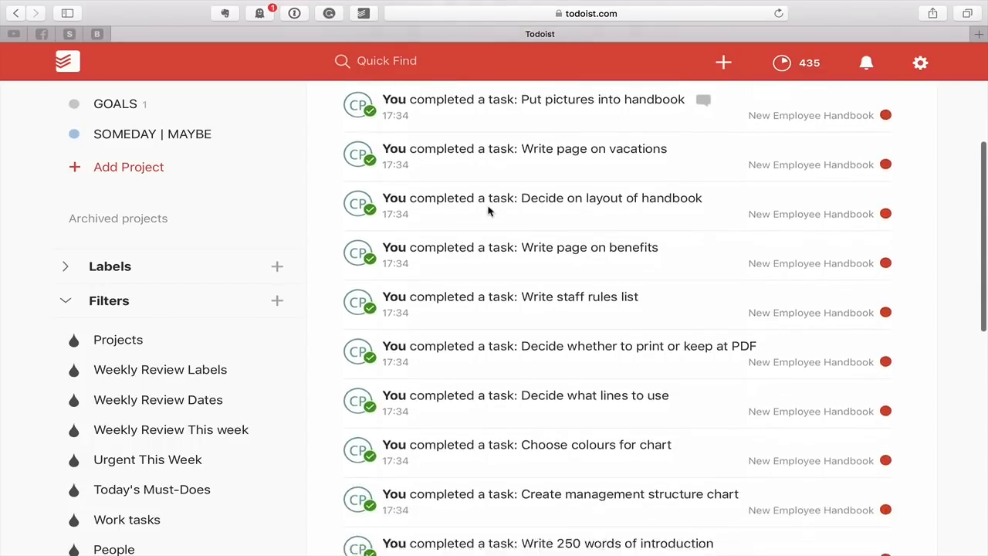
scroll(down, 3)
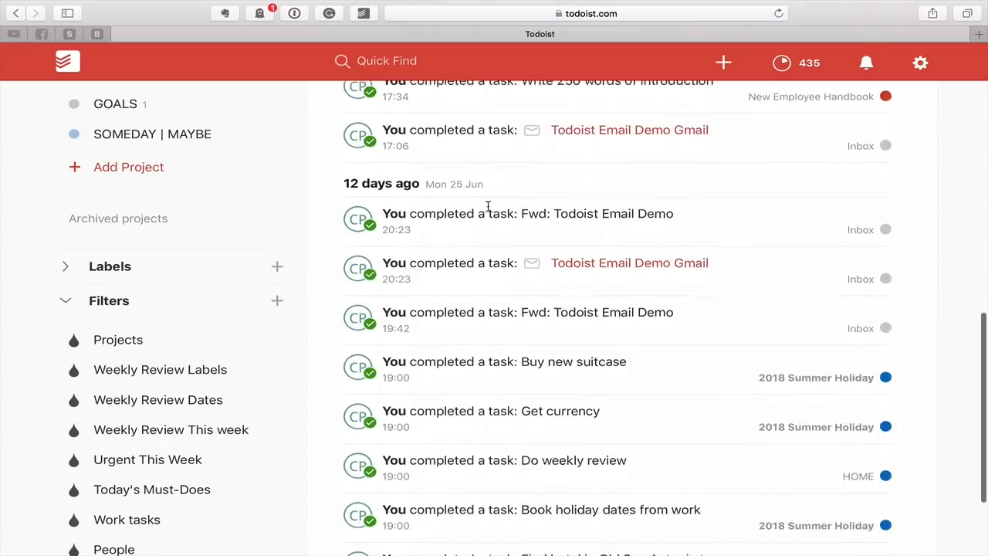
scroll(down, 3)
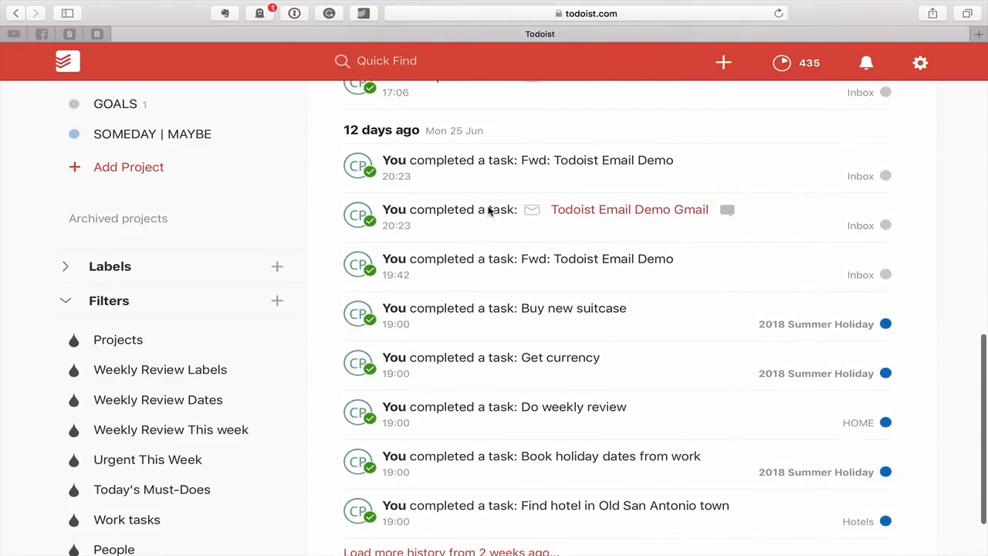
scroll(up, 3)
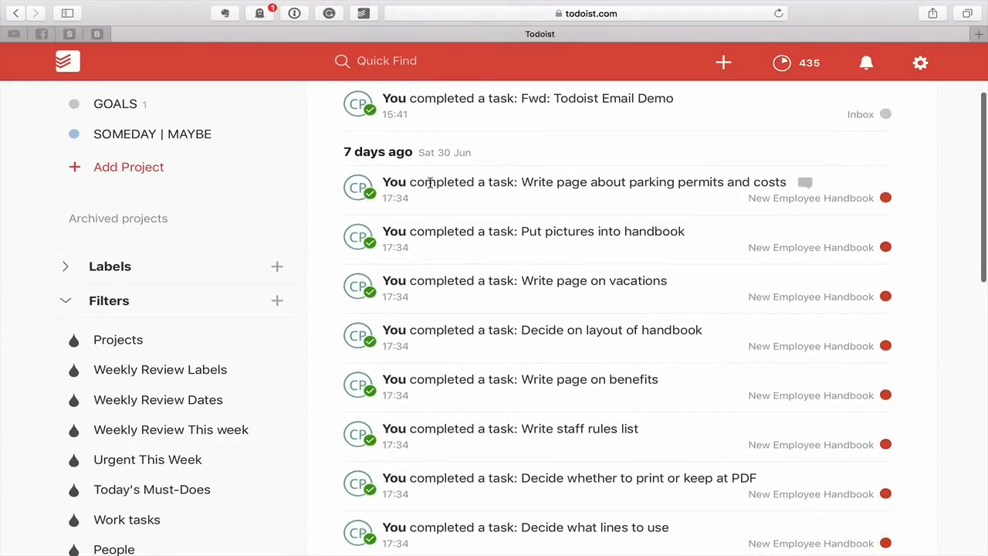
scroll(down, 3)
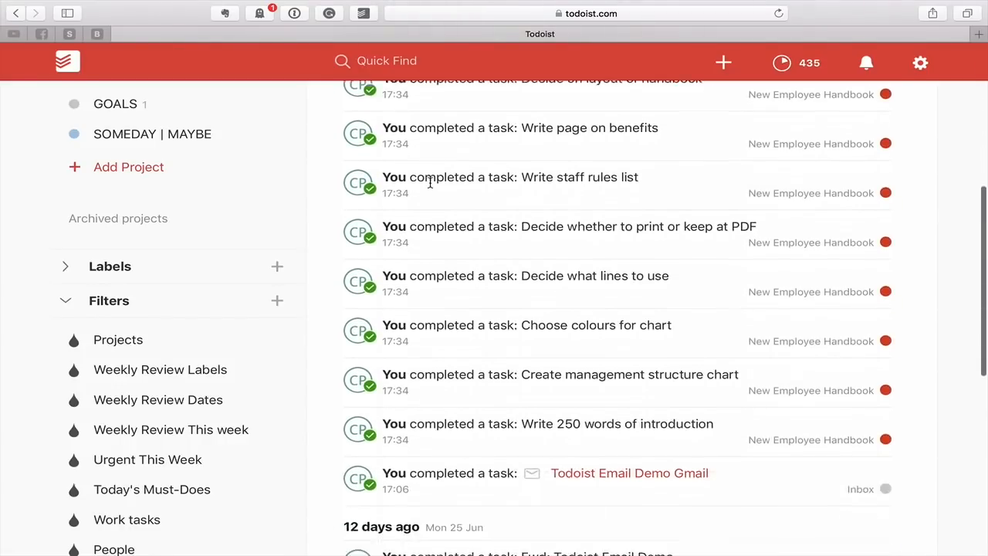
scroll(up, 3)
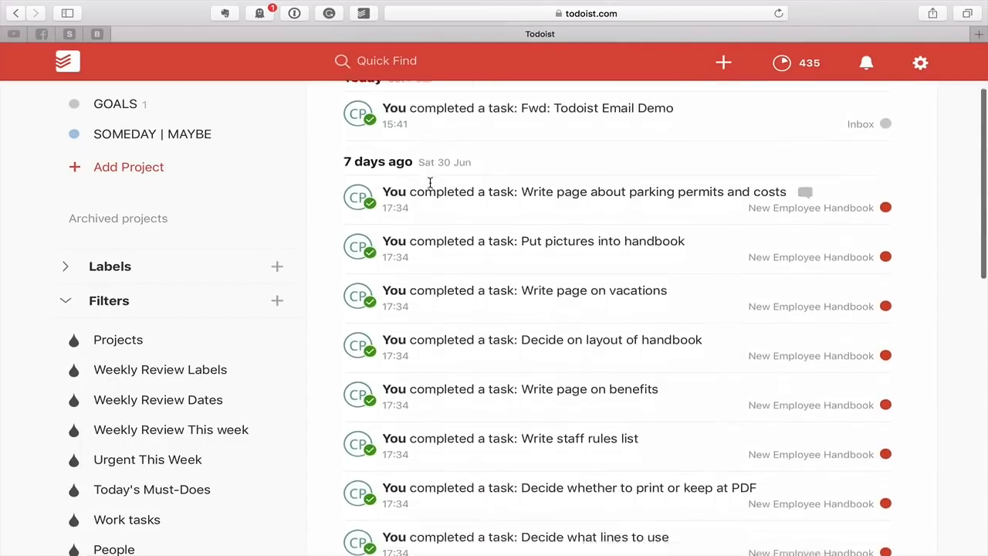
scroll(down, 3)
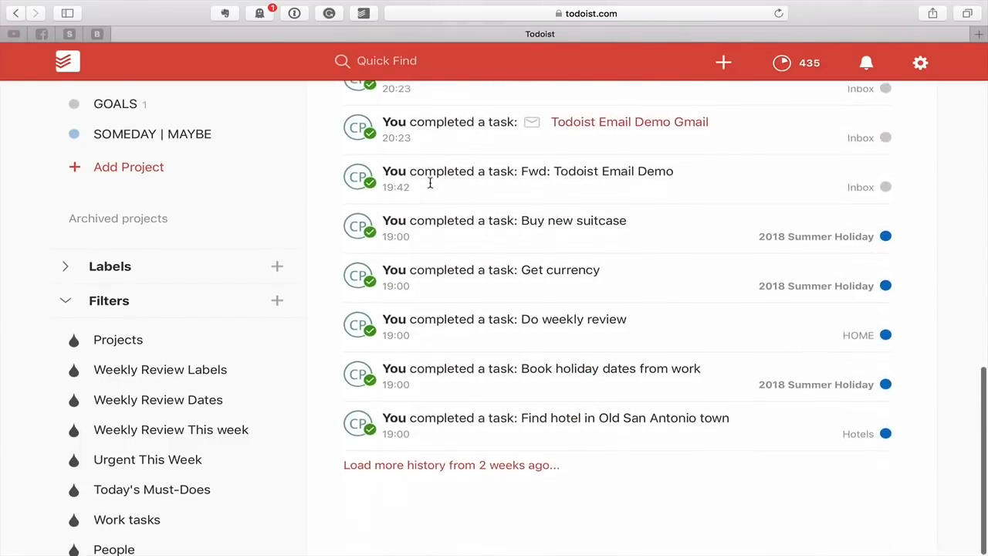
scroll(up, 3)
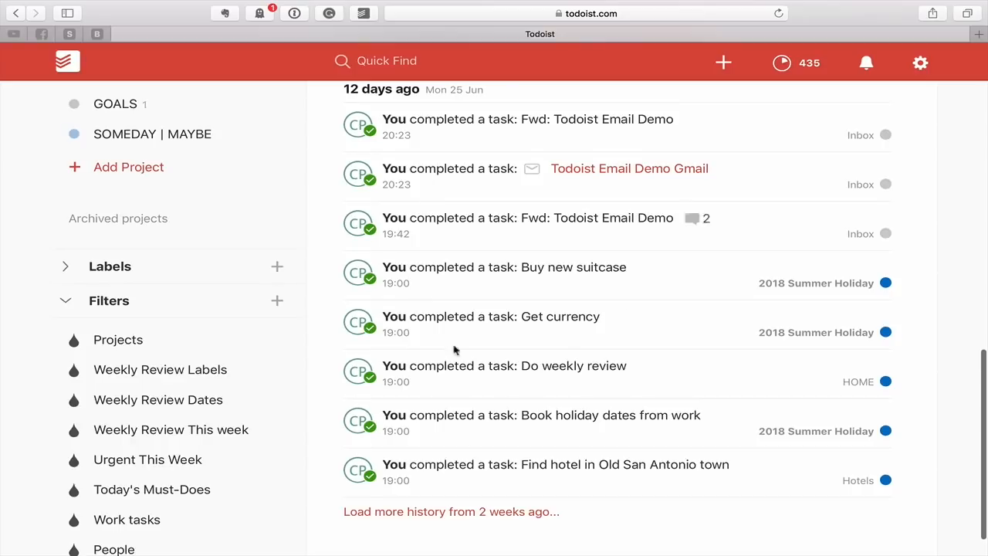
mouse_move(477, 511)
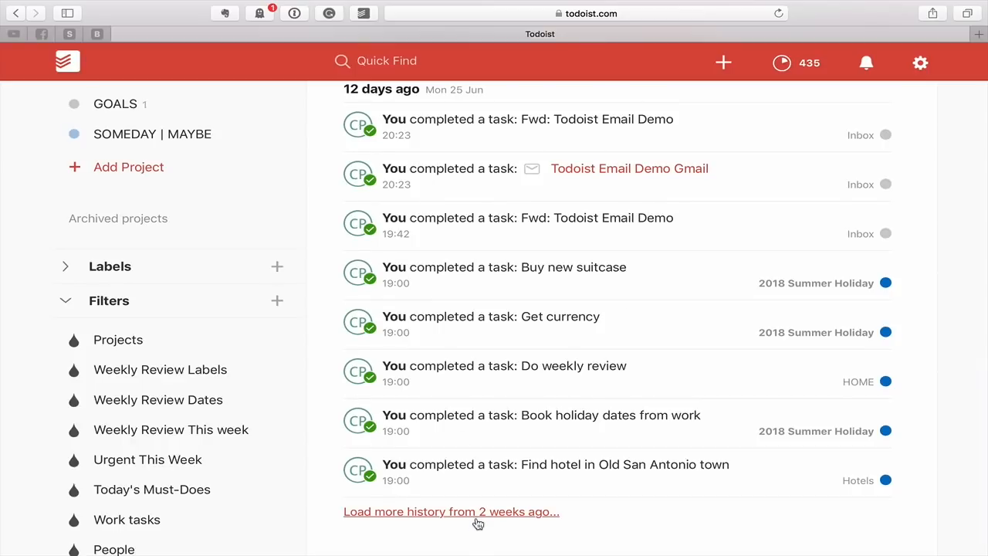
Load completed tasks from two weeks back, then return to Weekly Review This week.
click(451, 511)
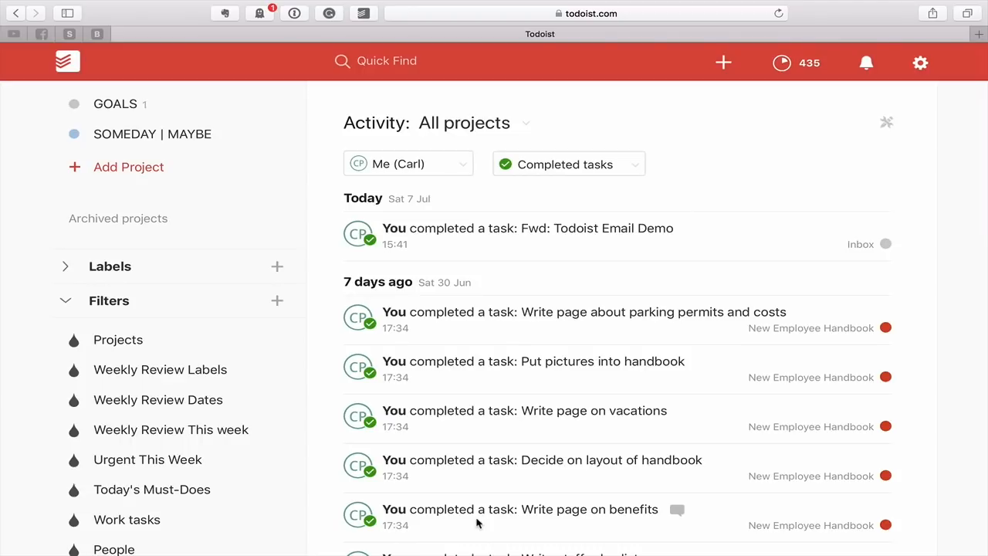
scroll(down, 3)
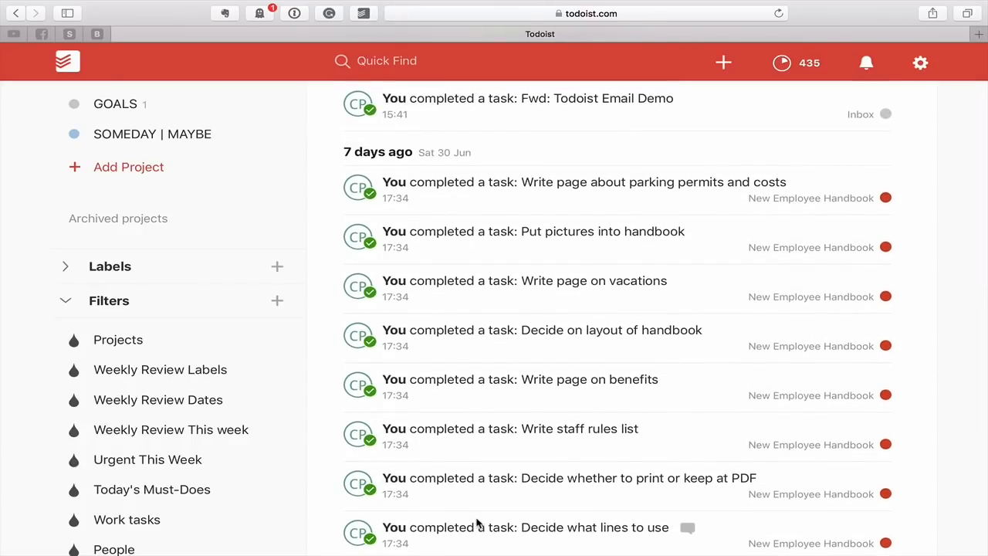
scroll(down, 3)
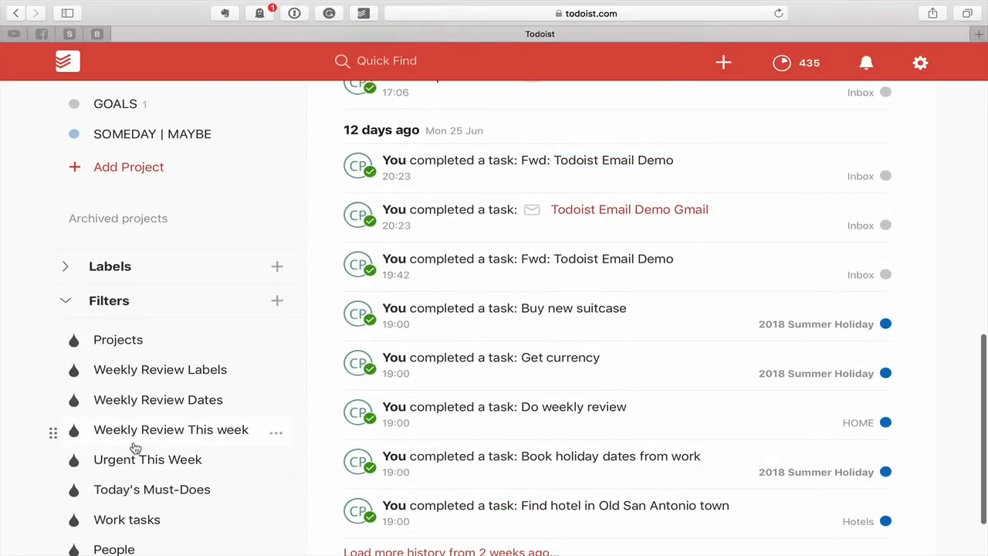
click(170, 429)
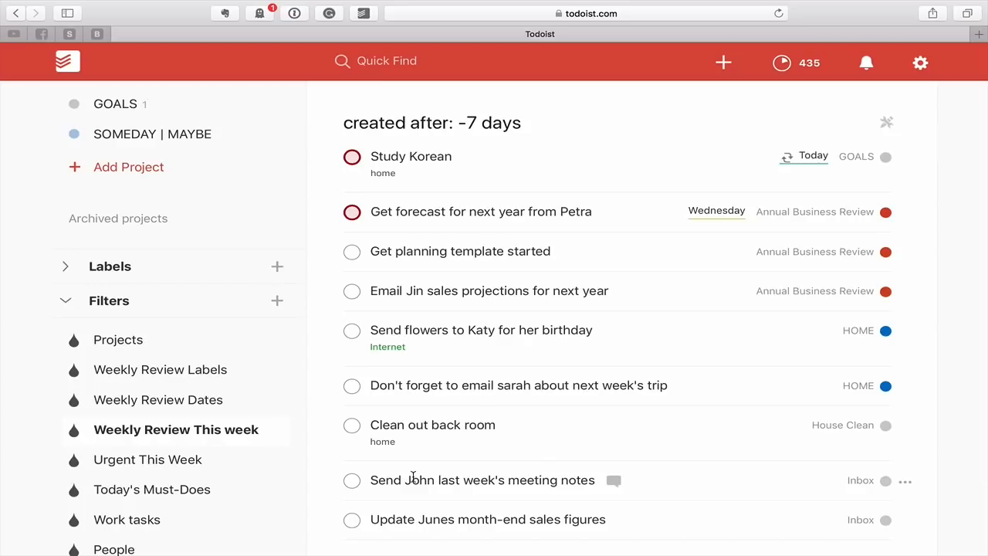
Scroll the This week results and view Urgent This Week's day-by-day upcoming tasks.
scroll(down, 3)
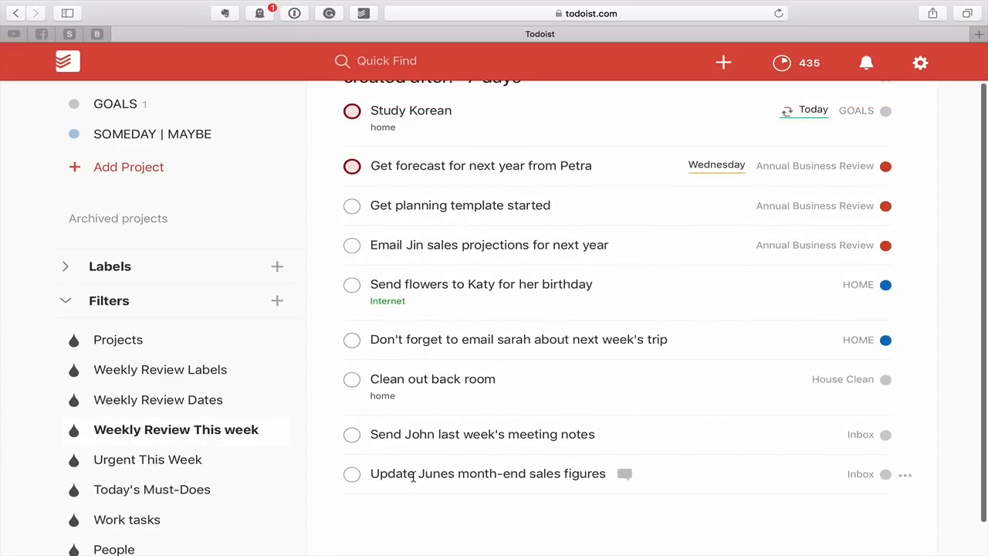
scroll(down, 3)
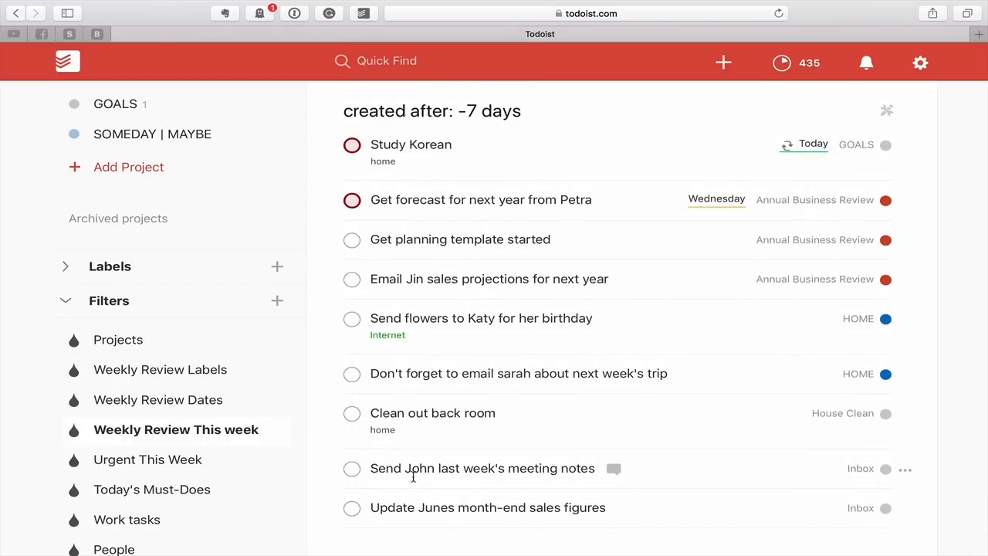
mouse_move(423, 537)
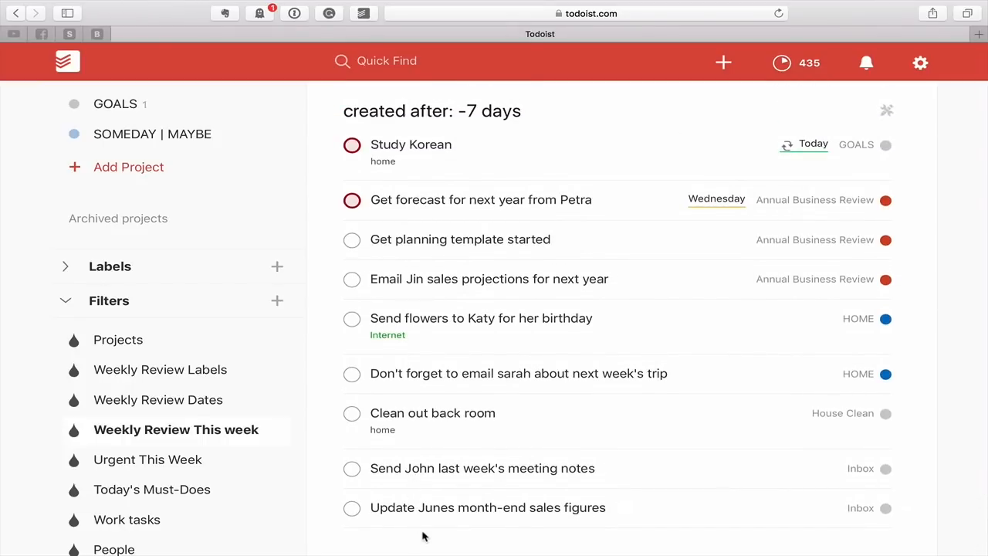
click(148, 460)
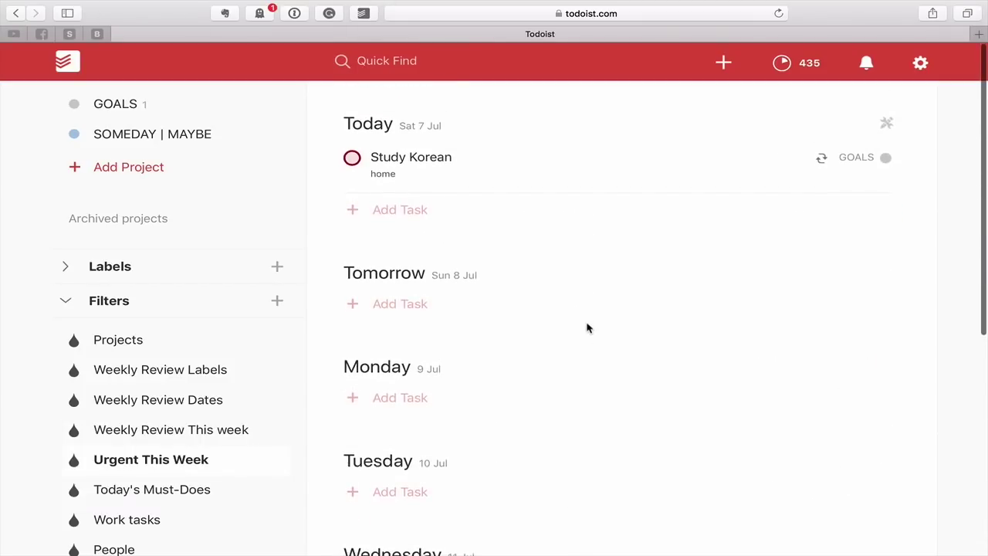
scroll(down, 3)
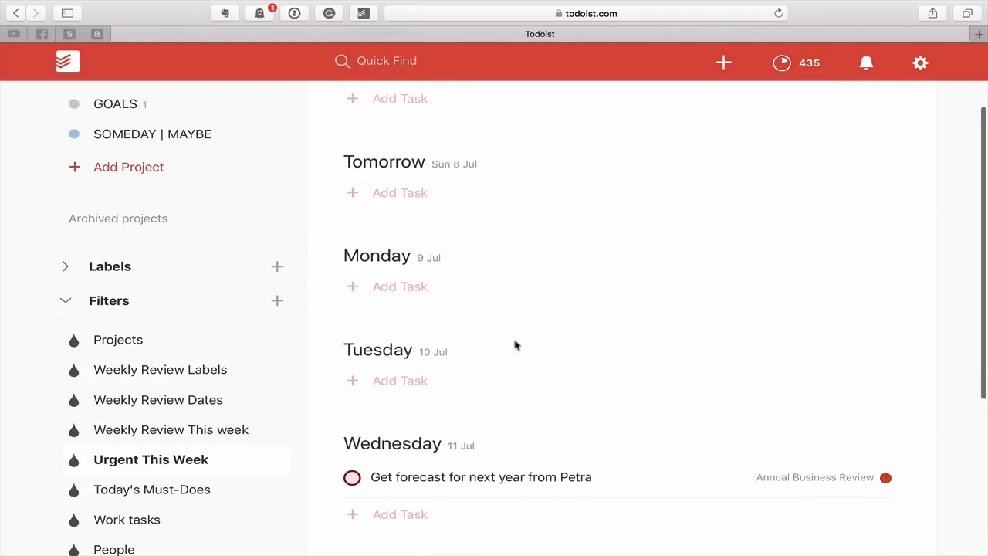
Bring up the Urgent This Week filter editor and review its '7 days & p1' query.
right_click(151, 460)
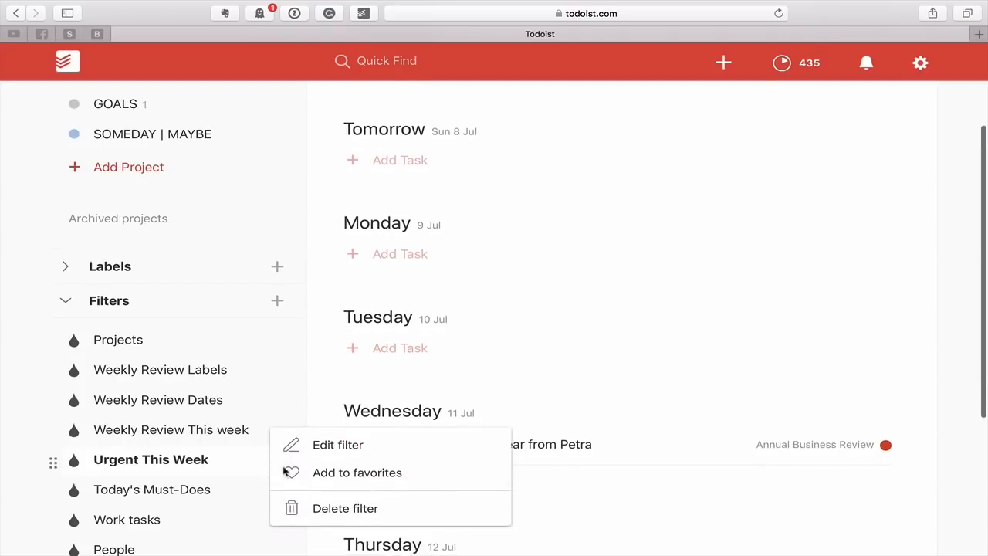
click(336, 444)
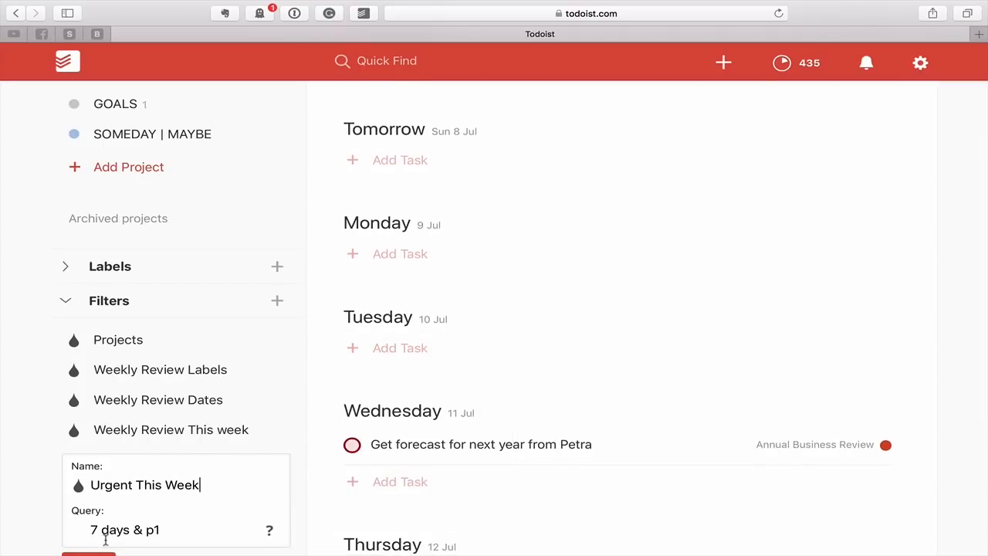
mouse_move(661, 420)
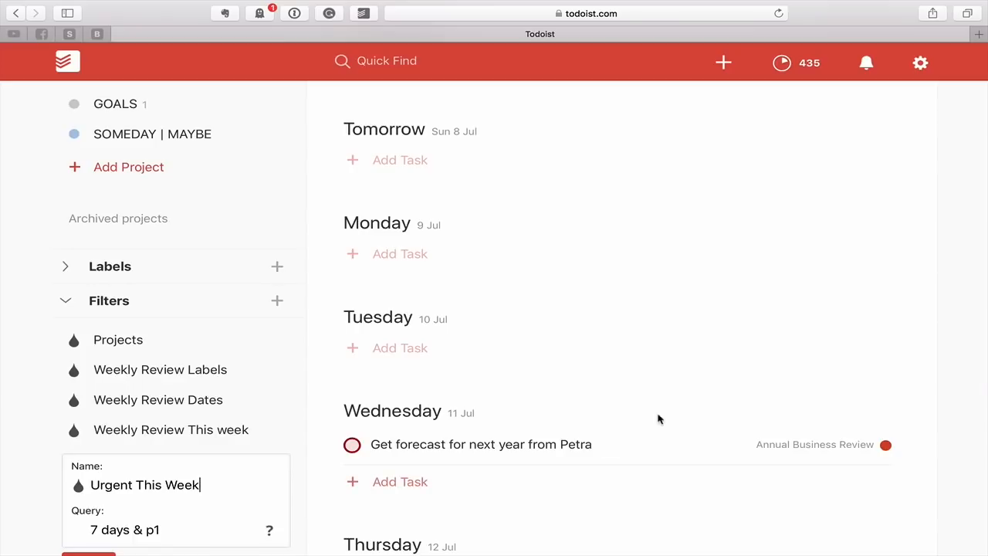
scroll(up, 3)
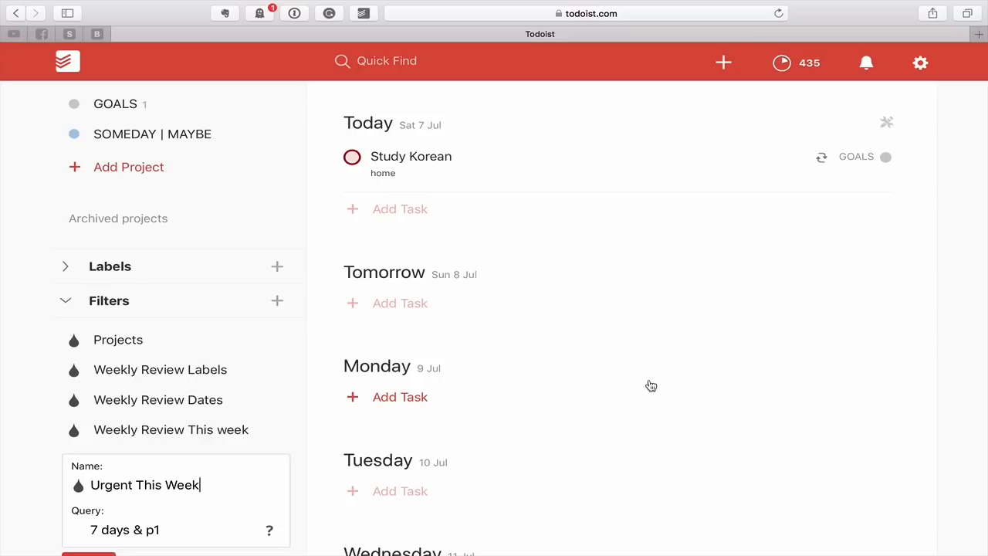
scroll(down, 3)
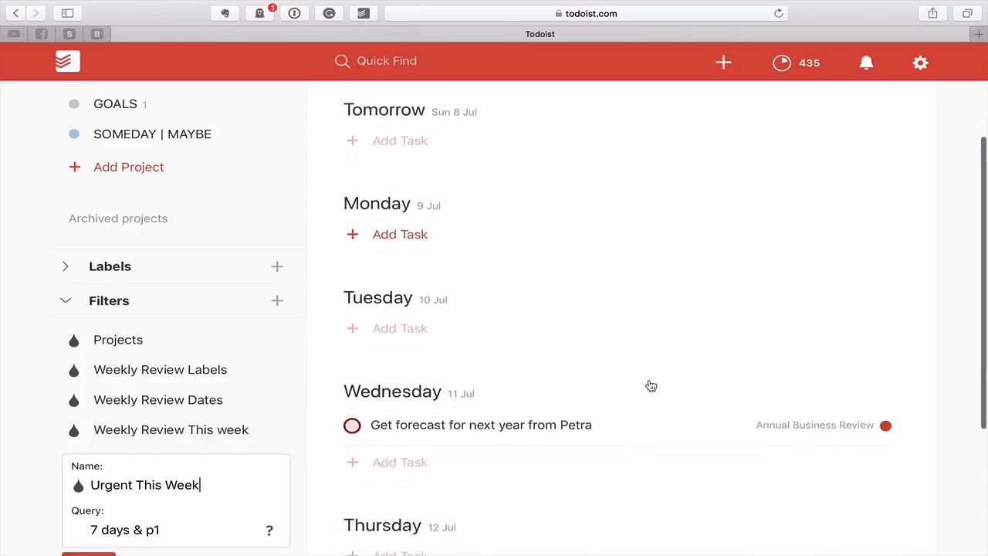
scroll(up, 3)
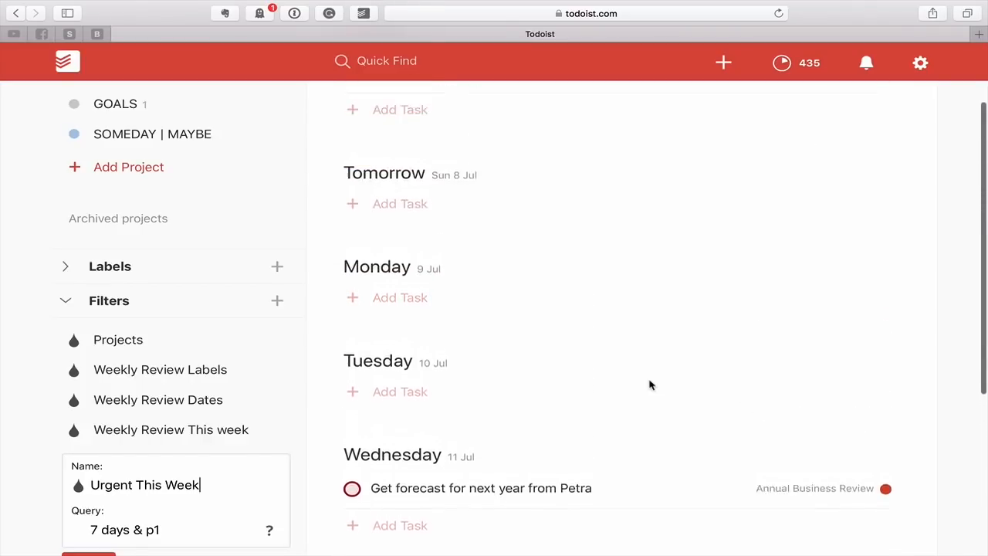
scroll(down, 3)
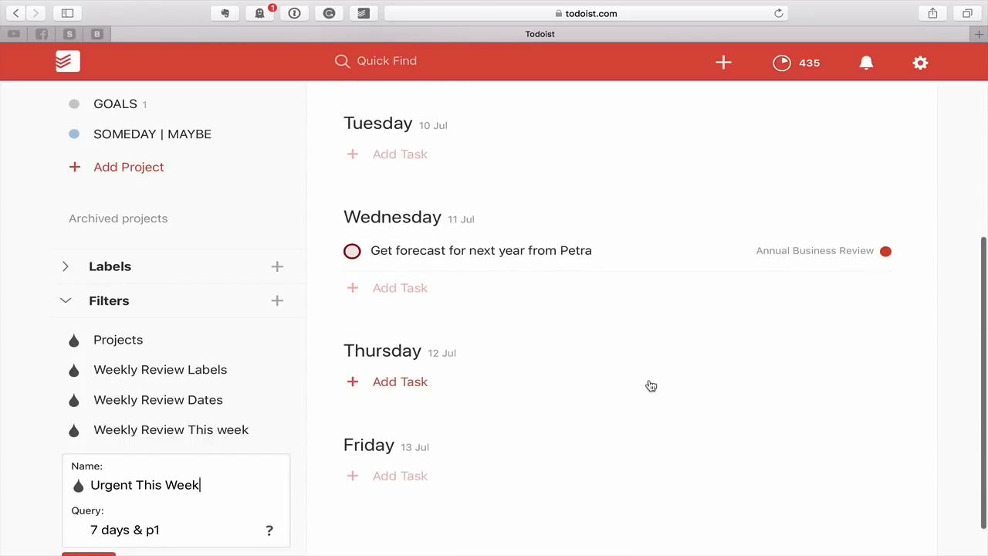
scroll(up, 3)
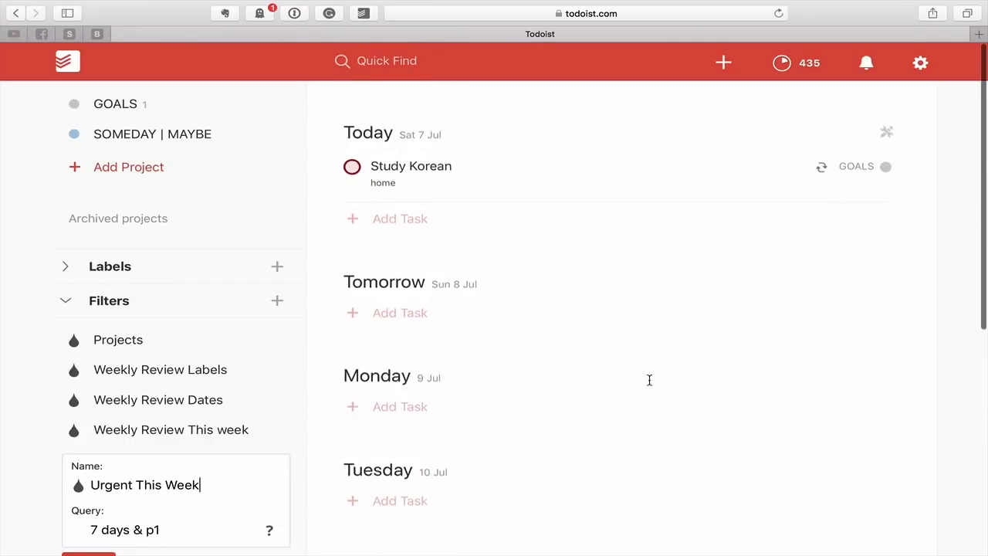
scroll(down, 3)
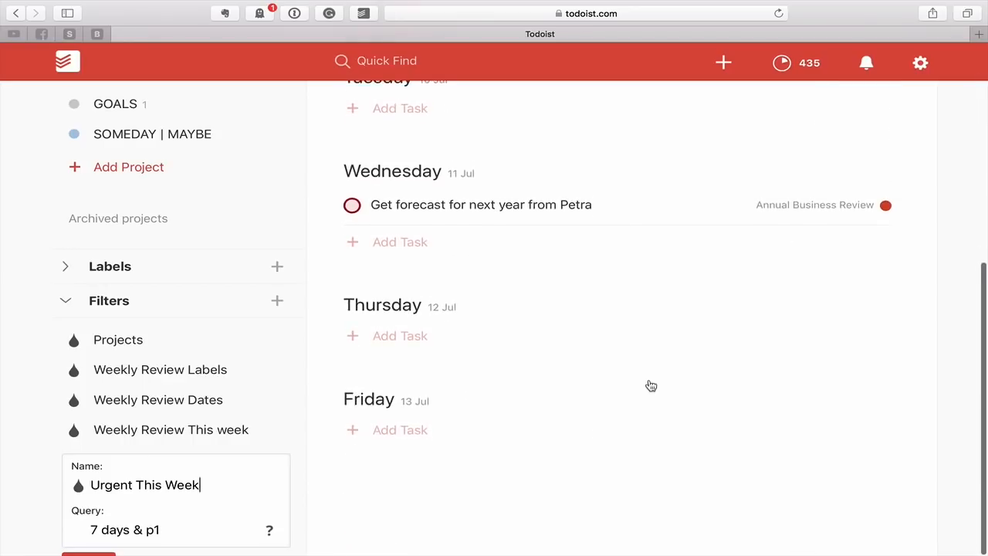
scroll(up, 3)
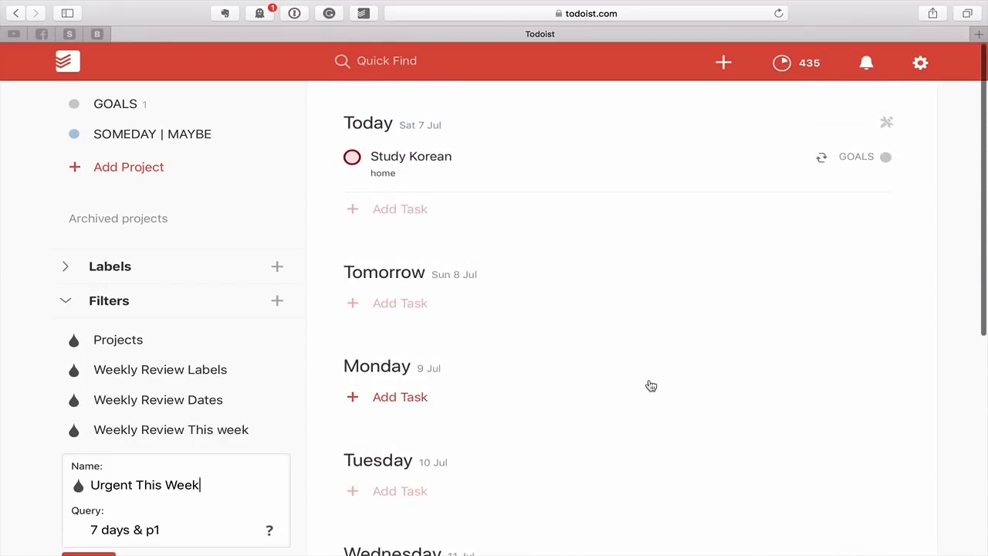
scroll(down, 3)
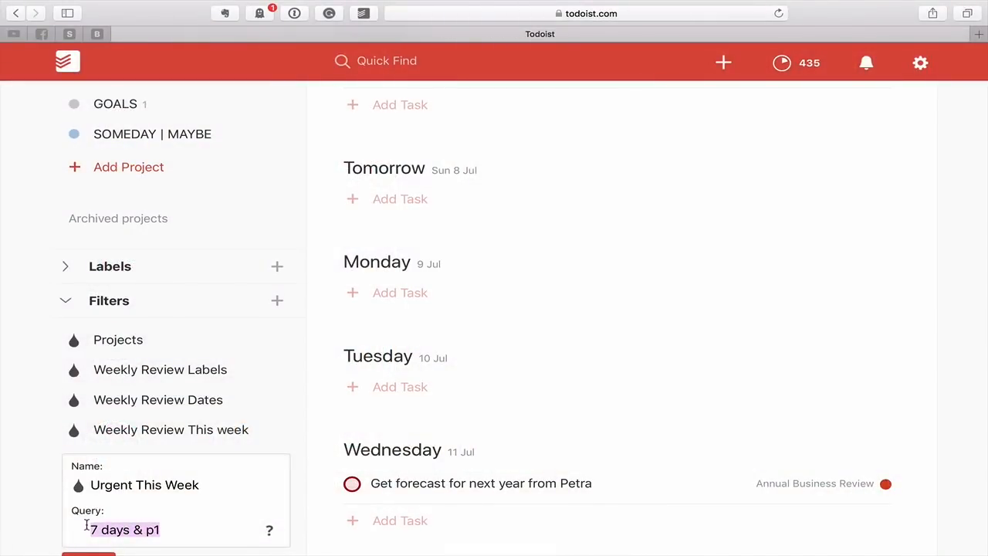
scroll(down, 3)
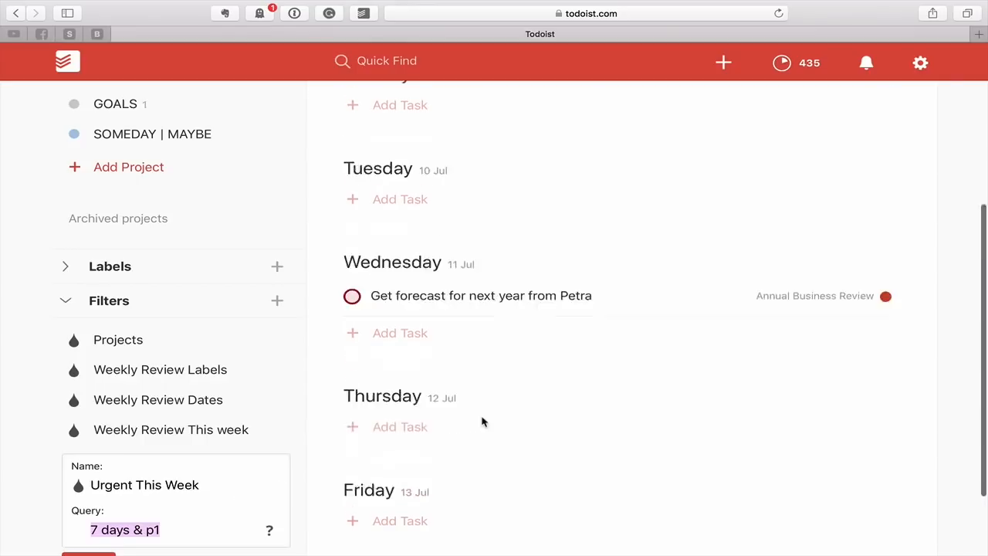
scroll(up, 3)
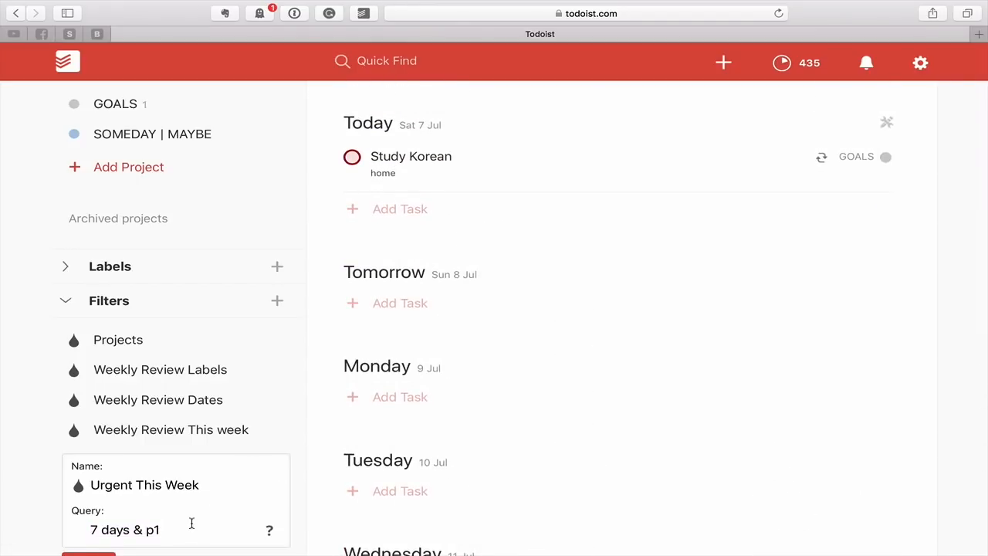
Undo the stray edit, discard changes to Urgent This Week, and view Today's Must-Does.
text(, p2)
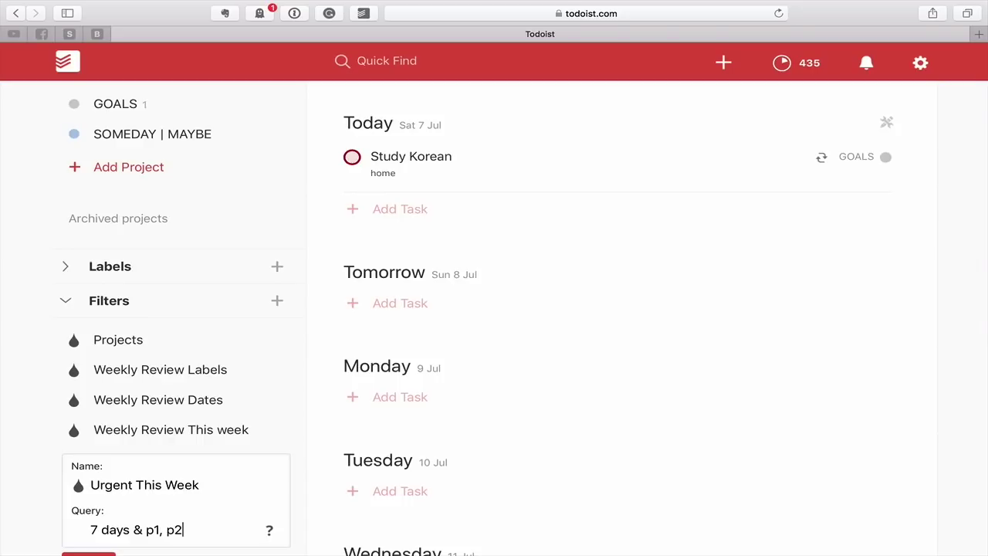
key(Backspace)
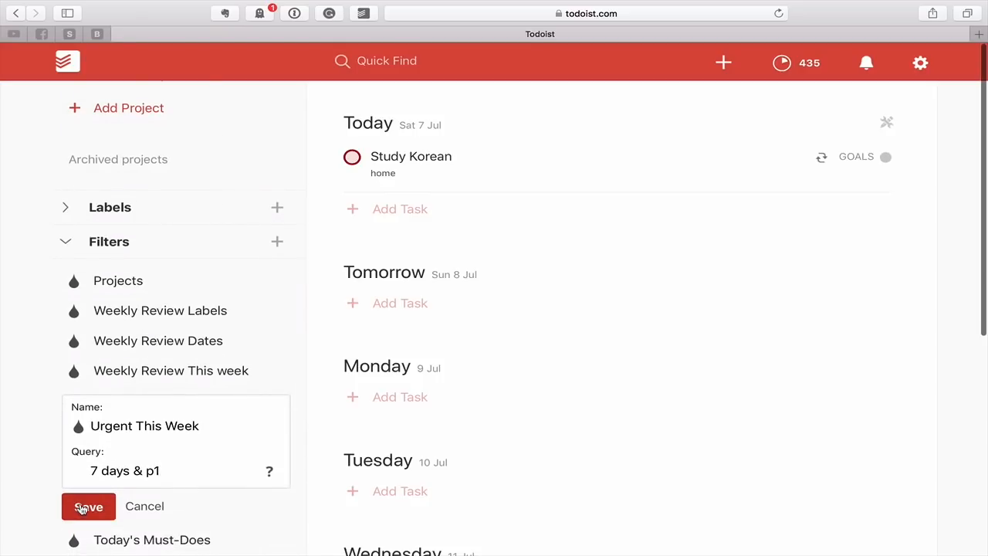
click(88, 506)
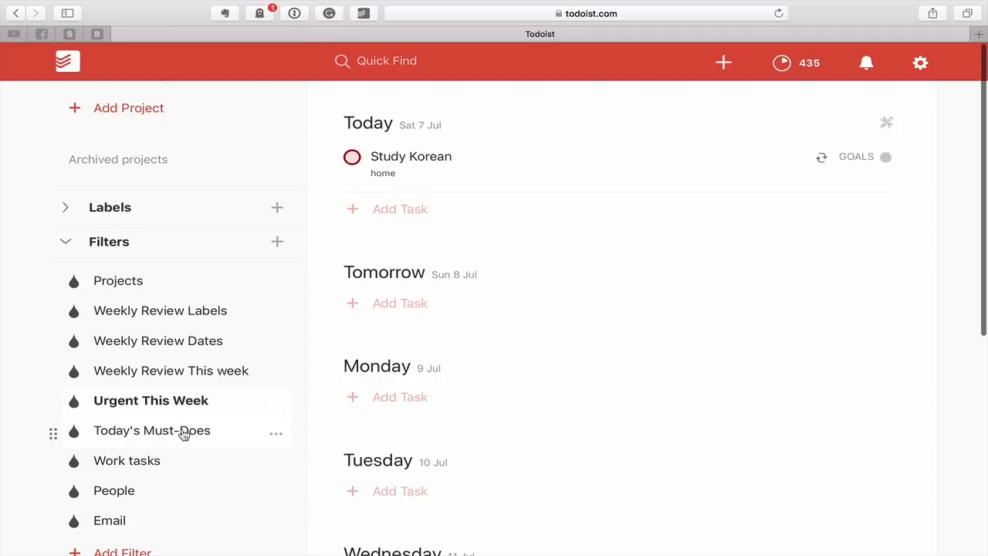
click(151, 429)
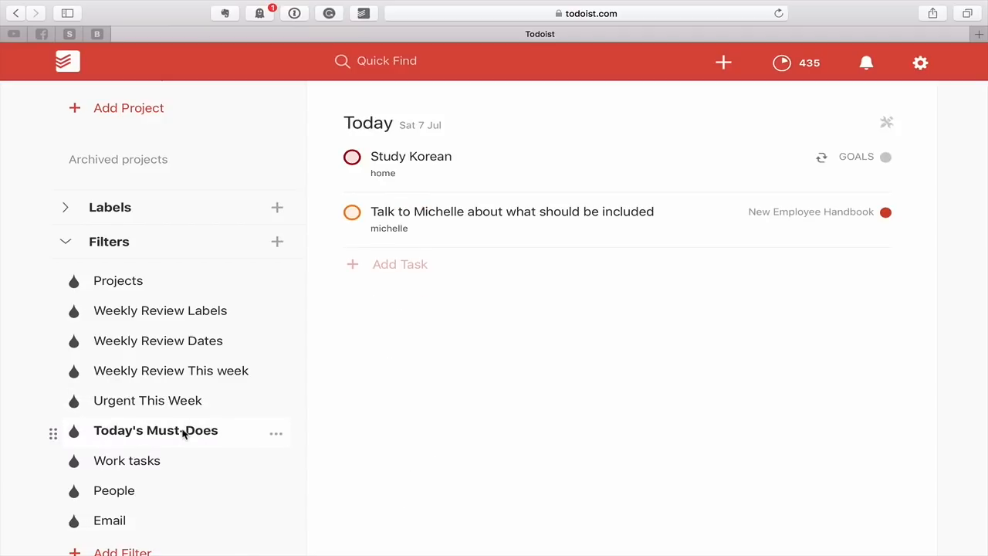
mouse_move(250, 440)
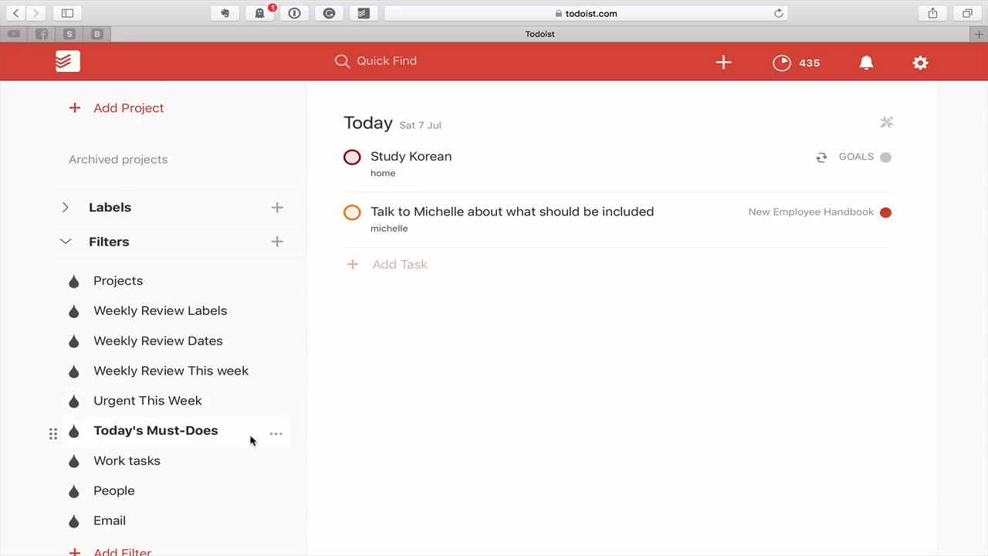
click(275, 429)
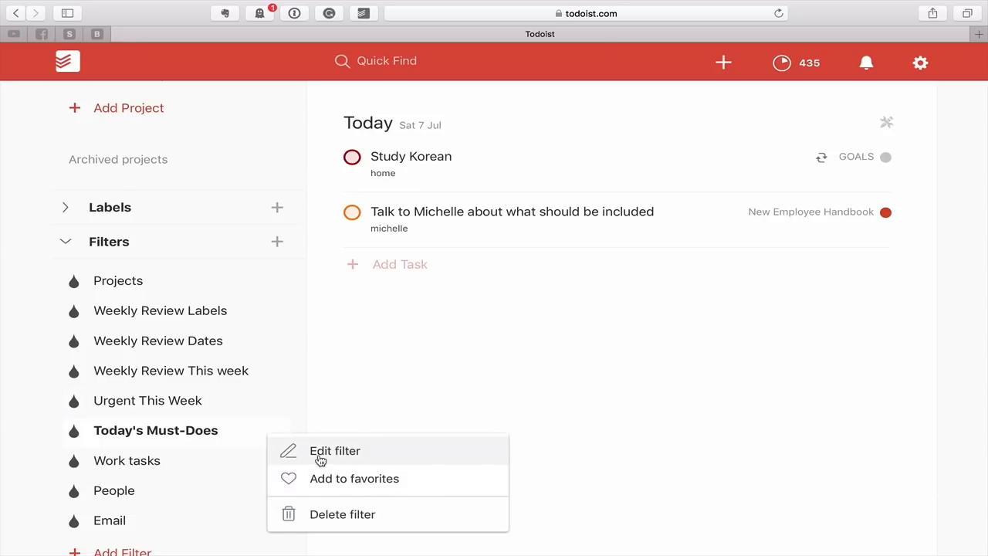
click(334, 451)
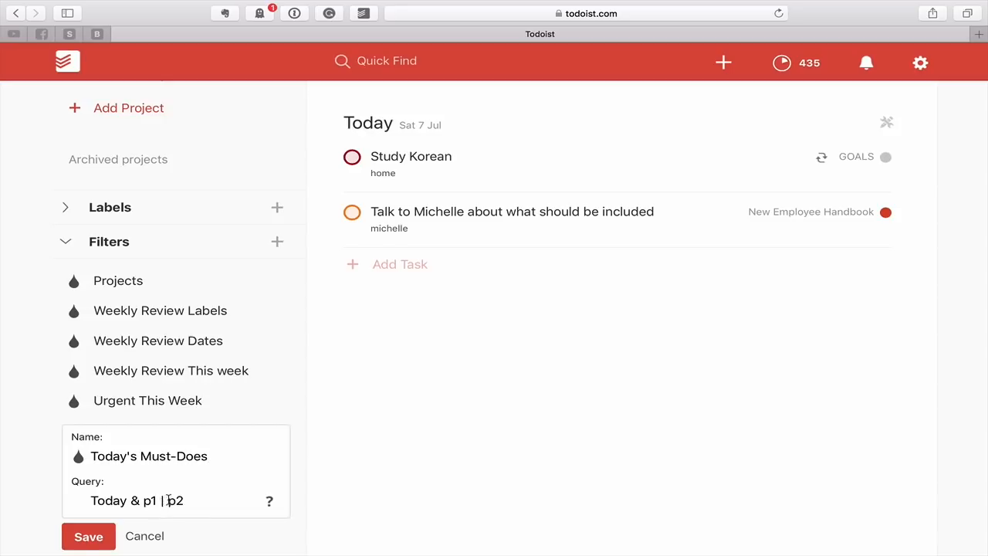
mouse_move(312, 480)
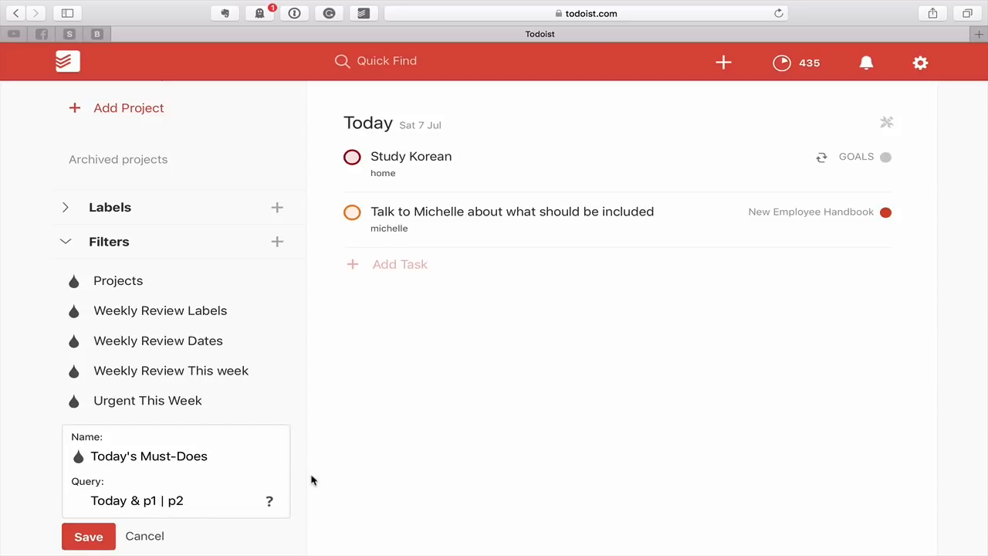
mouse_move(345, 380)
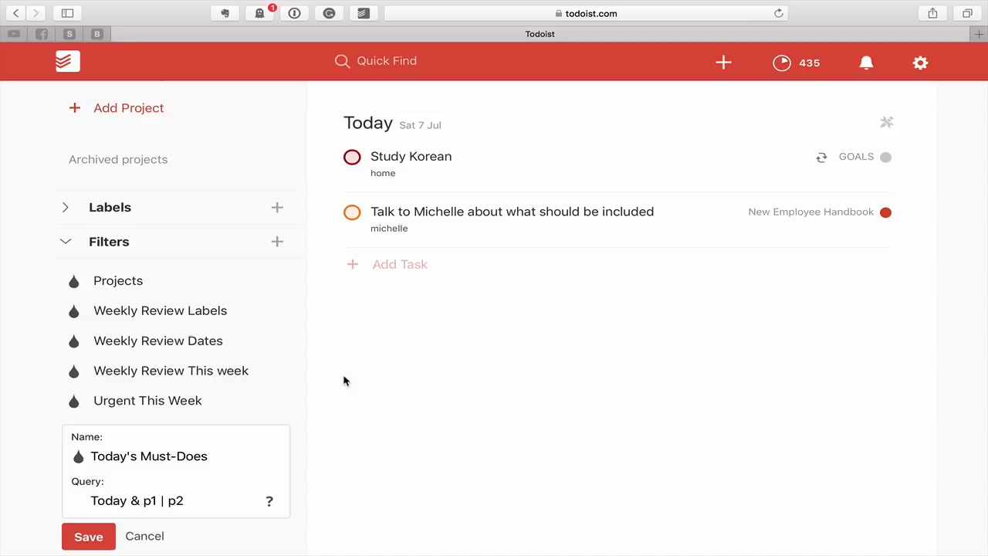
mouse_move(355, 371)
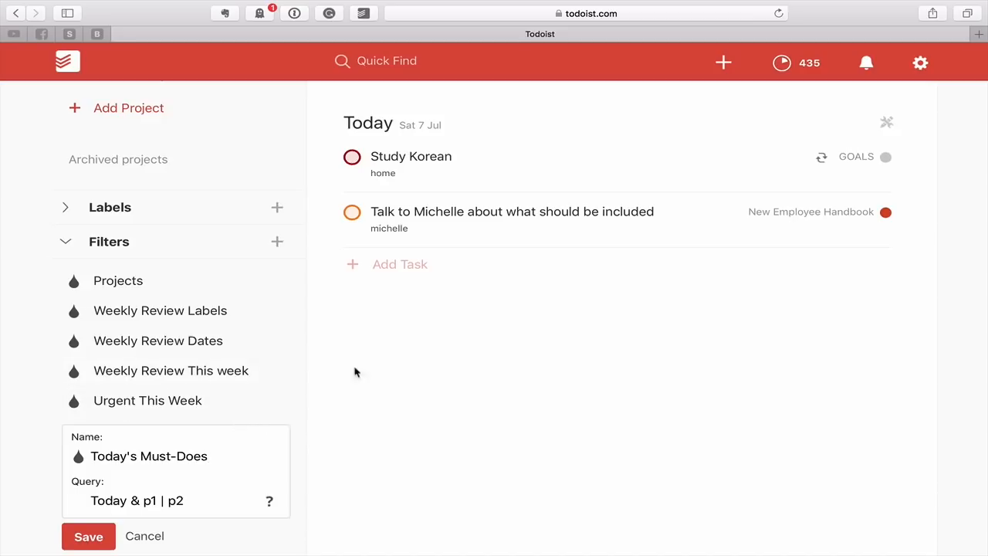
mouse_move(469, 409)
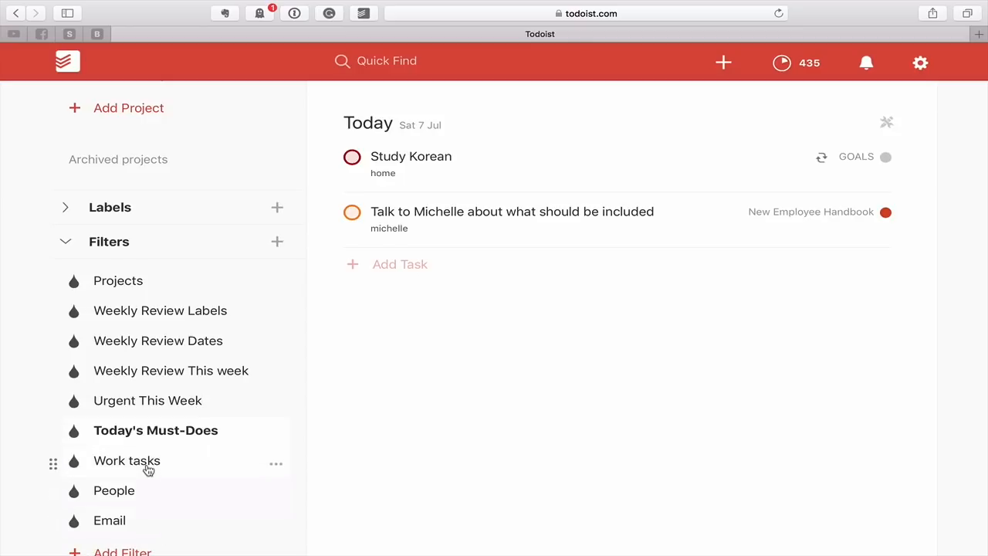
Save the Work tasks filter query as 'Today & ##WORK', leaving one task for today.
click(127, 460)
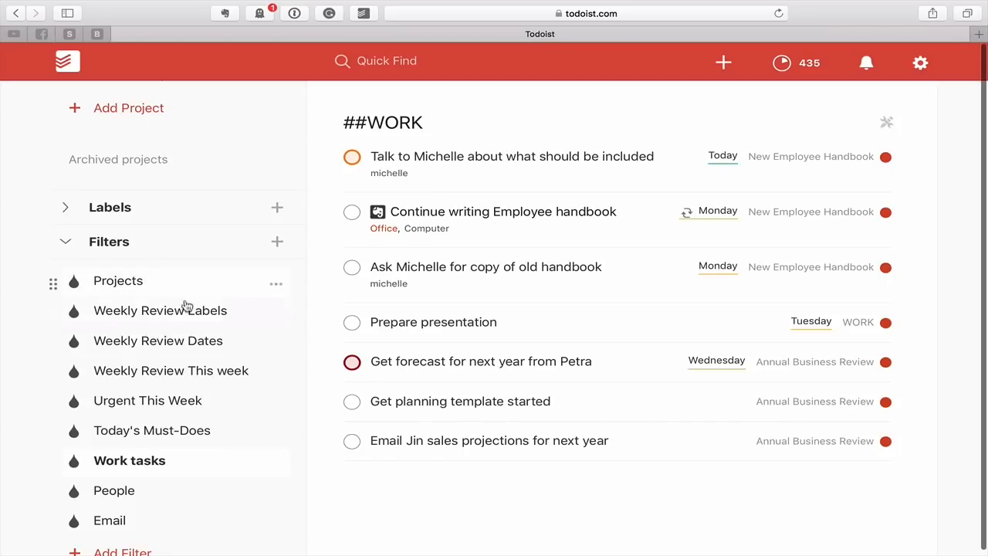
mouse_move(377, 188)
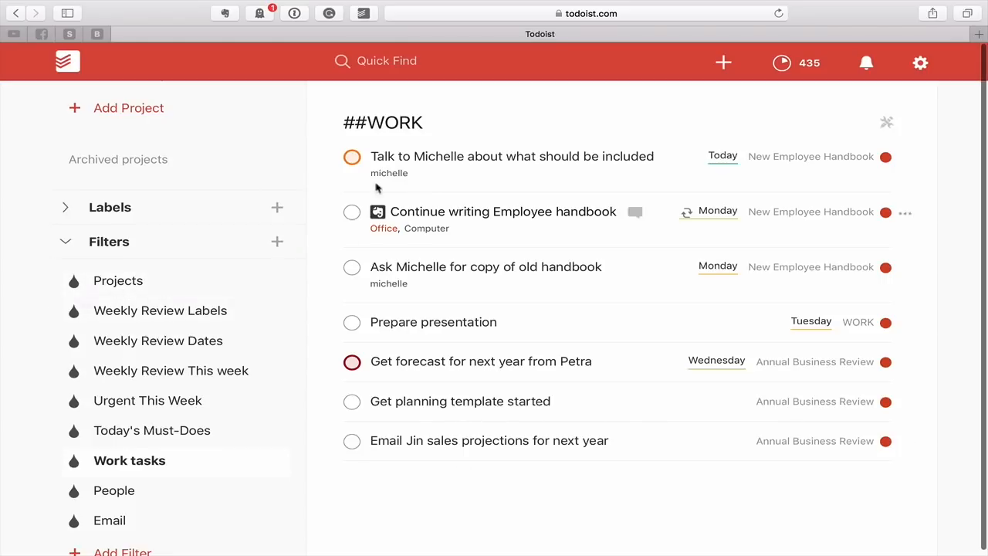
mouse_move(463, 485)
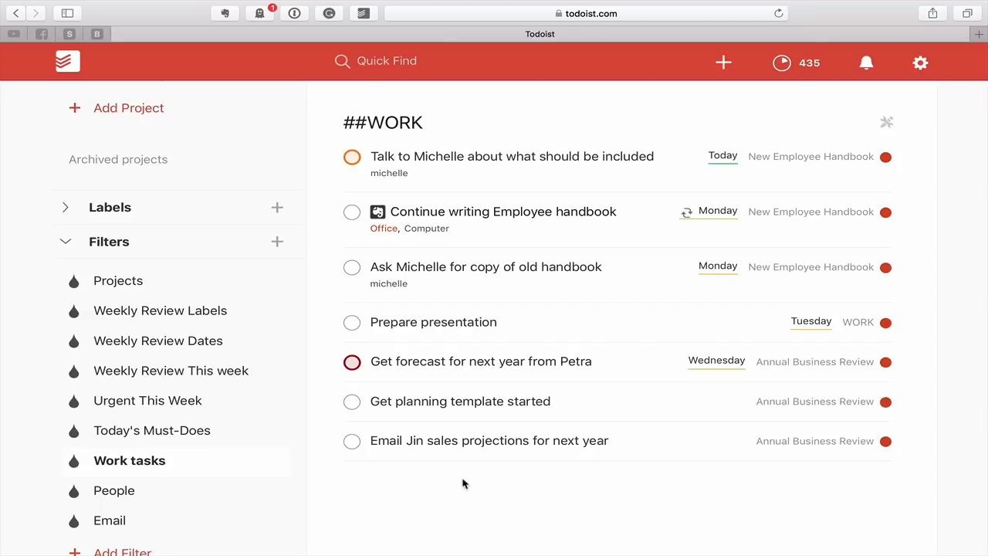
right_click(130, 460)
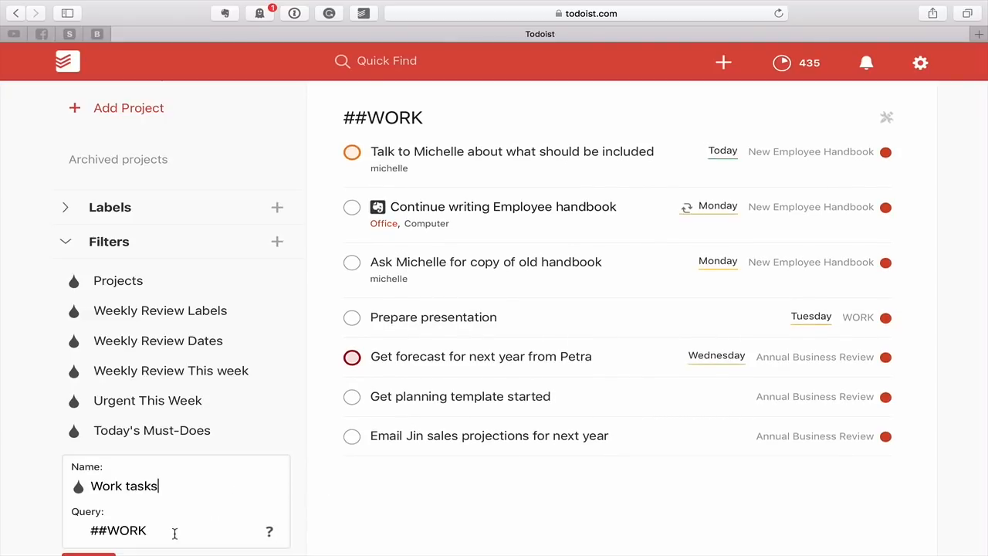
scroll(down, 3)
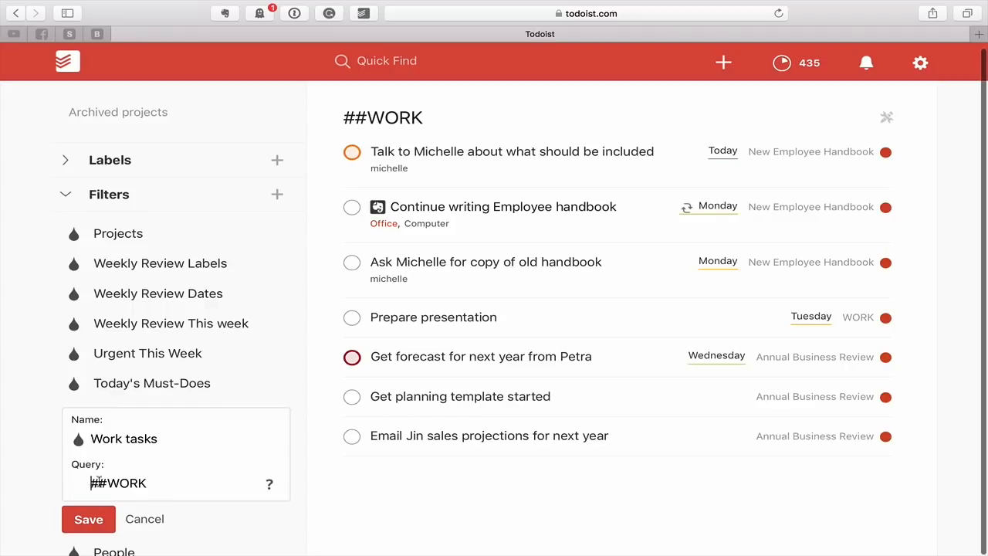
text(Today &)
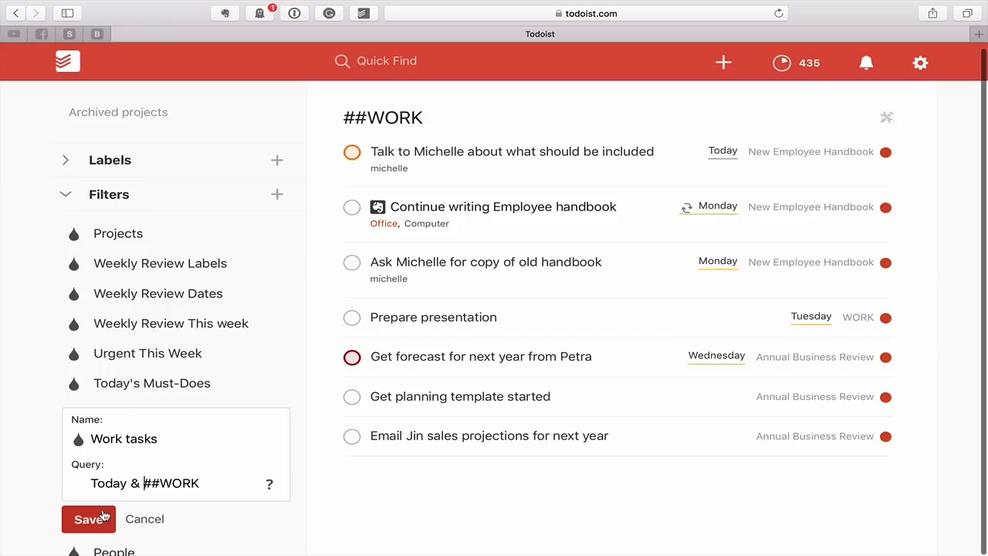
click(88, 519)
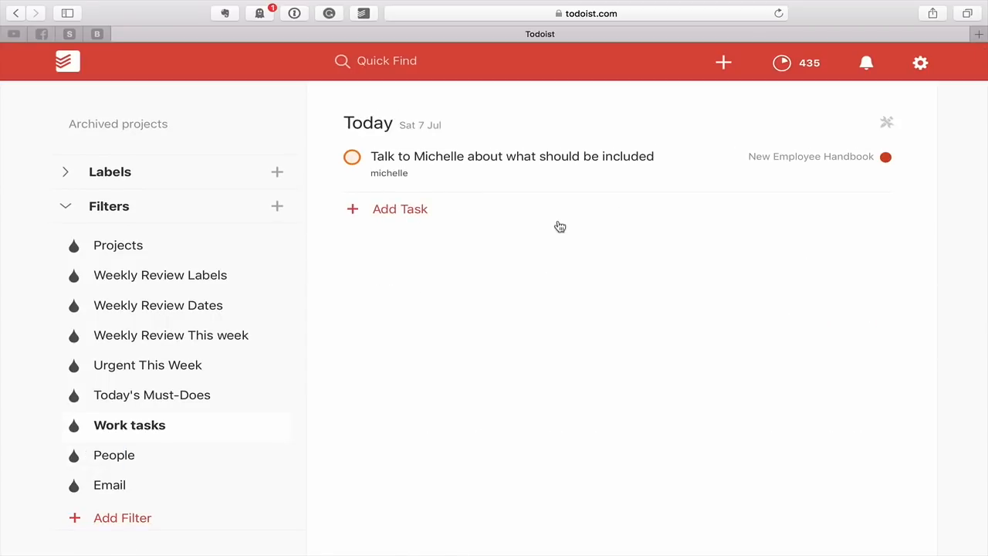
mouse_move(559, 246)
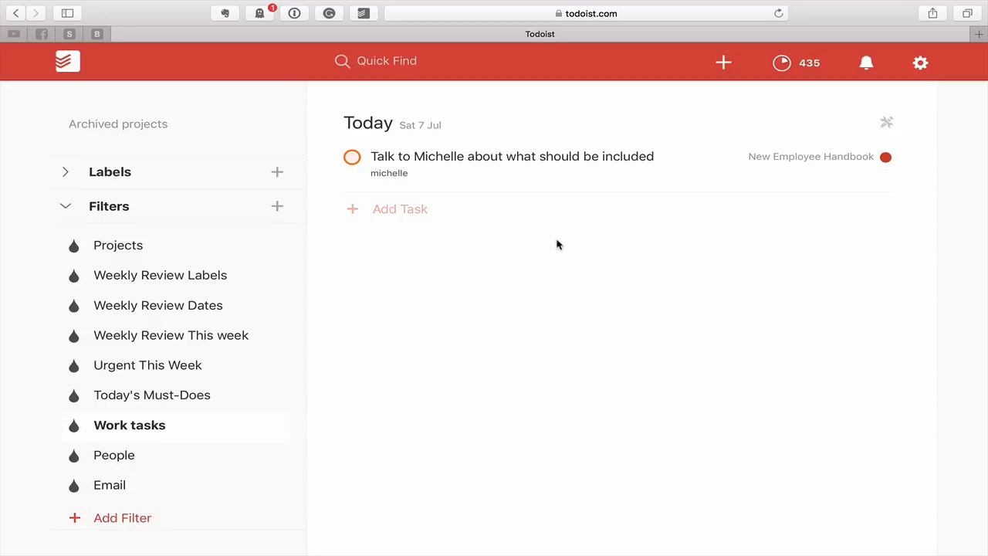
mouse_move(287, 429)
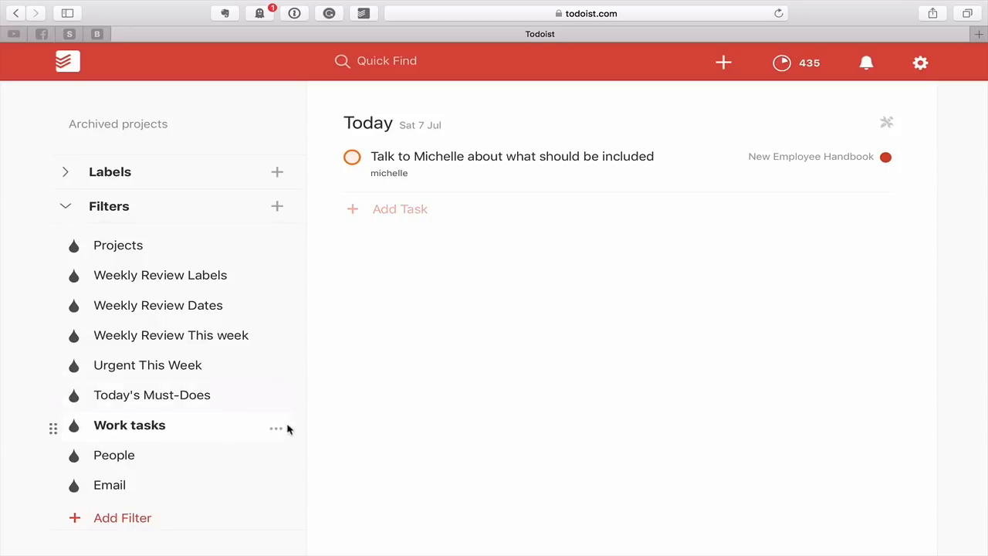
Show the Work tasks filter's ##WORK list, then move on to the People filter.
click(275, 428)
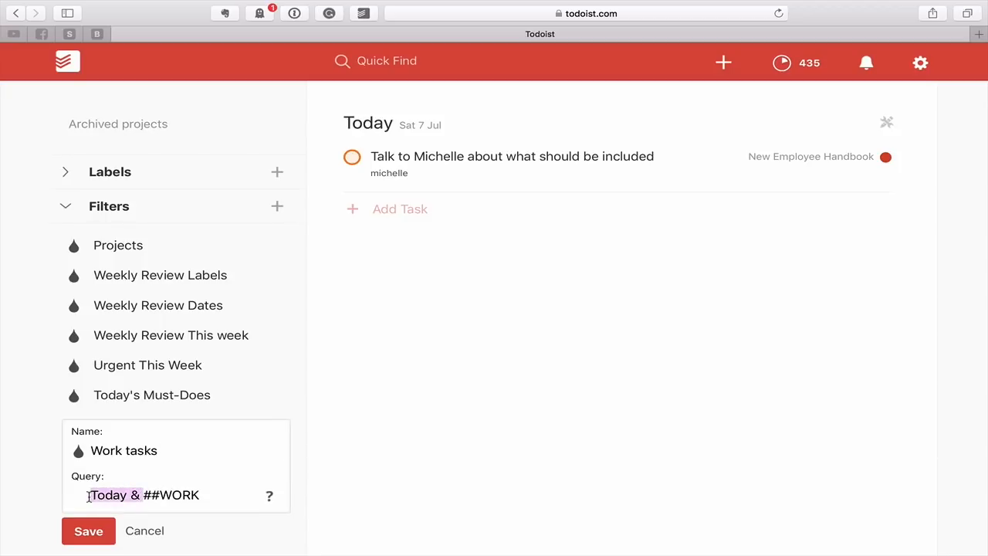
click(88, 531)
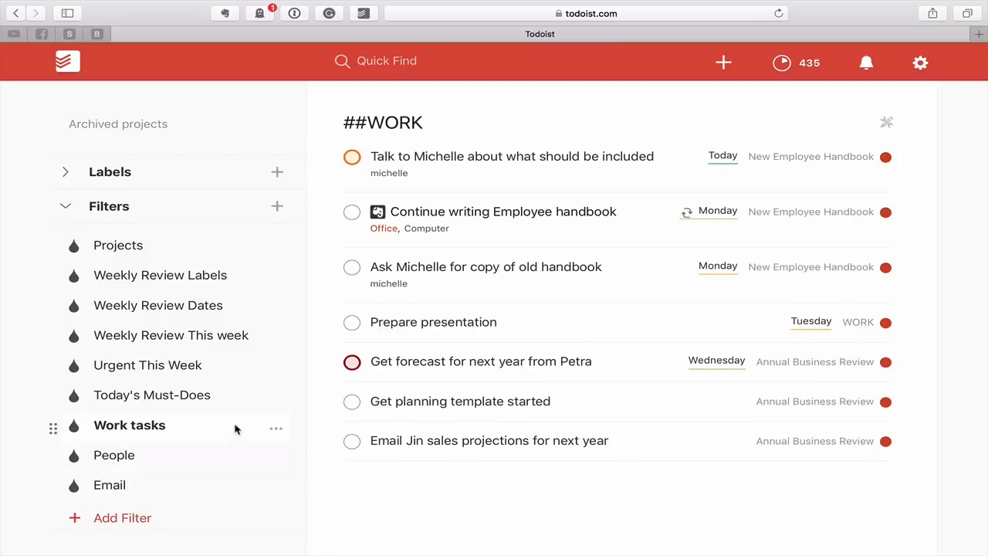
click(114, 454)
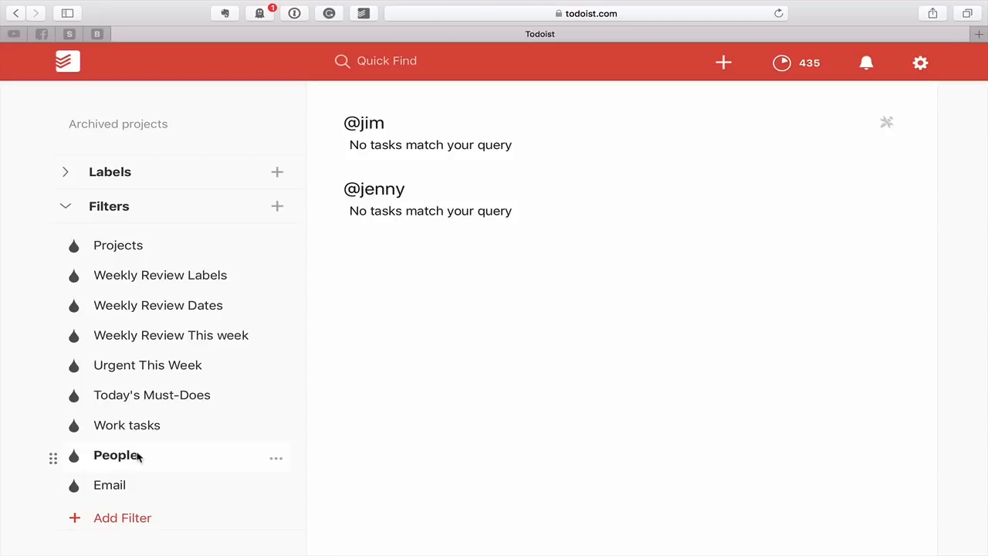
mouse_move(275, 462)
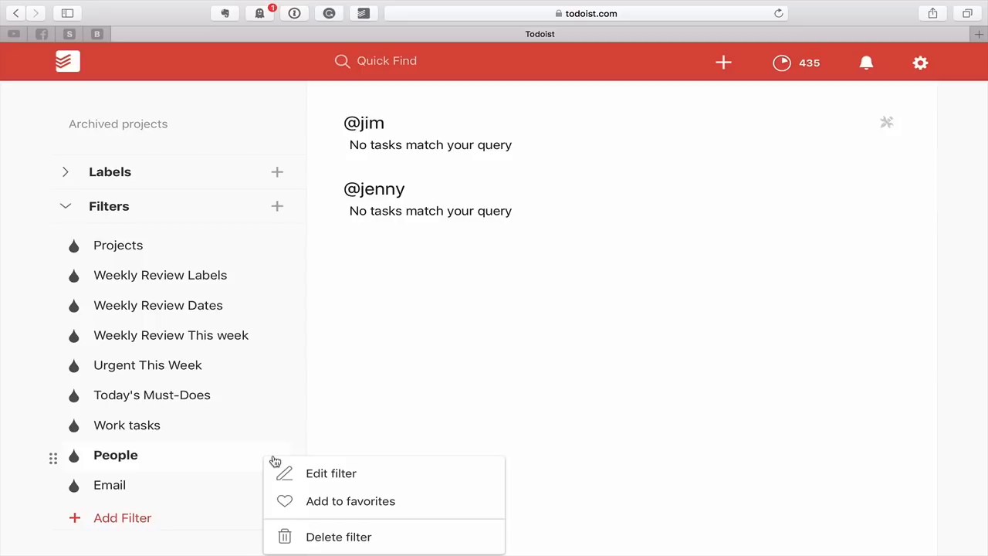
click(330, 472)
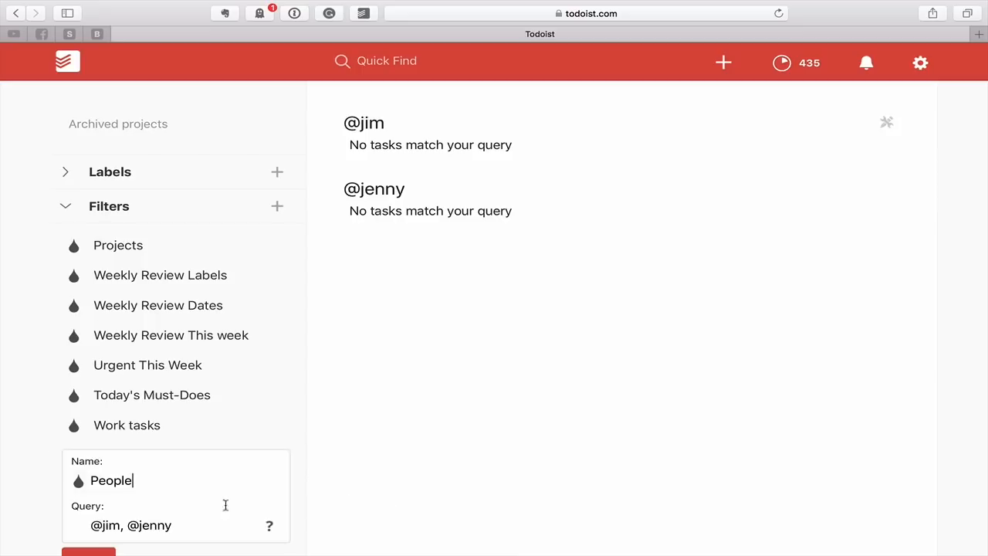
mouse_move(188, 514)
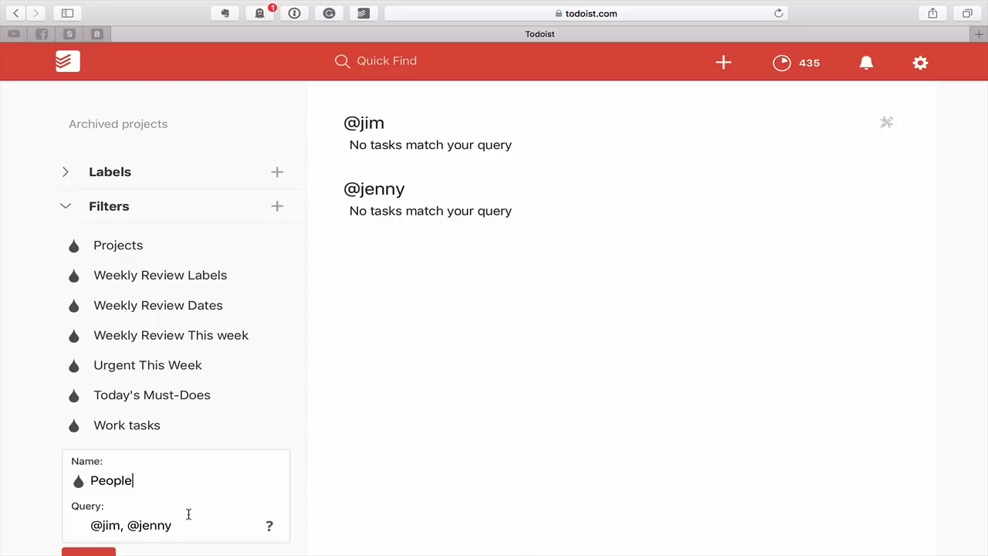
mouse_move(351, 166)
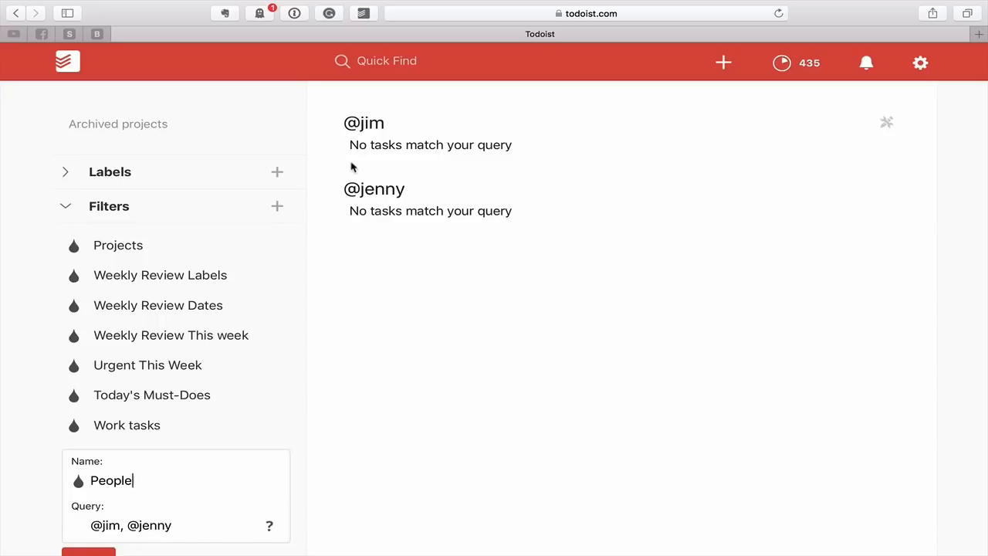
mouse_move(378, 258)
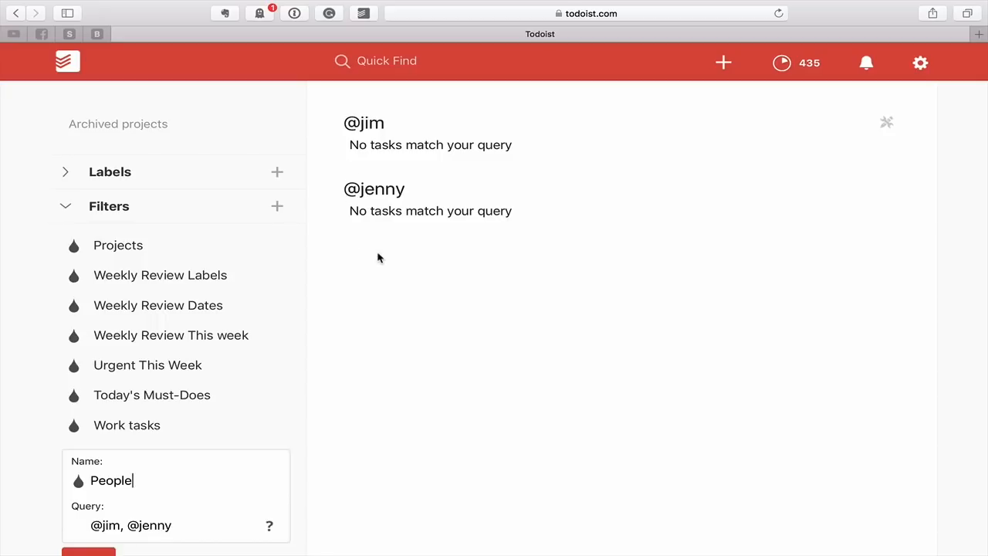
mouse_move(340, 497)
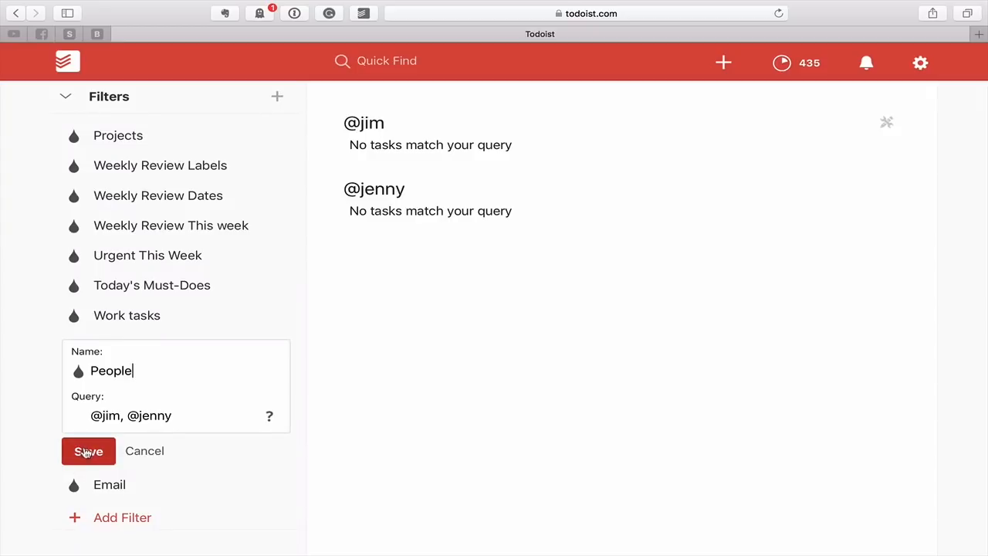
click(88, 451)
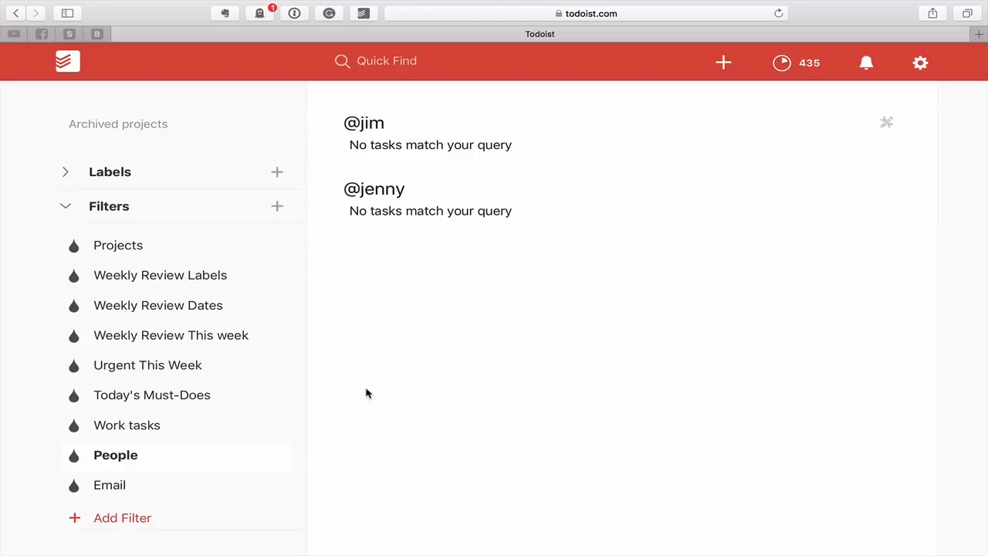
mouse_move(116, 485)
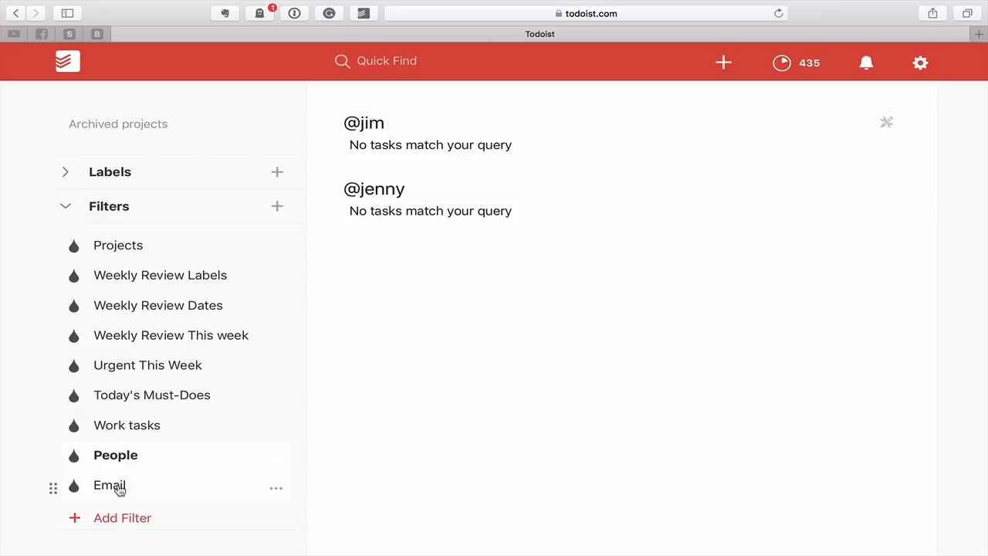
View the Email filter's two tasks and inspect its search: email query without changing it.
click(110, 484)
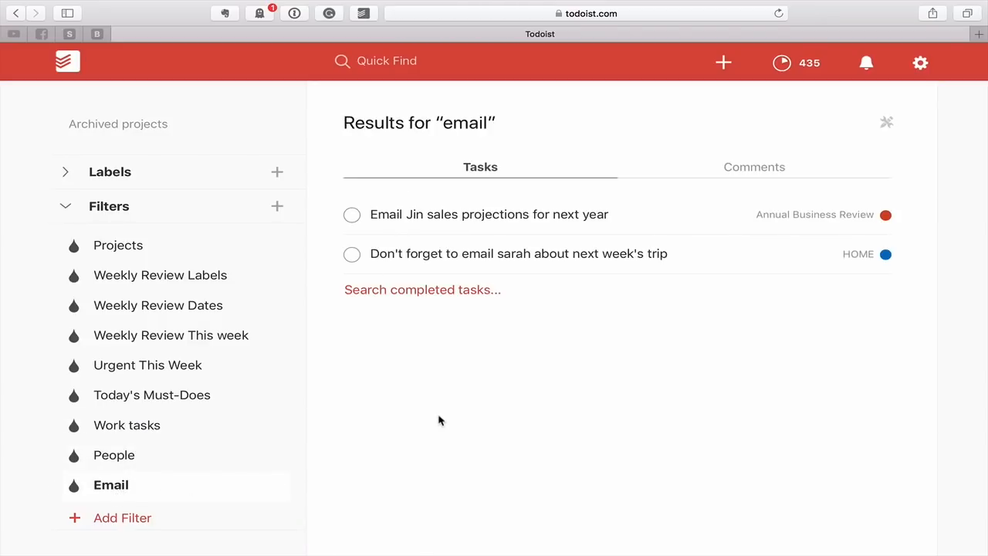
mouse_move(423, 142)
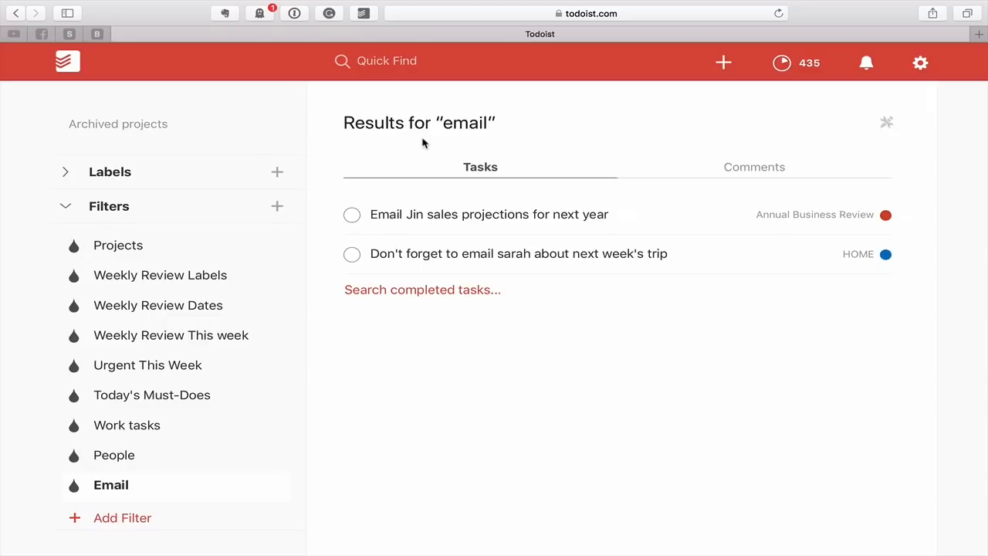
right_click(111, 485)
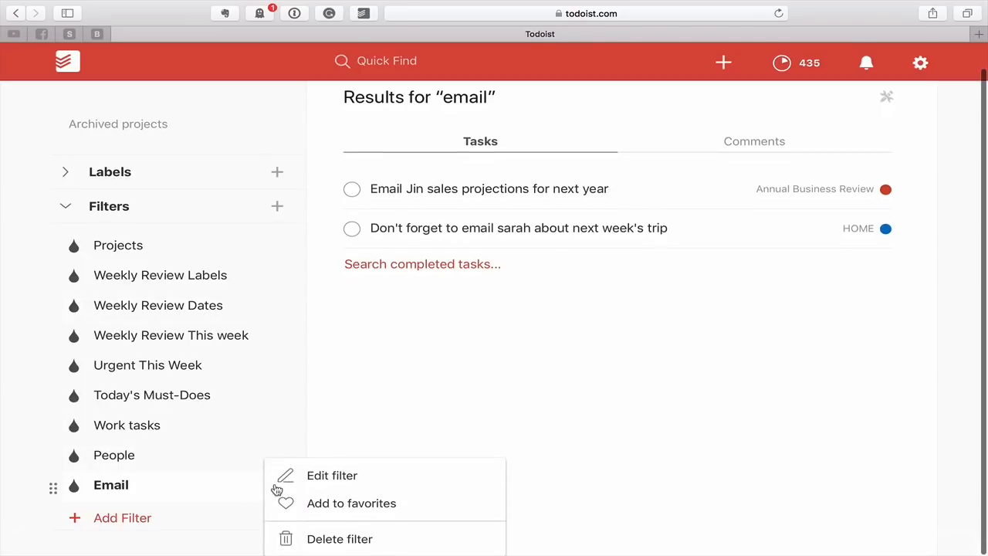
click(332, 475)
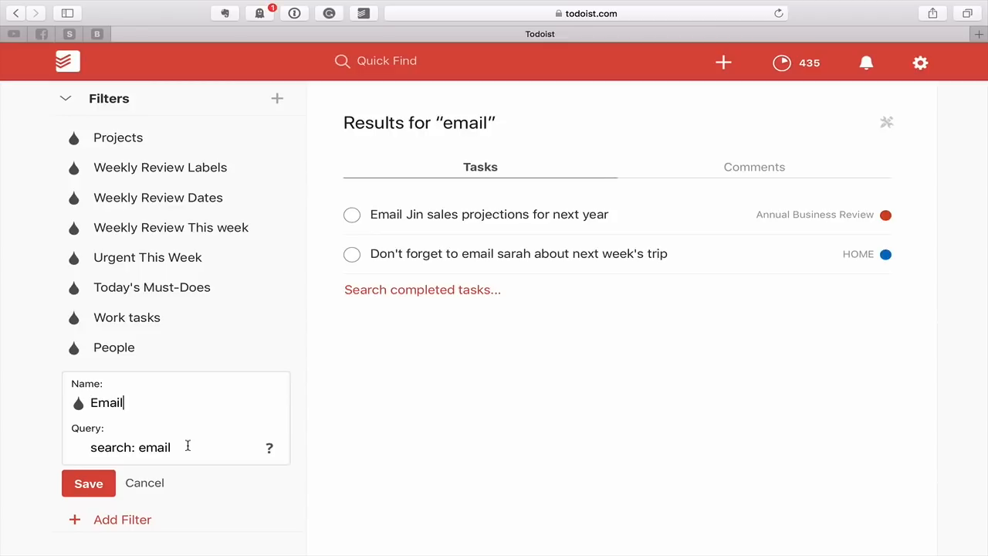
click(88, 481)
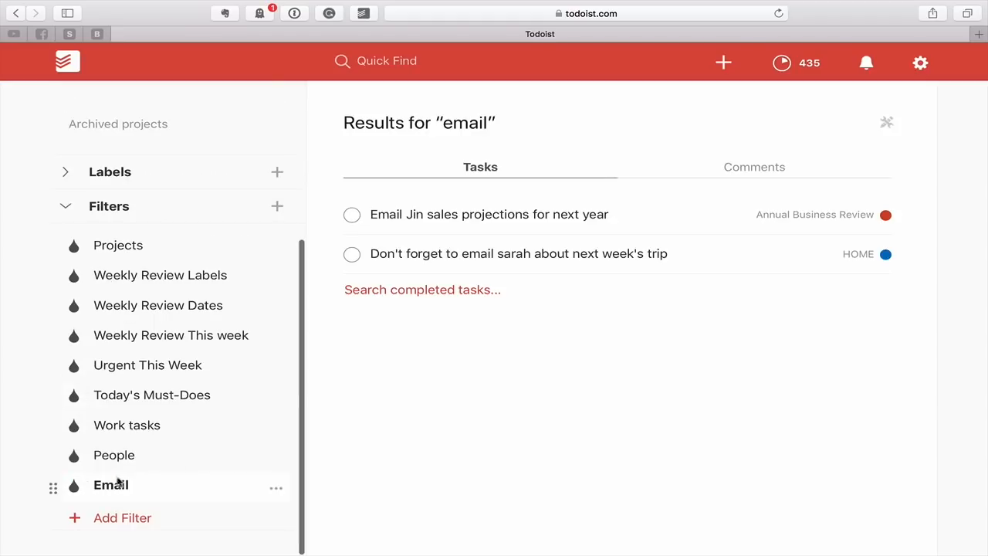
mouse_move(395, 235)
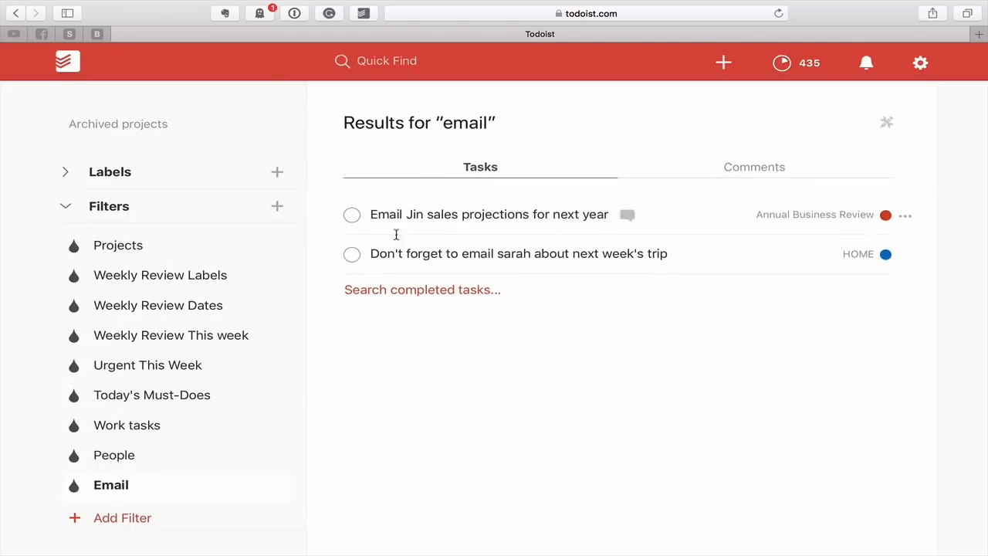
mouse_move(417, 147)
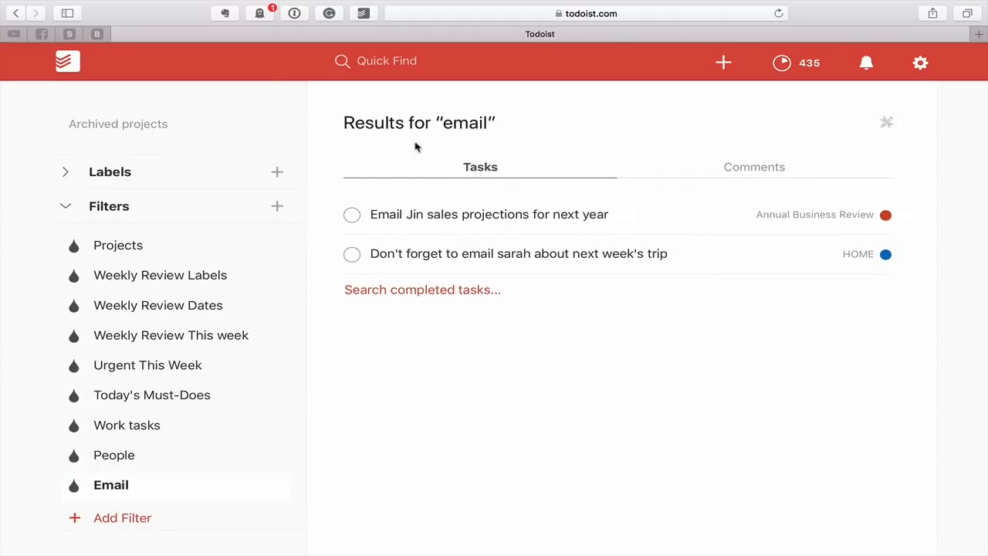
mouse_move(491, 224)
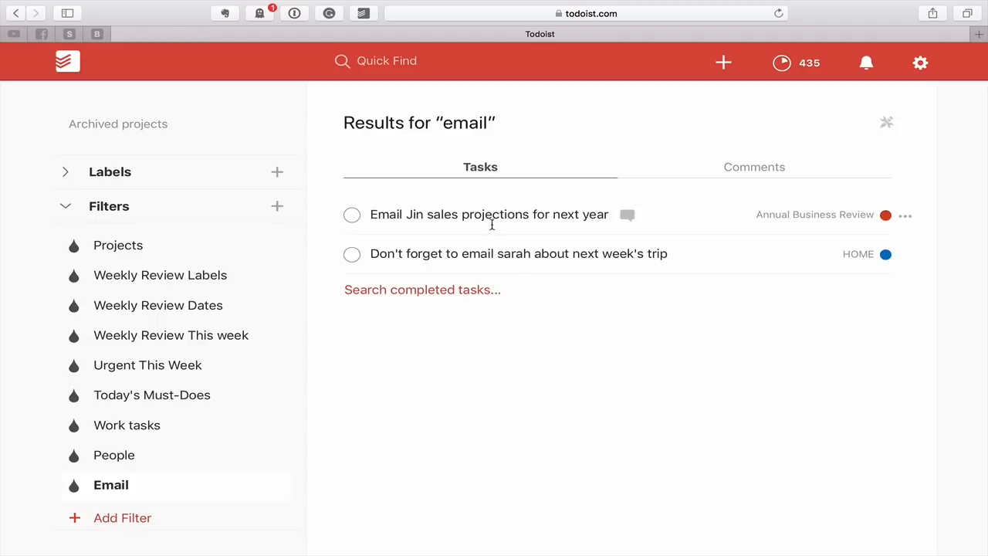
mouse_move(374, 213)
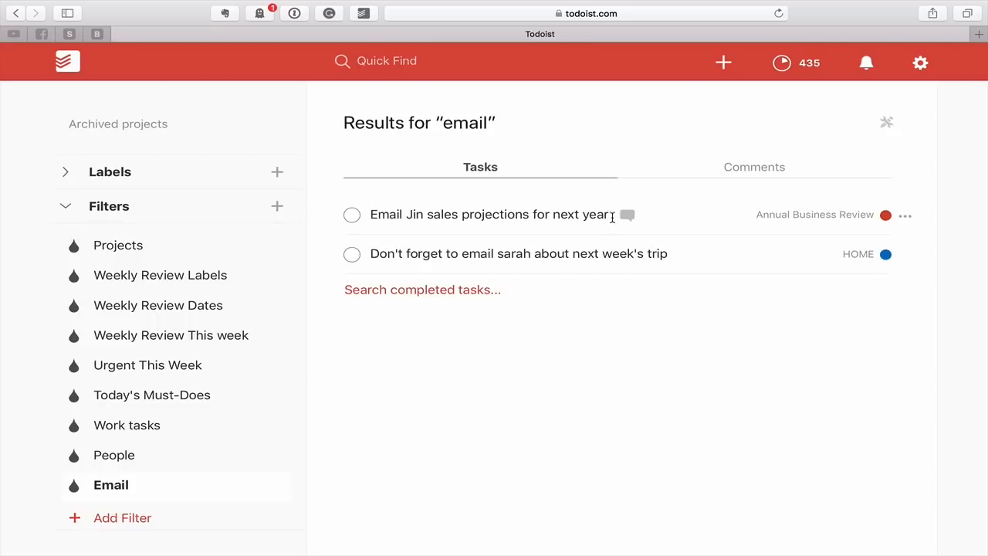
mouse_move(376, 262)
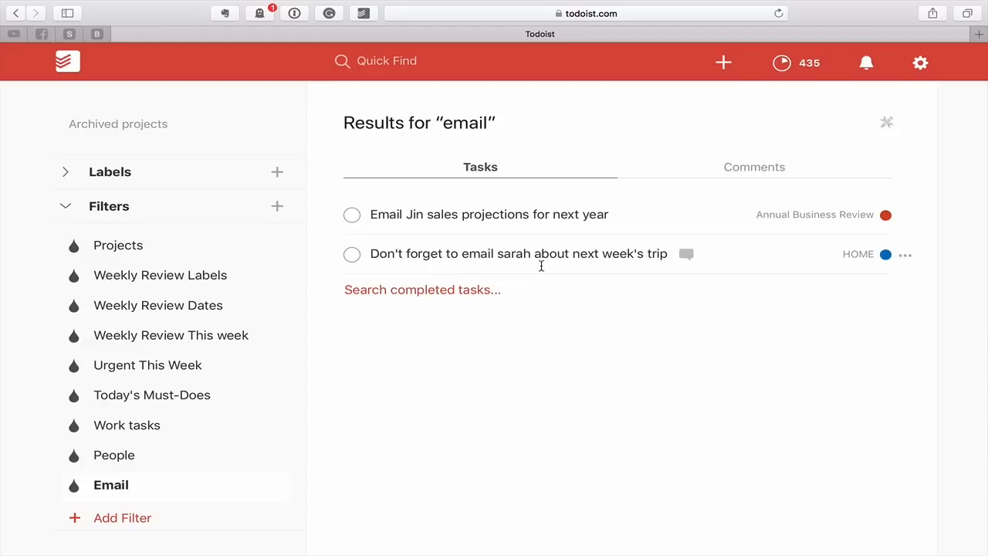
mouse_move(482, 244)
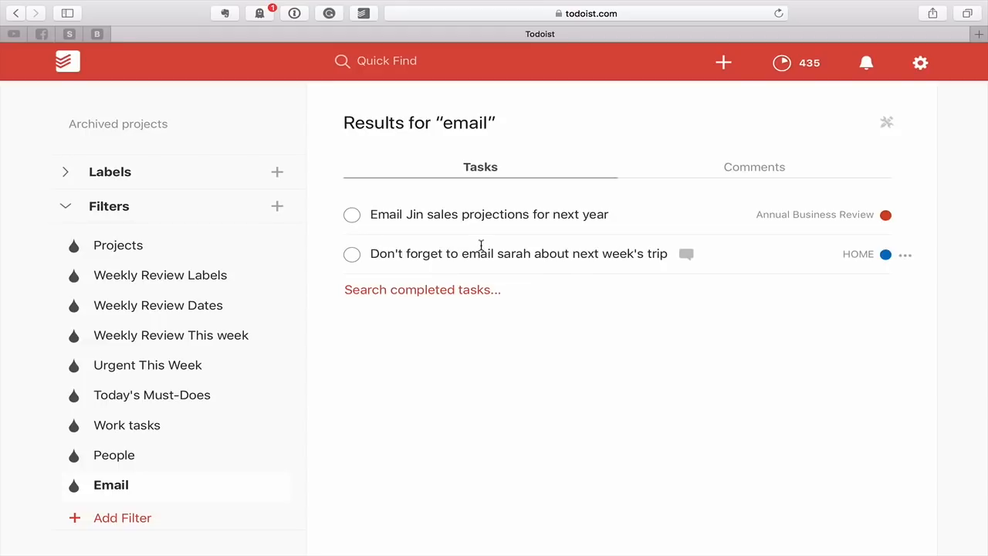
mouse_move(460, 347)
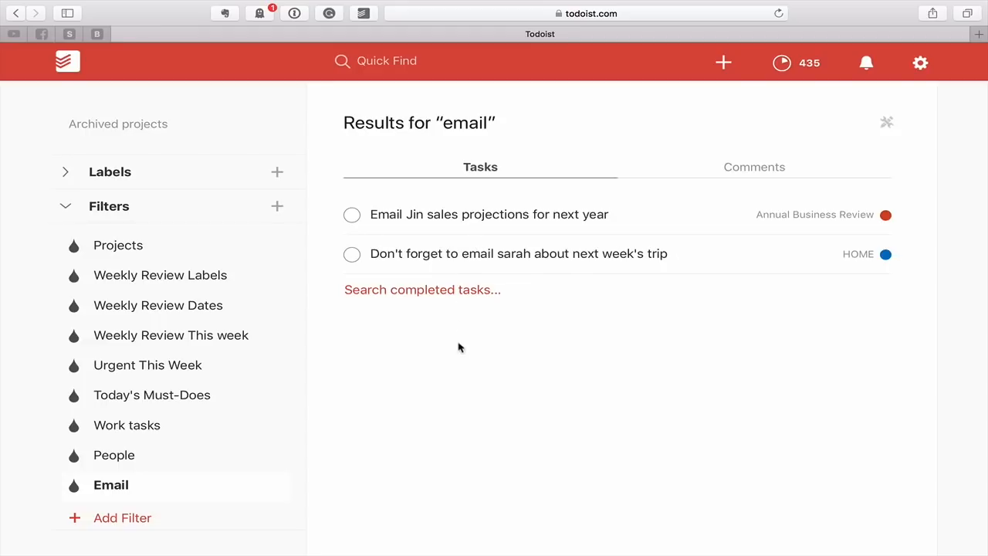
mouse_move(108, 484)
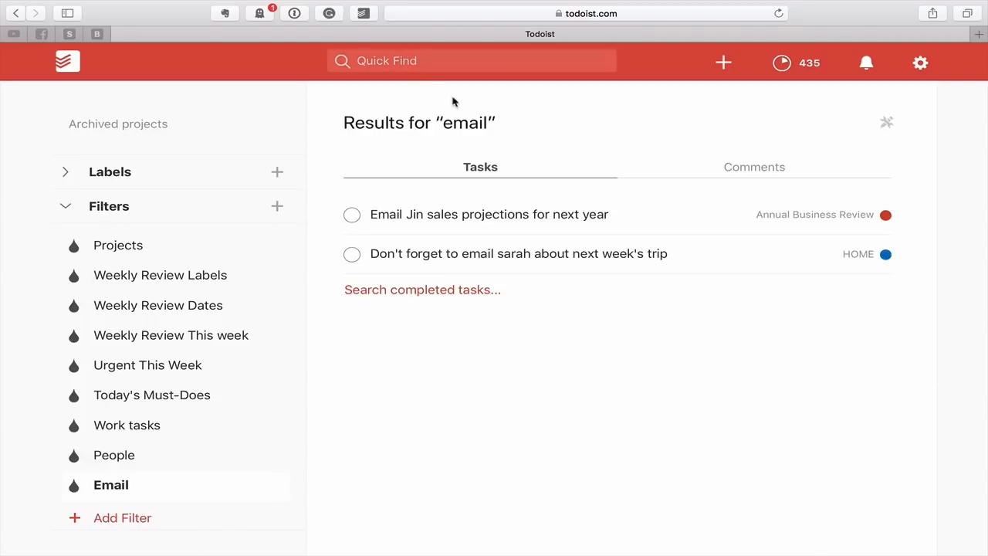
click(753, 166)
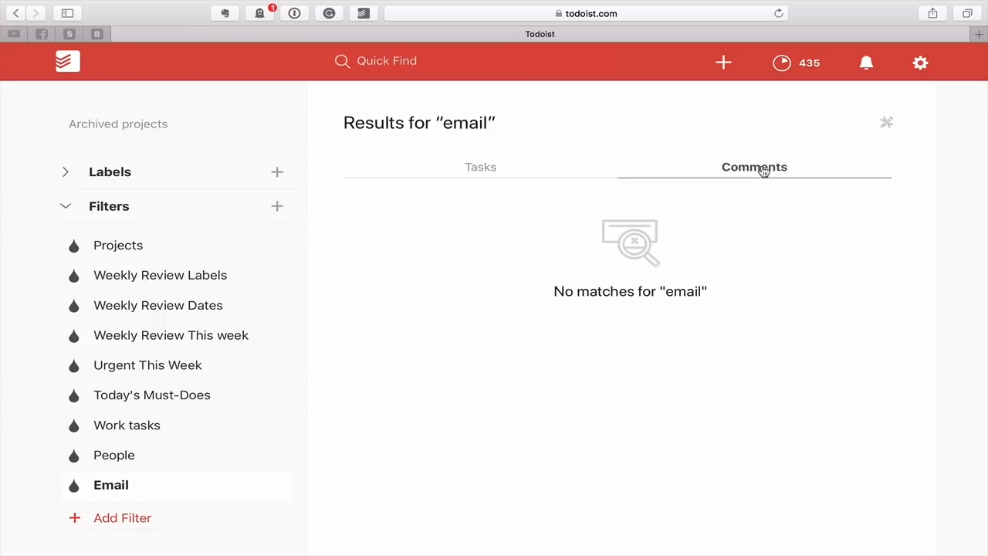
mouse_move(658, 286)
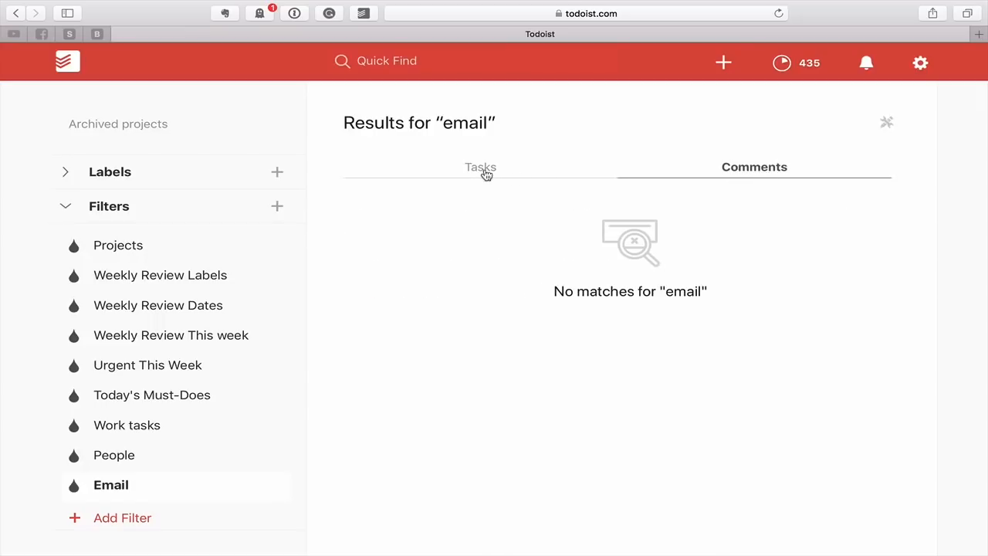
click(480, 166)
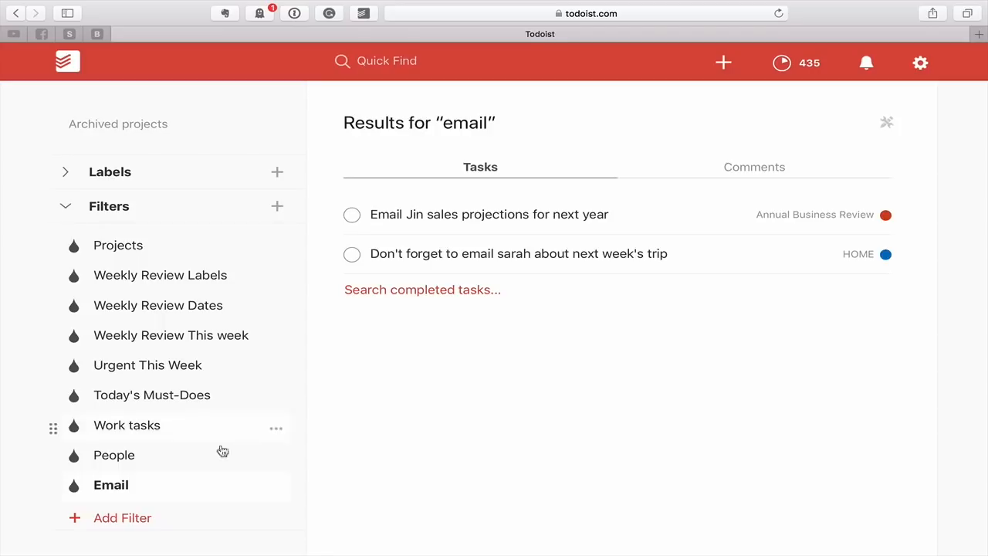
right_click(111, 485)
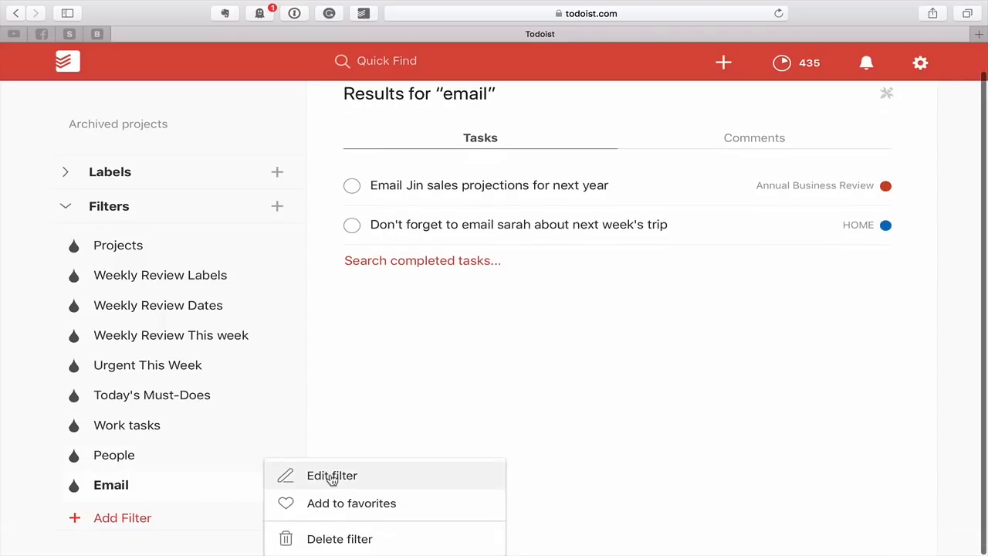
click(332, 476)
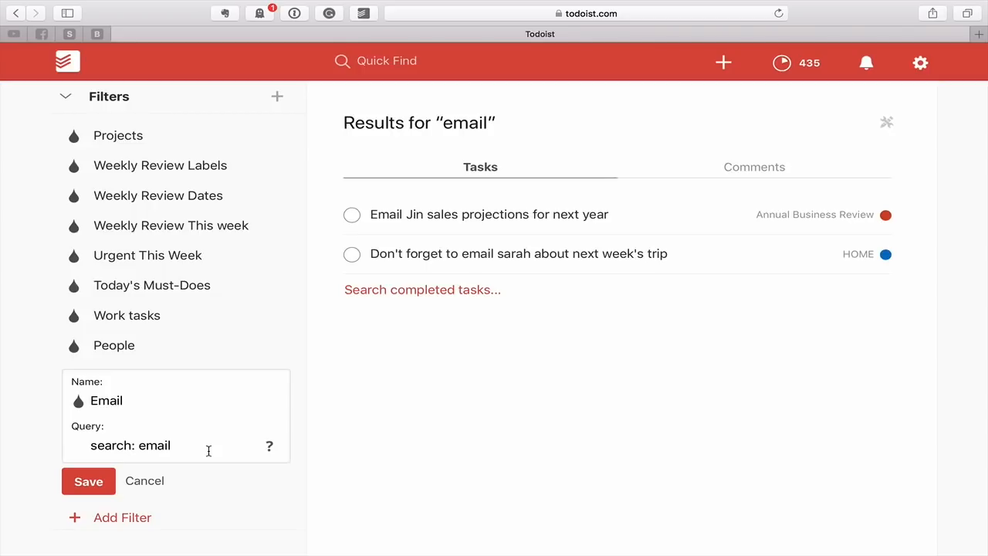
click(88, 480)
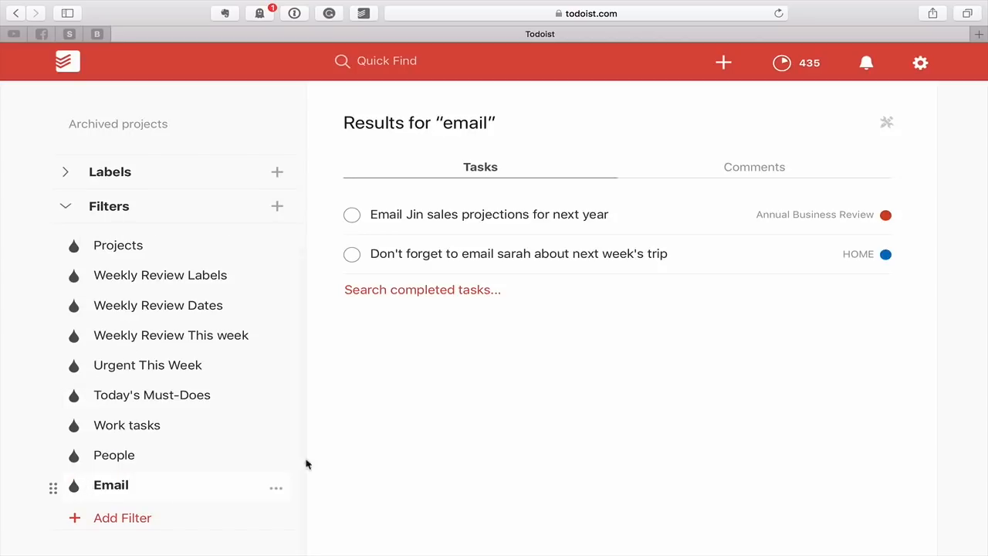
mouse_move(429, 396)
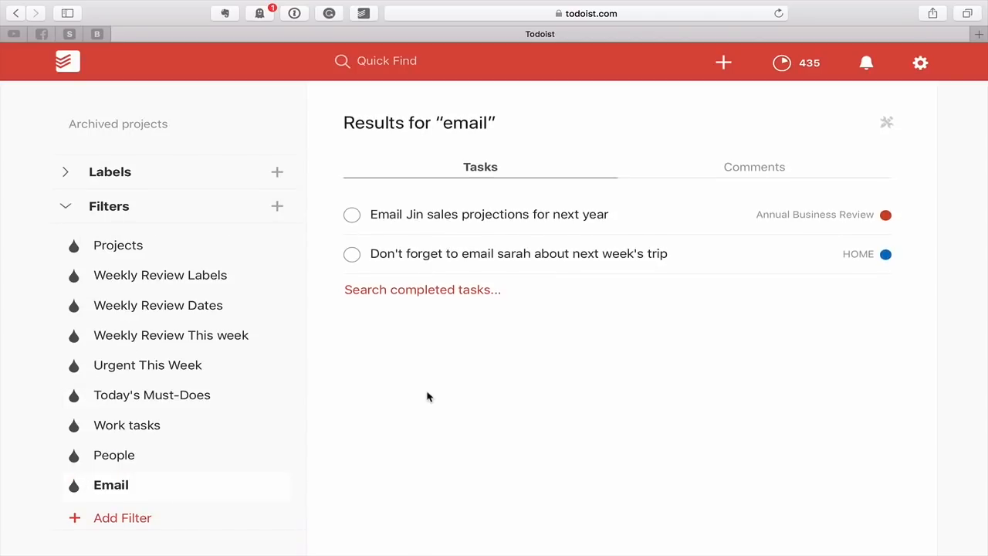